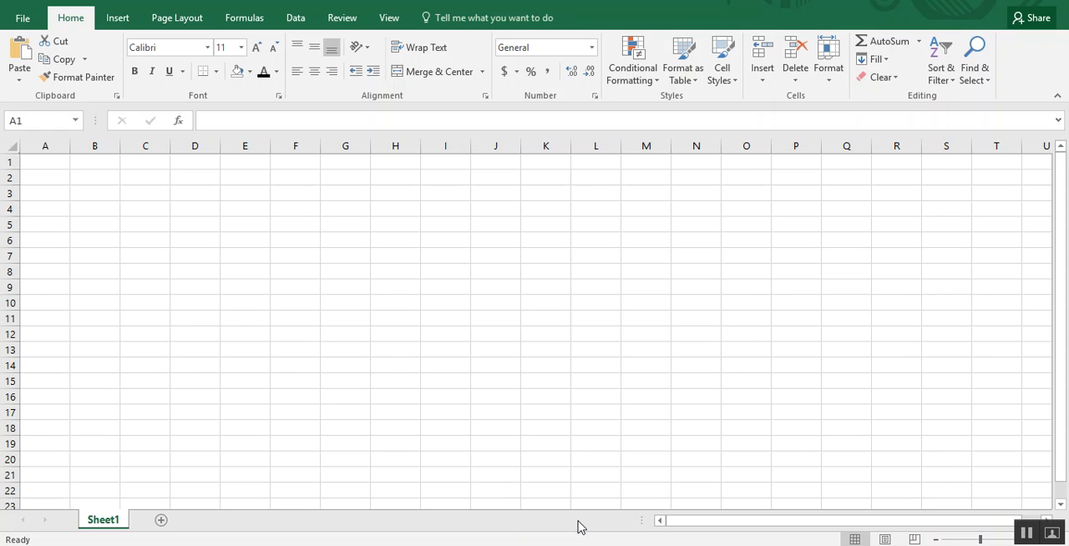
mouse_move(254, 356)
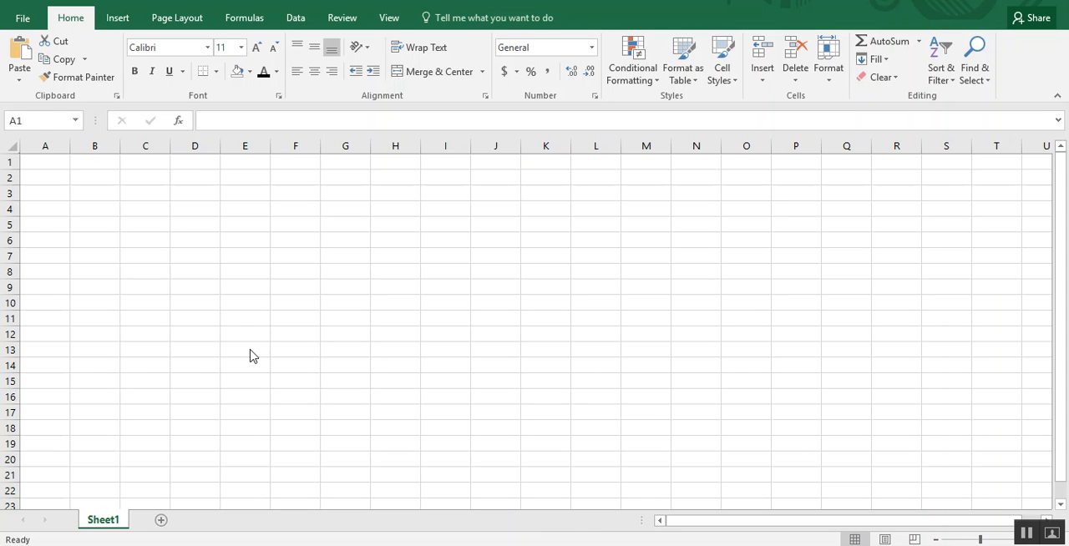
mouse_move(52, 106)
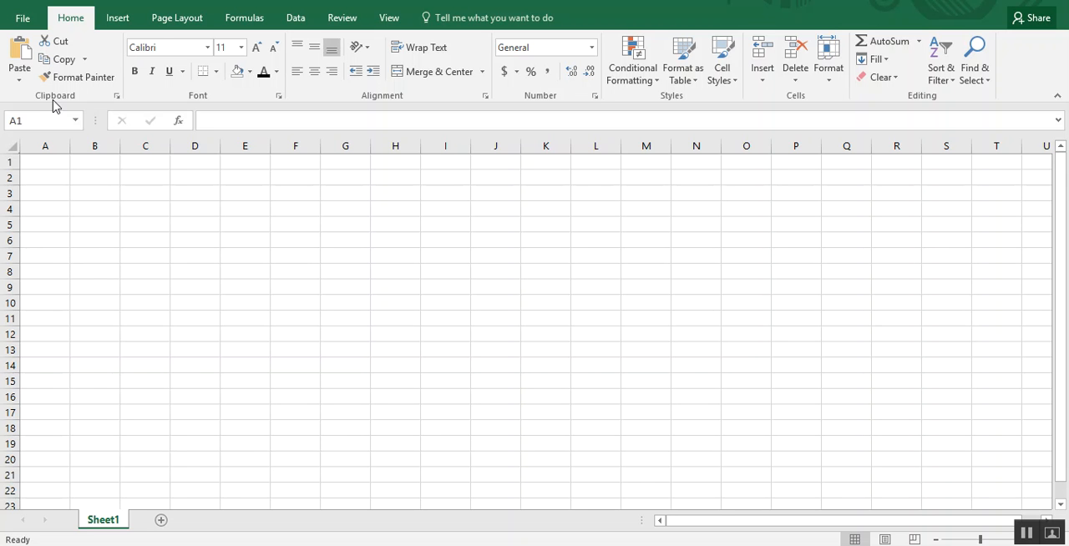
mouse_move(169, 13)
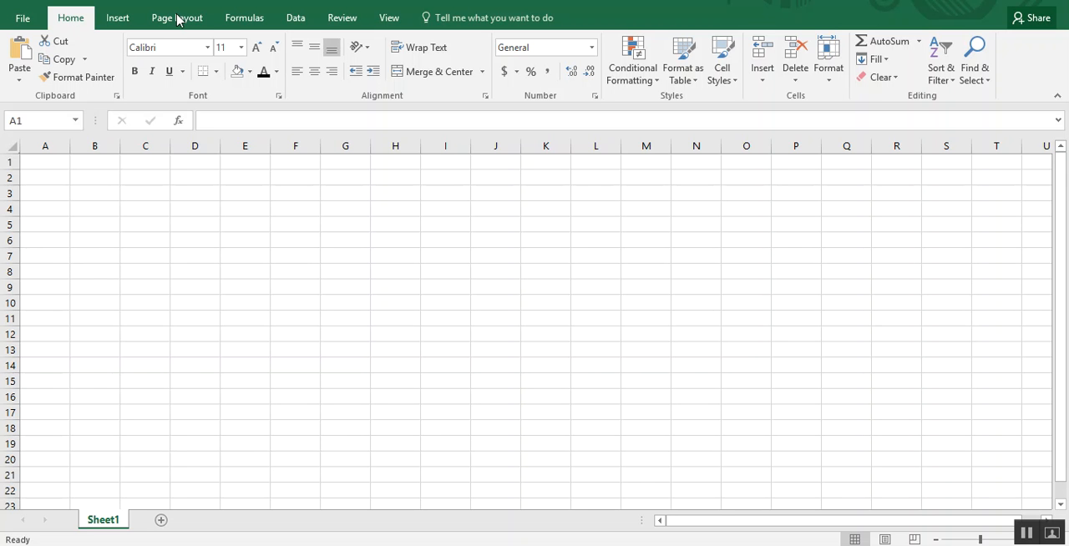
Step: Apply a margin preset from Page Layout and scroll to check the page-break lines
left_click(173, 16)
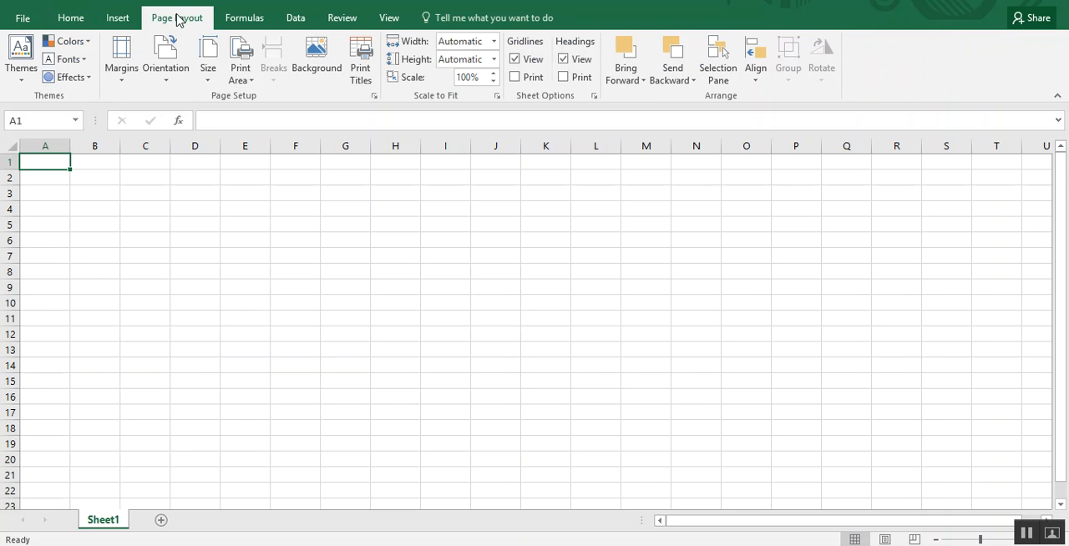
mouse_move(119, 50)
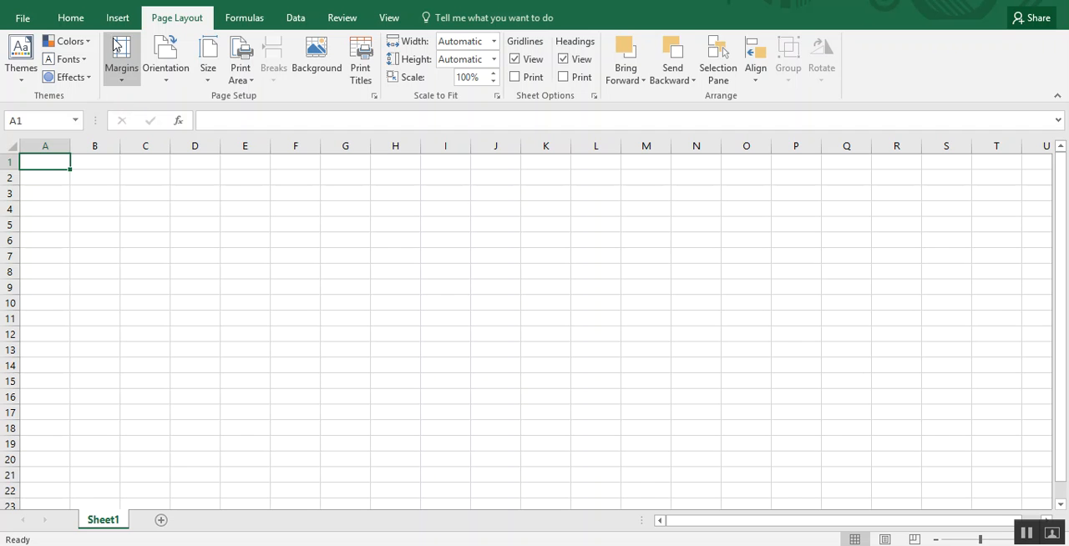
left_click(115, 60)
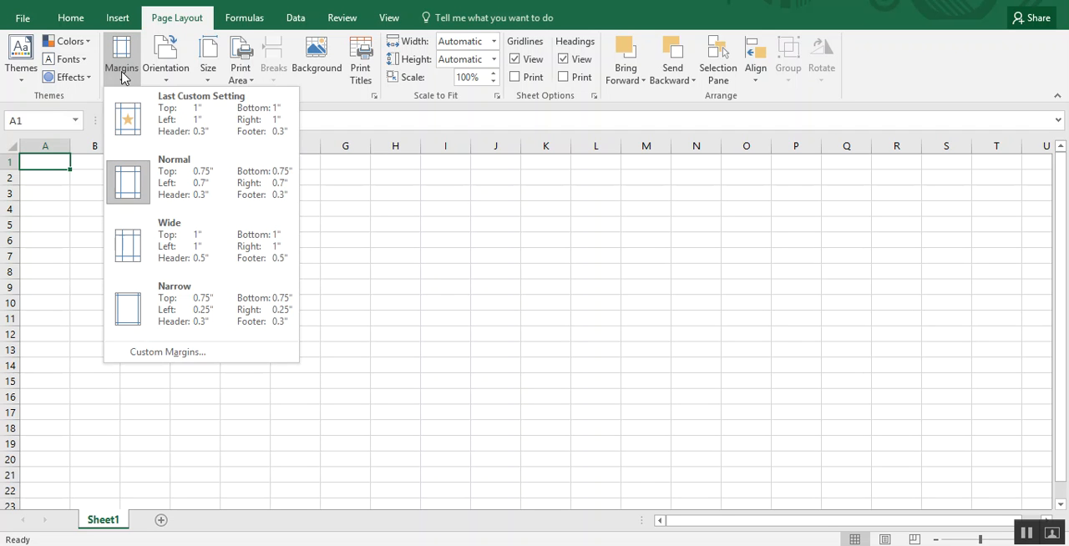
mouse_move(232, 255)
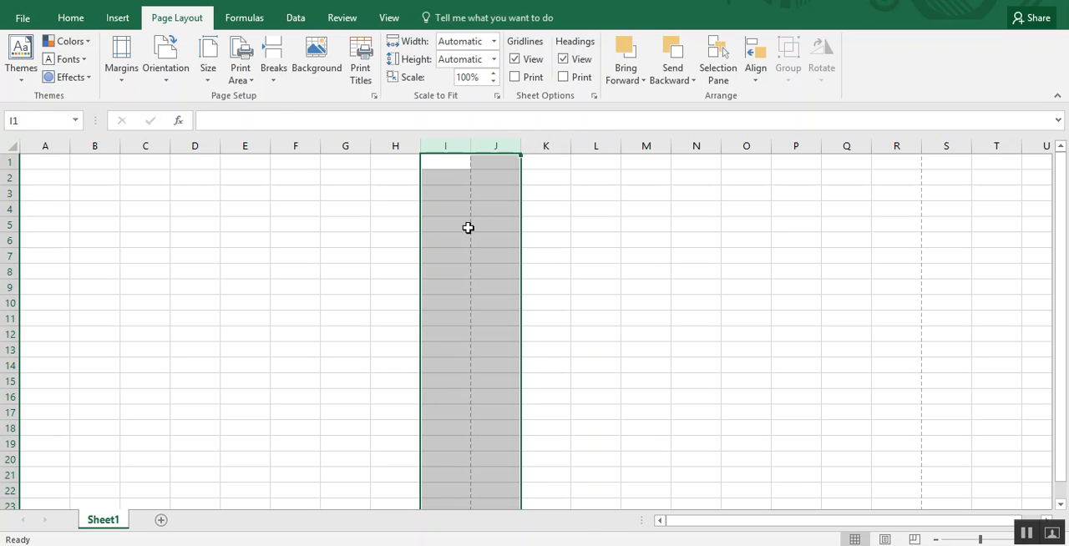
mouse_move(1064, 315)
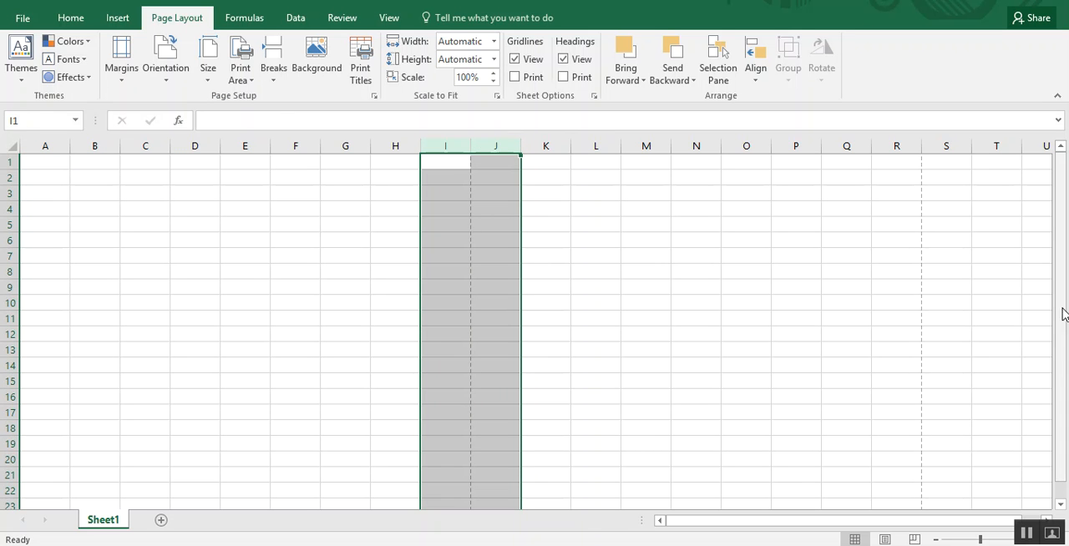
scroll("down", 3)
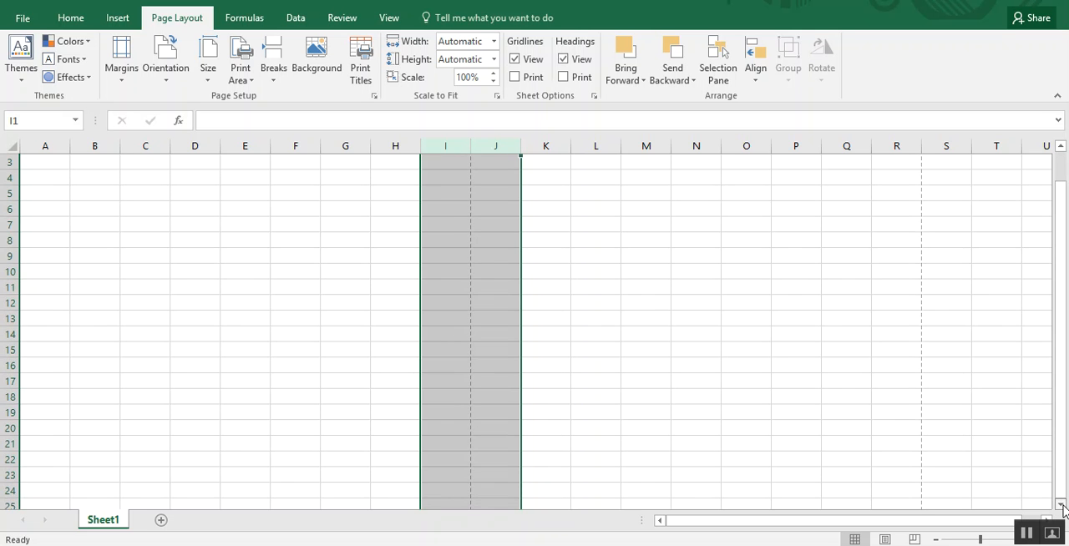
scroll("down", 3)
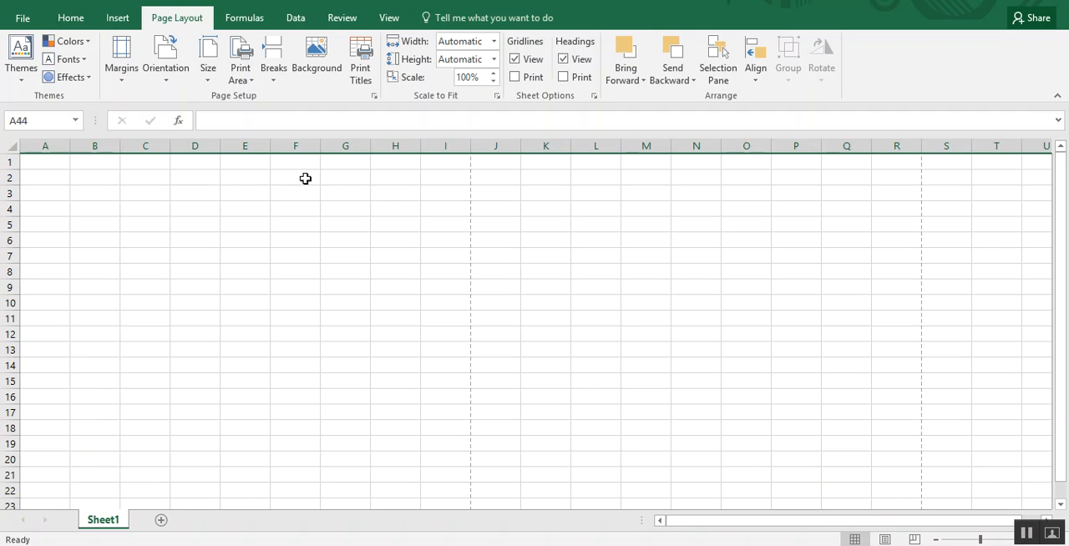
Step: Select the whole sheet and narrow all columns
left_click(11, 146)
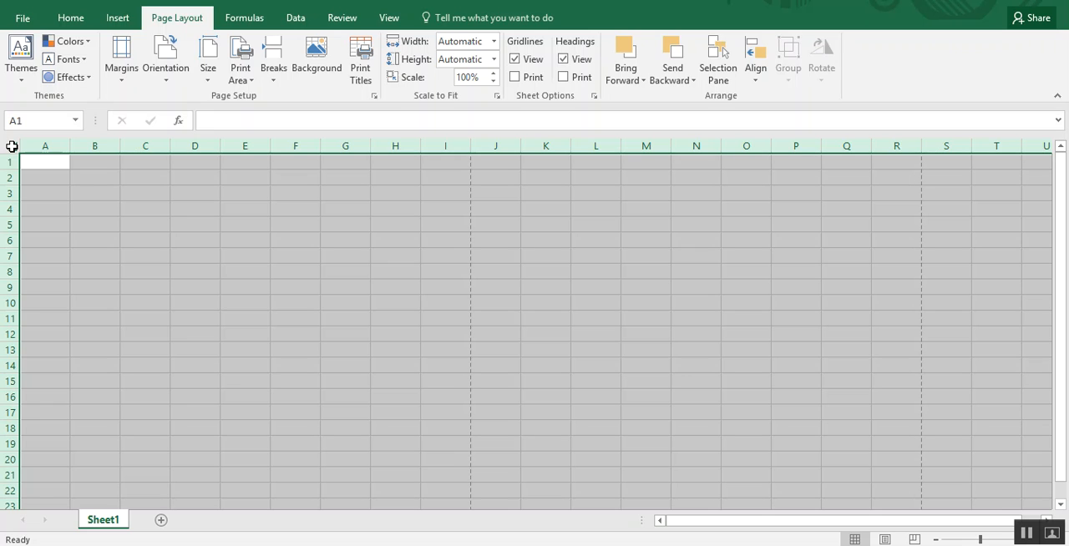
left_click(9, 146)
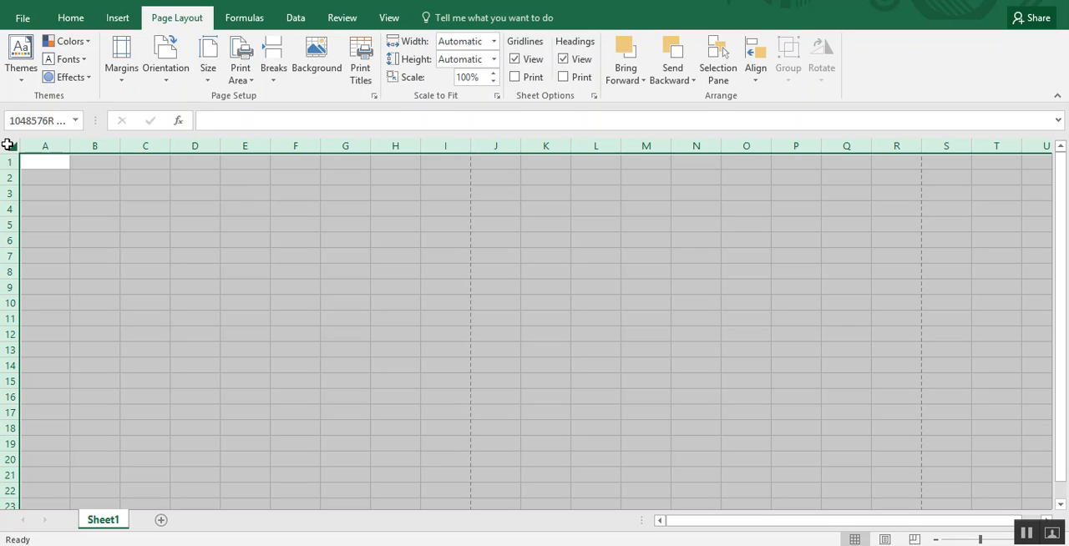
left_click(44, 162)
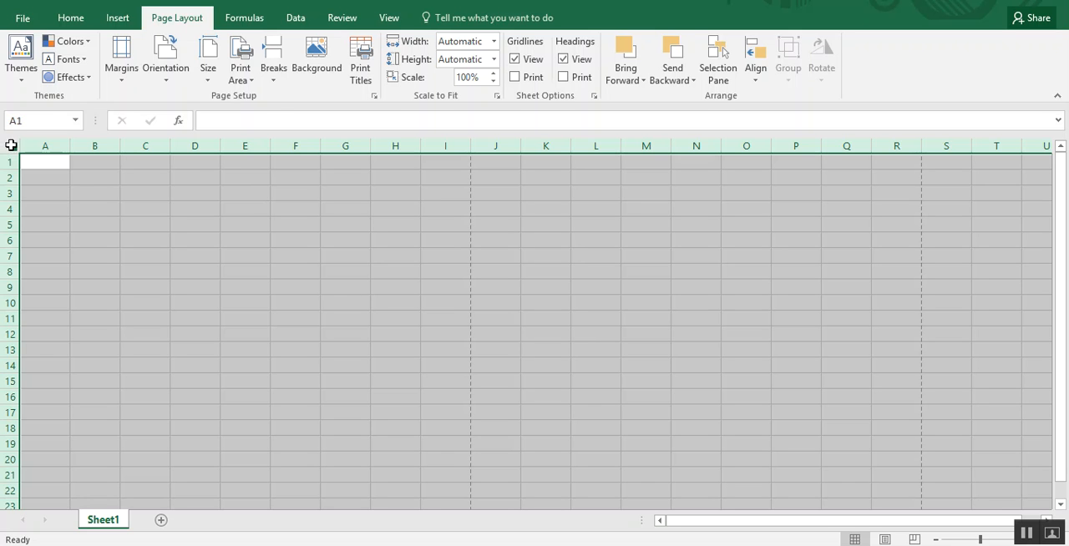
mouse_move(272, 145)
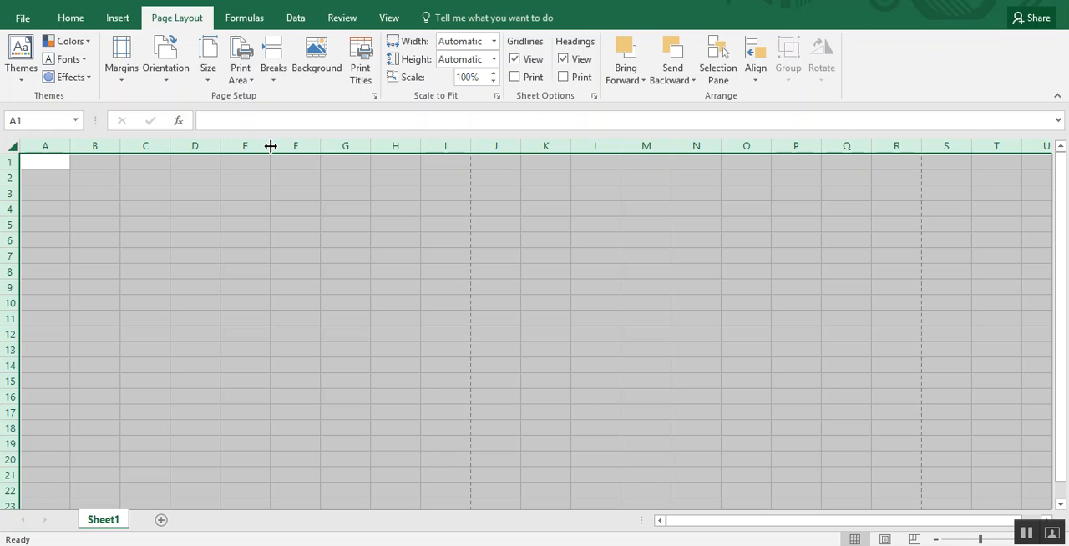
mouse_move(268, 146)
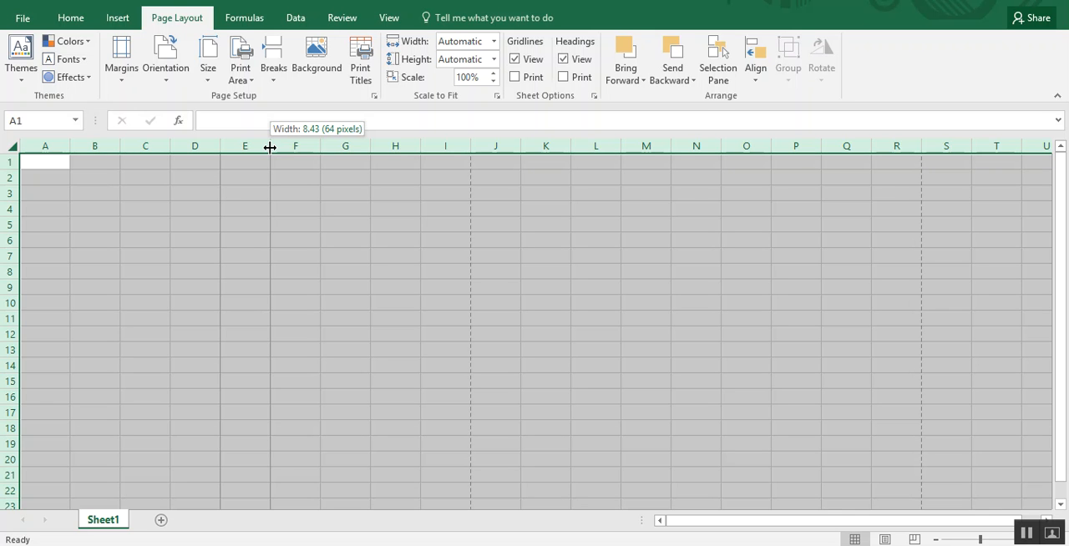
left_click_drag(269, 148, 353, 149)
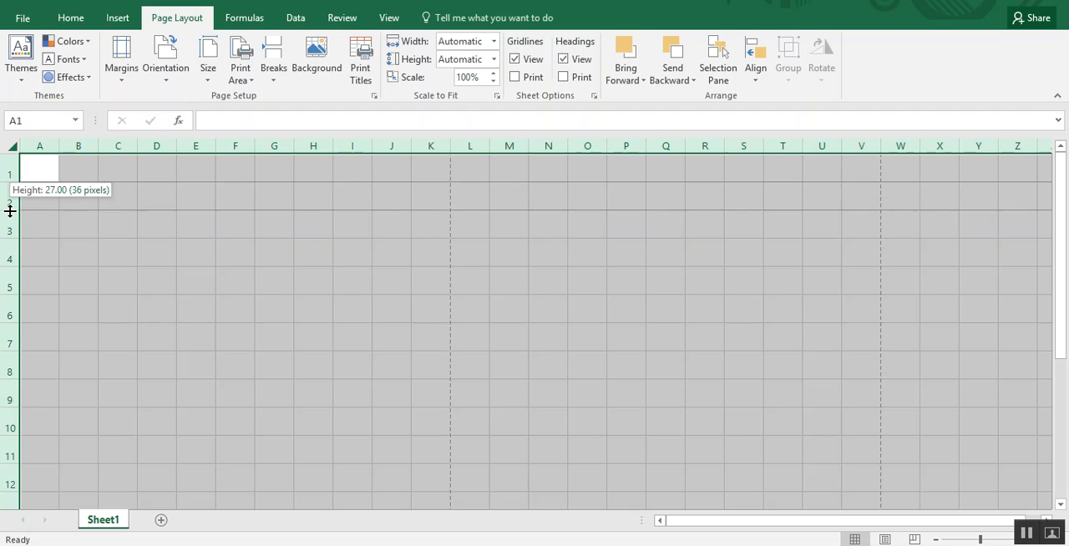
Step: Make all rows taller so cells become square, then deselect
left_click_drag(11, 202, 10, 211)
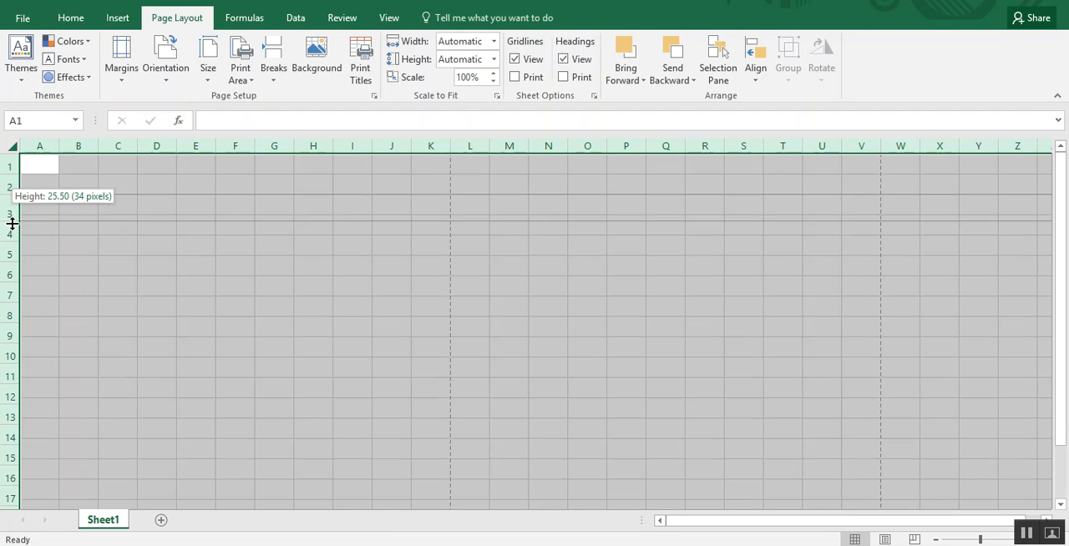
left_click_drag(12, 223, 12, 238)
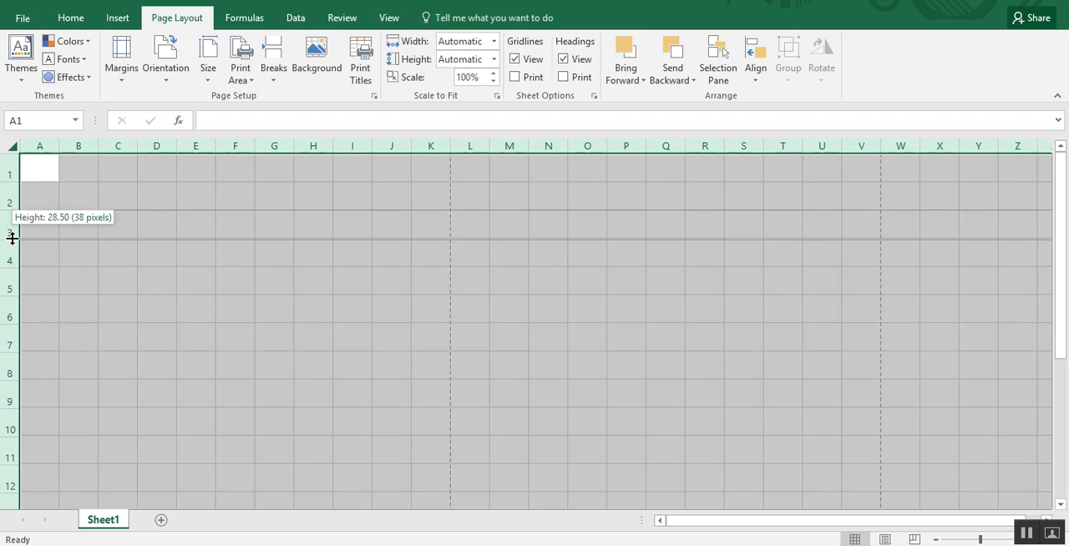
left_click(308, 347)
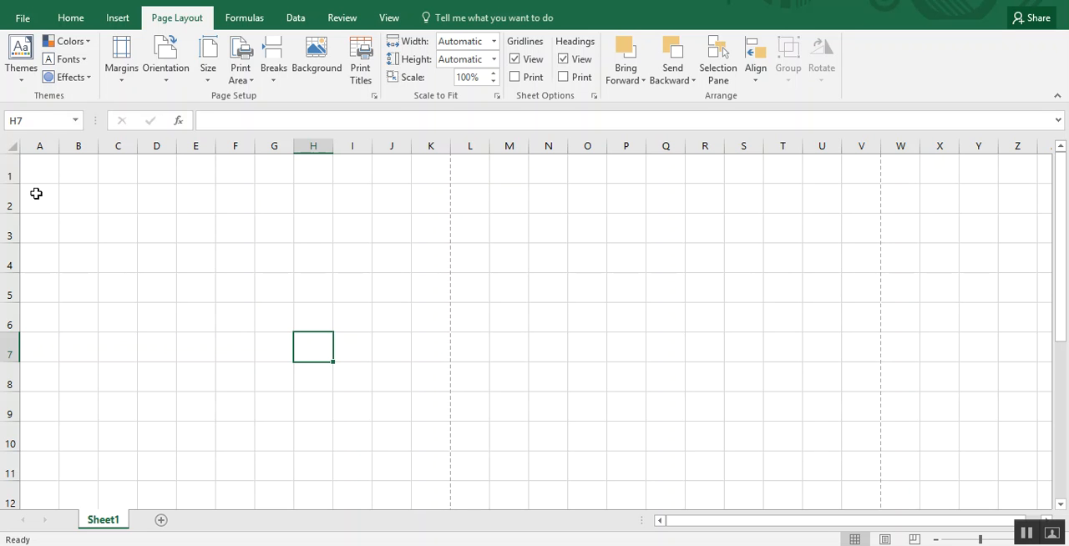
Step: Select the crossword grid range A2:K18
left_click_drag(39, 201, 430, 201)
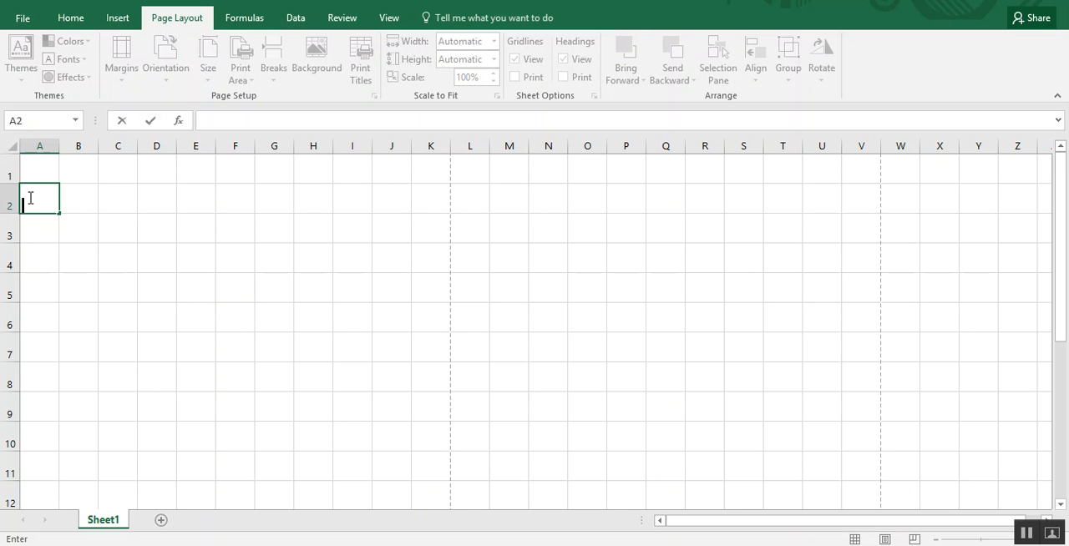
left_click_drag(39, 199, 313, 198)
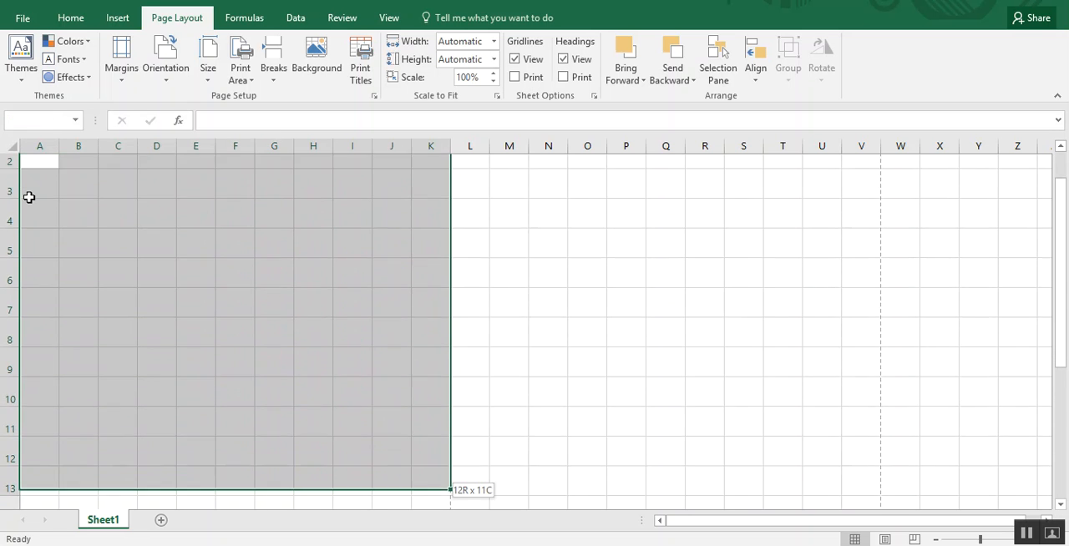
scroll("down", 3)
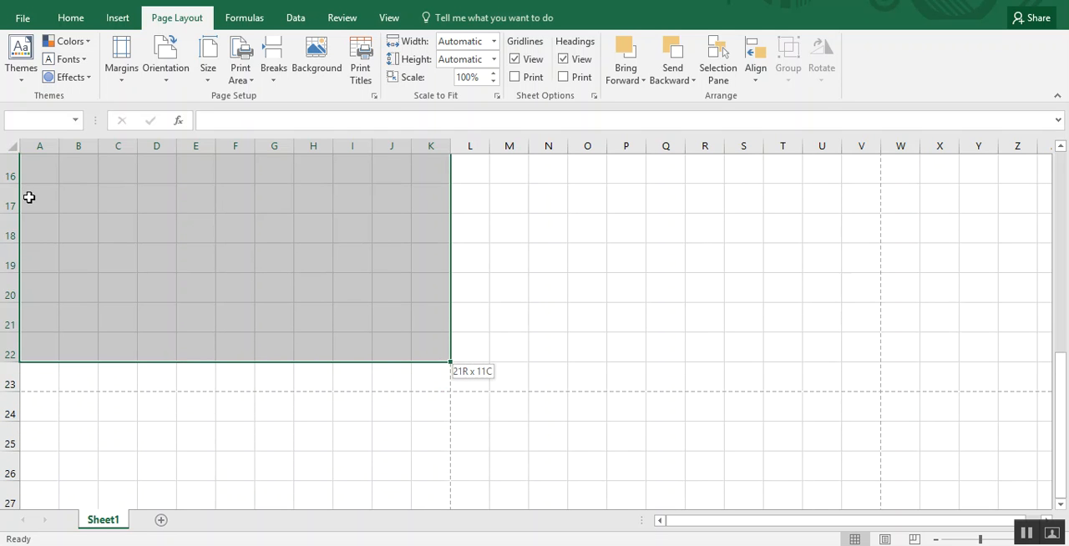
mouse_move(124, 373)
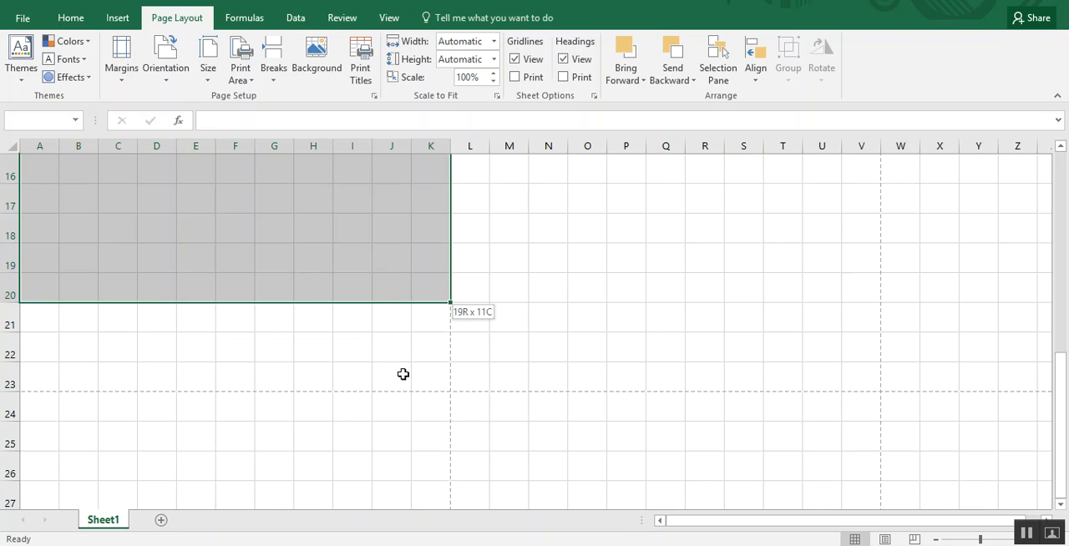
left_click_drag(430, 295, 430, 236)
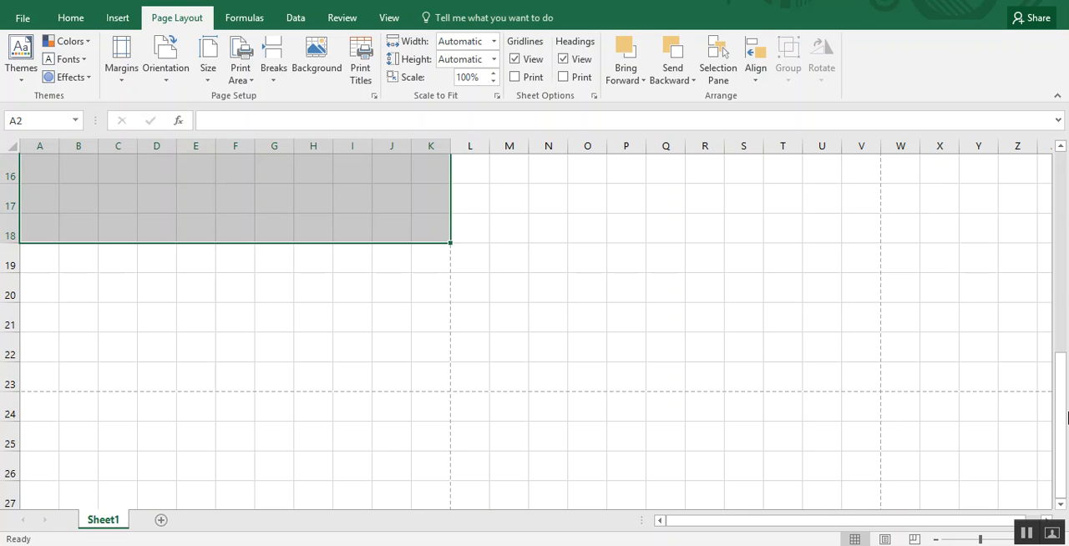
scroll("up", 3)
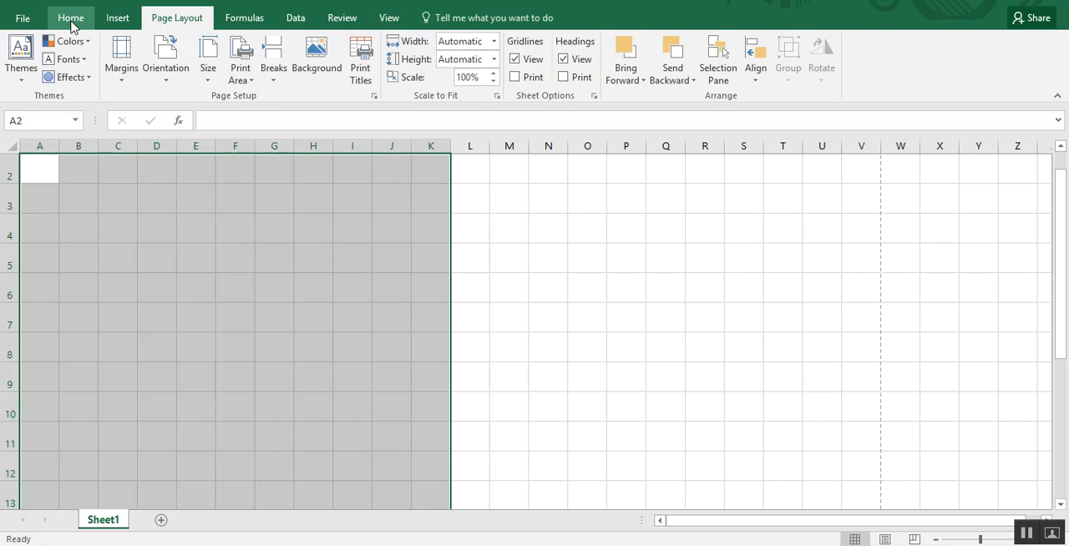
Step: Give the grid block All Borders, Black fill and white font color
left_click(74, 16)
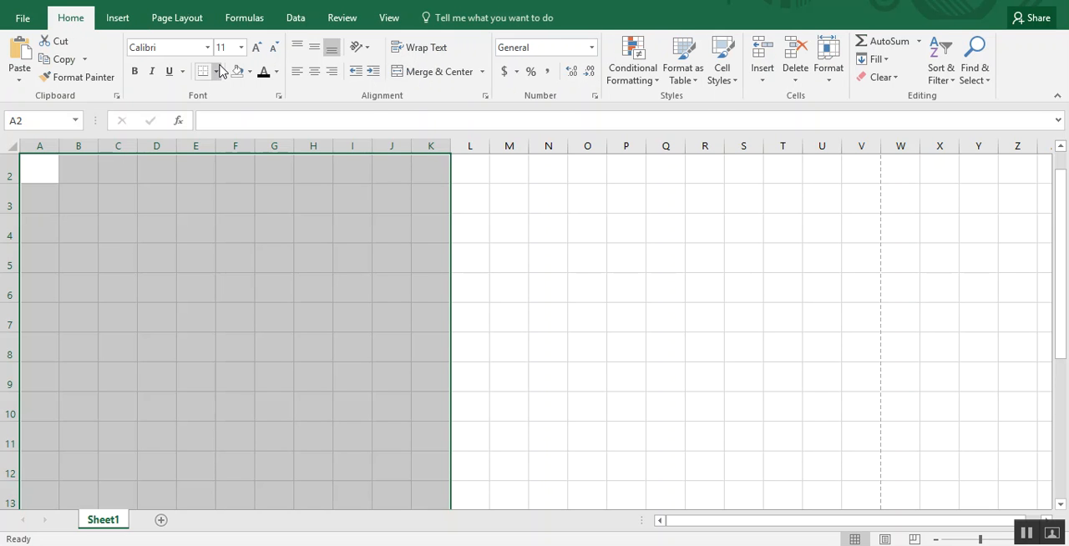
left_click(214, 71)
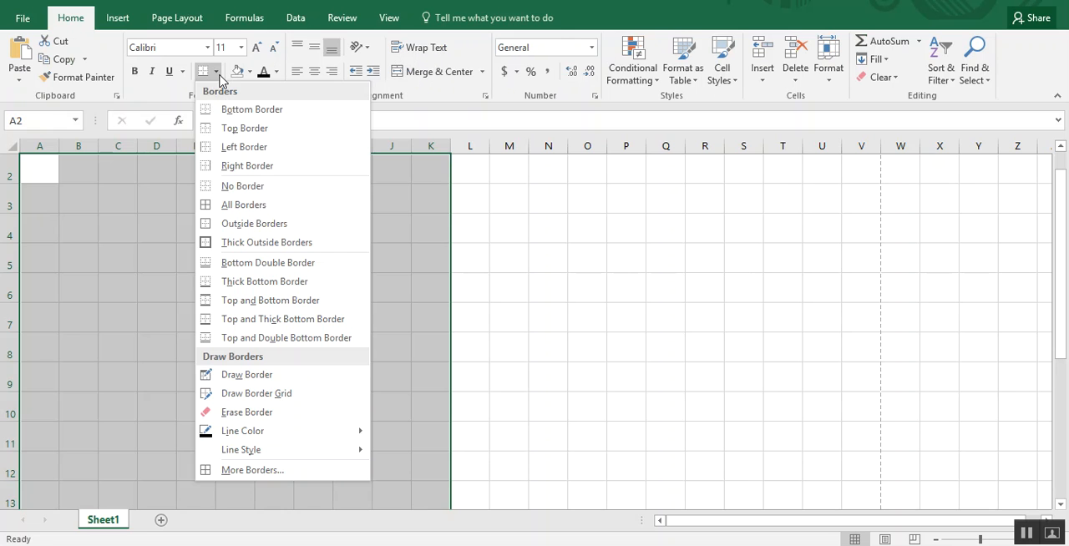
mouse_move(243, 204)
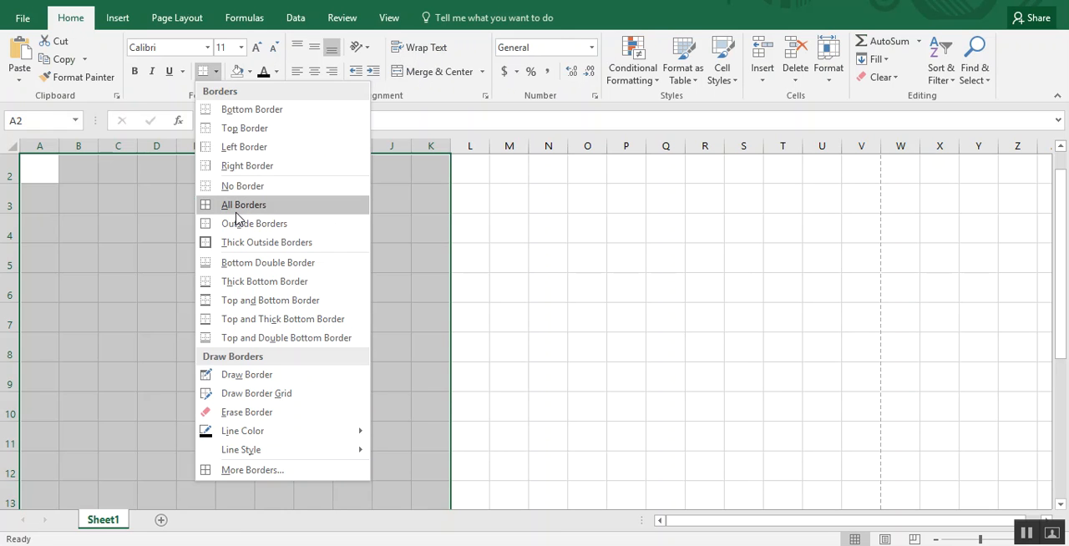
left_click(243, 204)
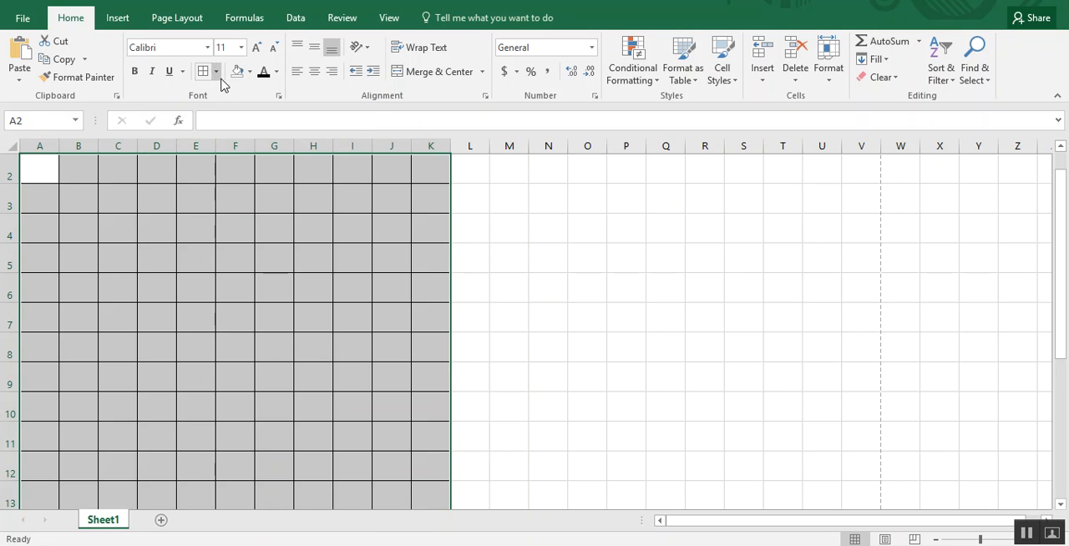
mouse_move(236, 72)
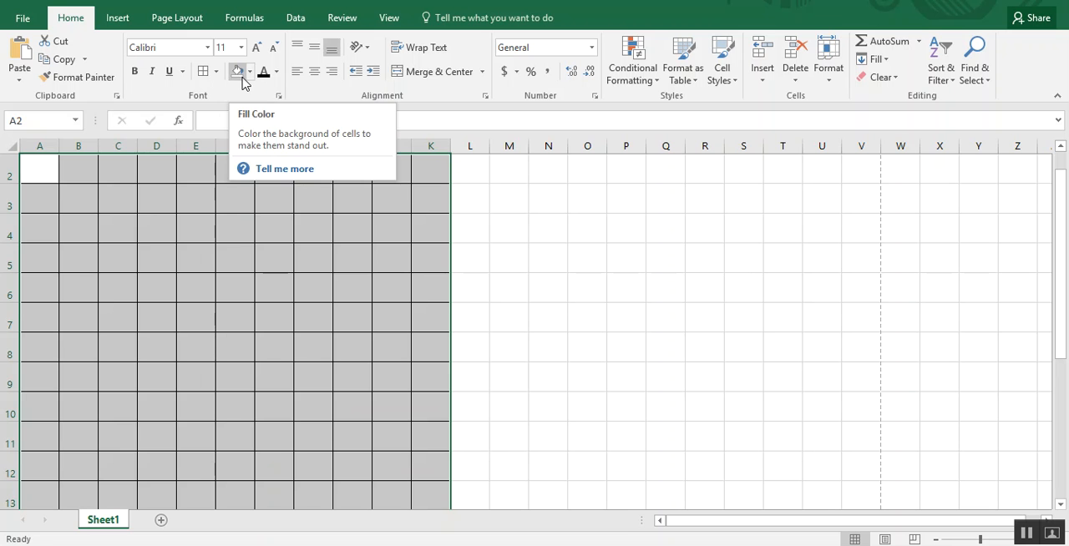
left_click(248, 72)
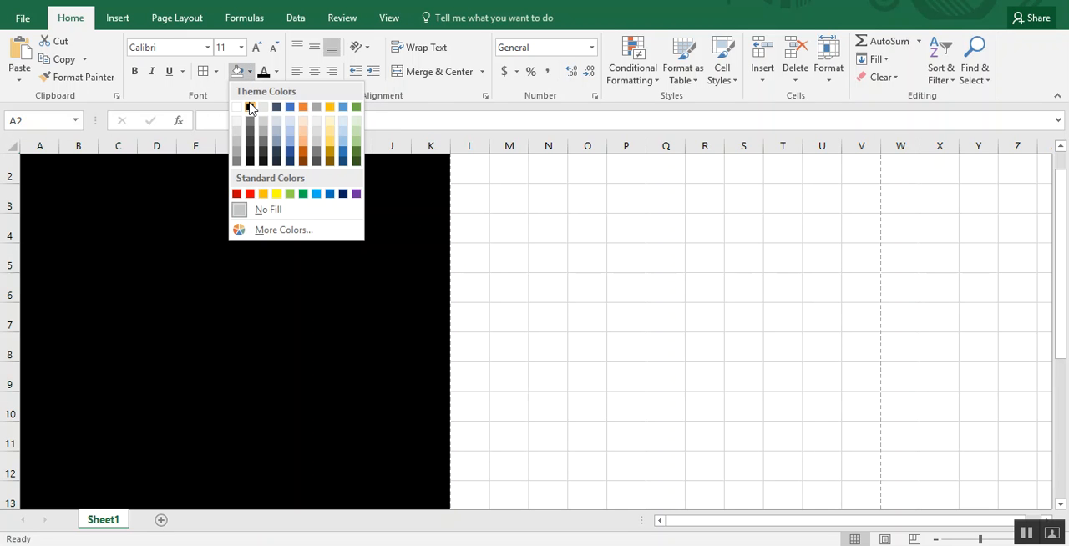
mouse_move(249, 107)
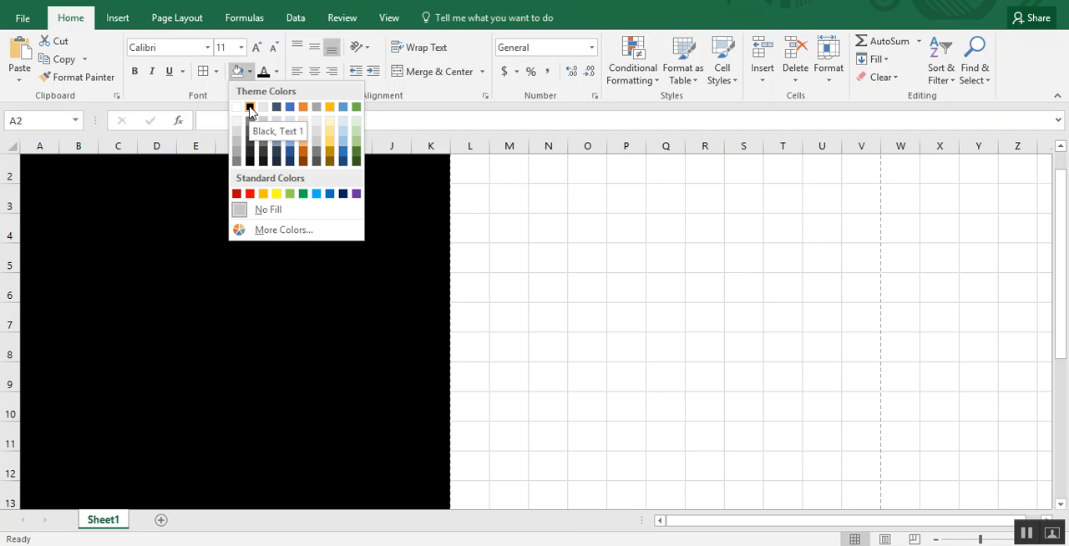
left_click(248, 107)
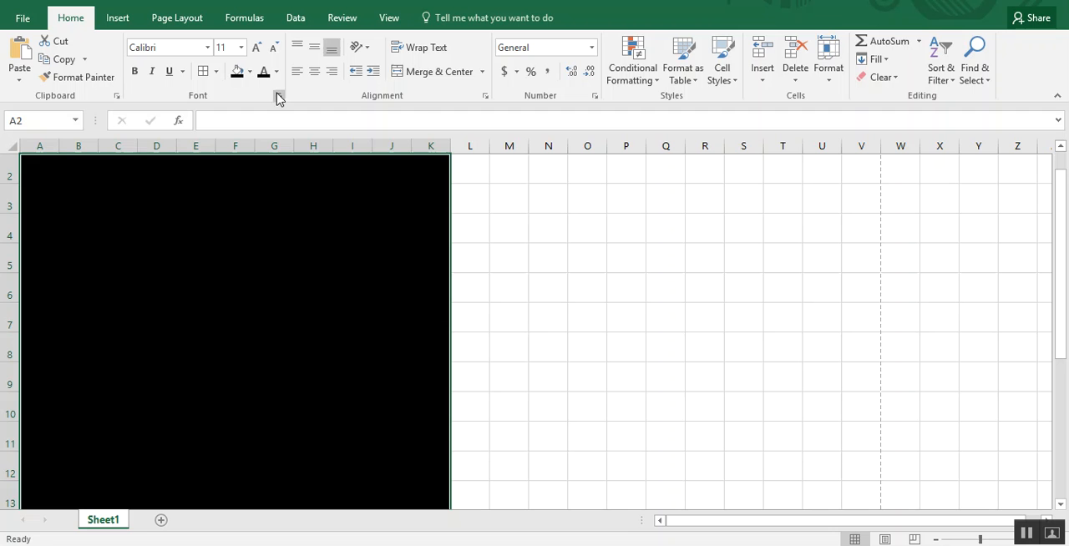
mouse_move(263, 73)
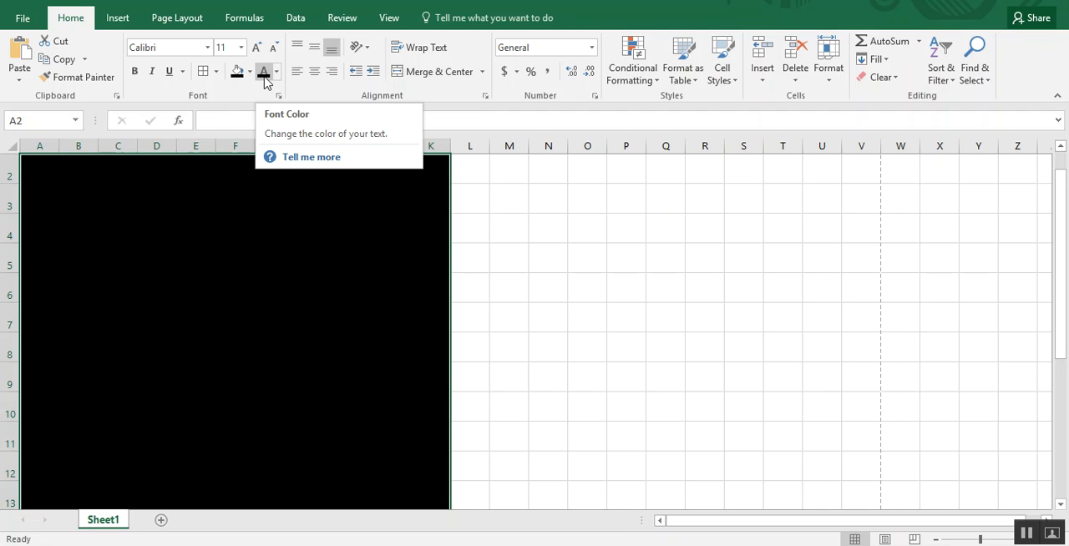
left_click(278, 71)
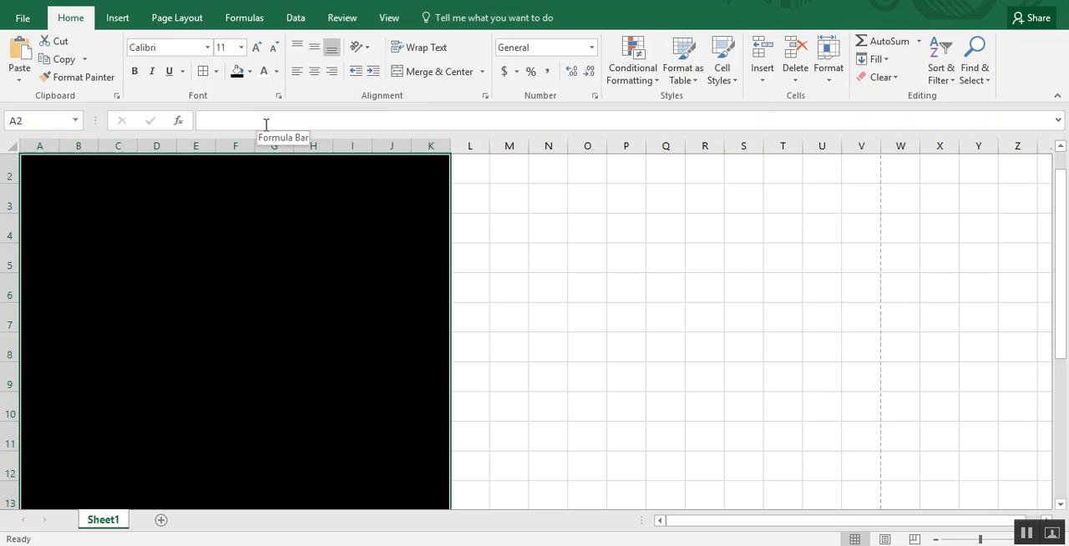
mouse_move(266, 220)
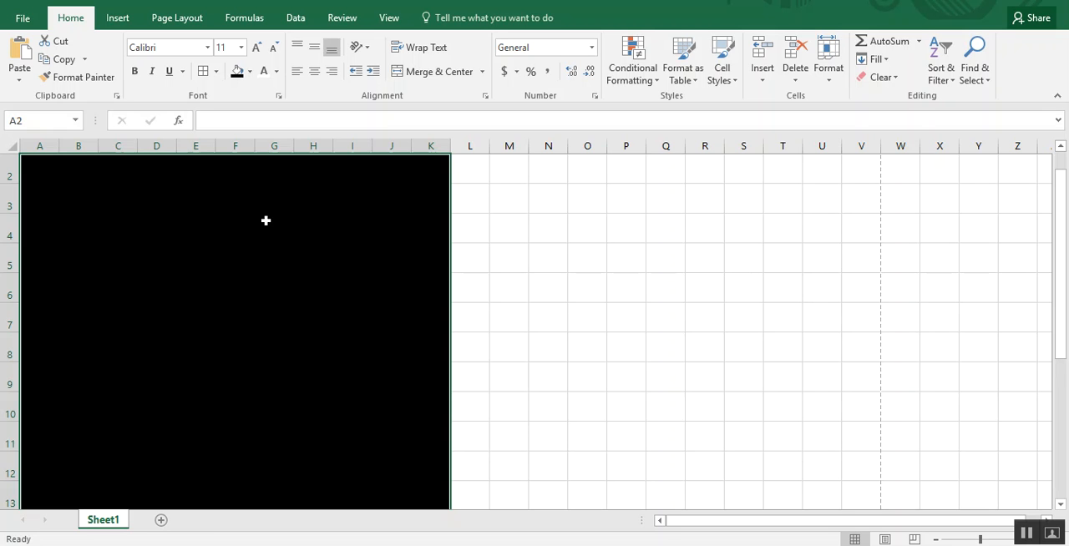
Step: Type VACATION down column F starting at F3
left_click(195, 200)
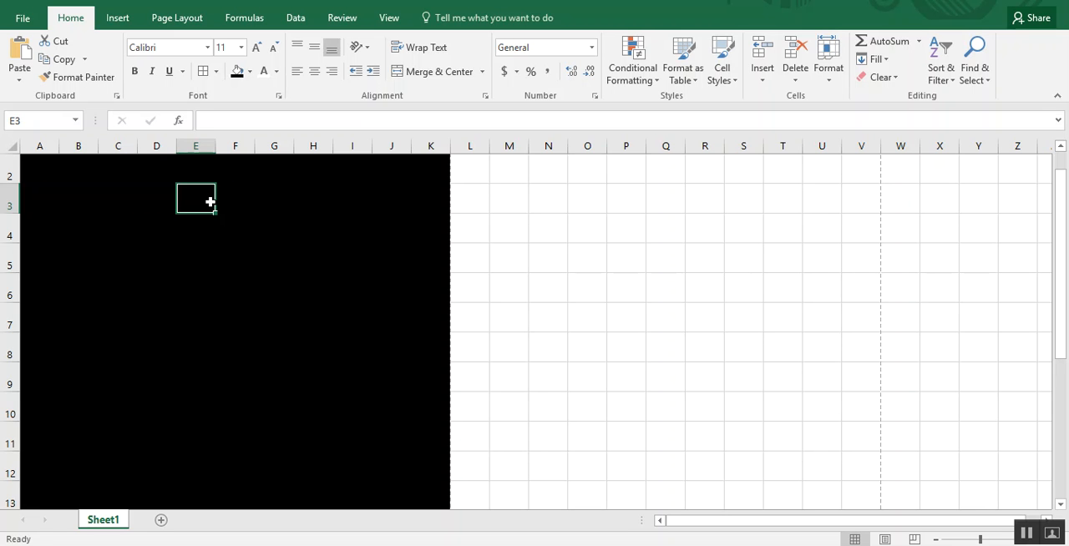
mouse_move(237, 188)
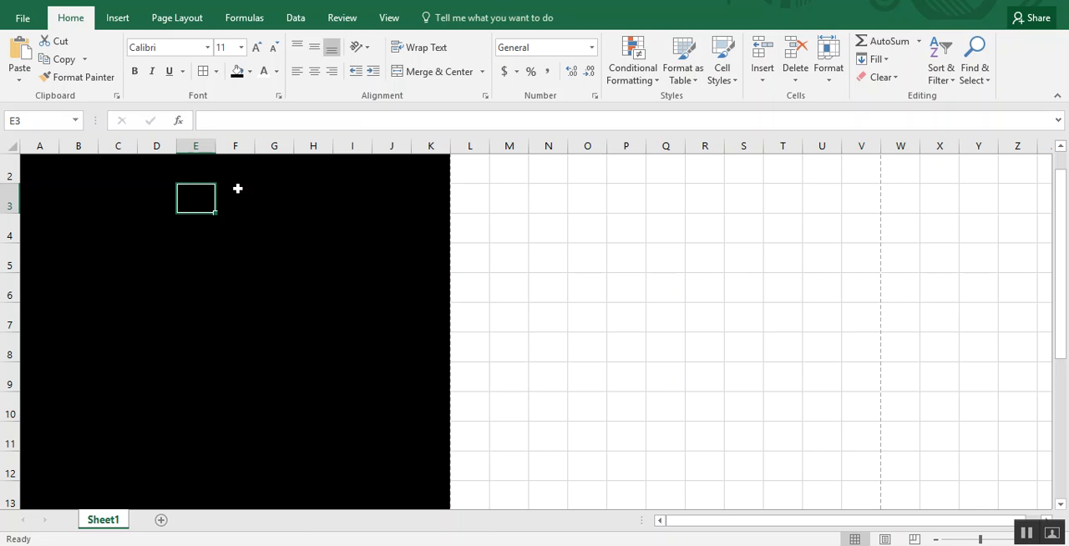
left_click(235, 203)
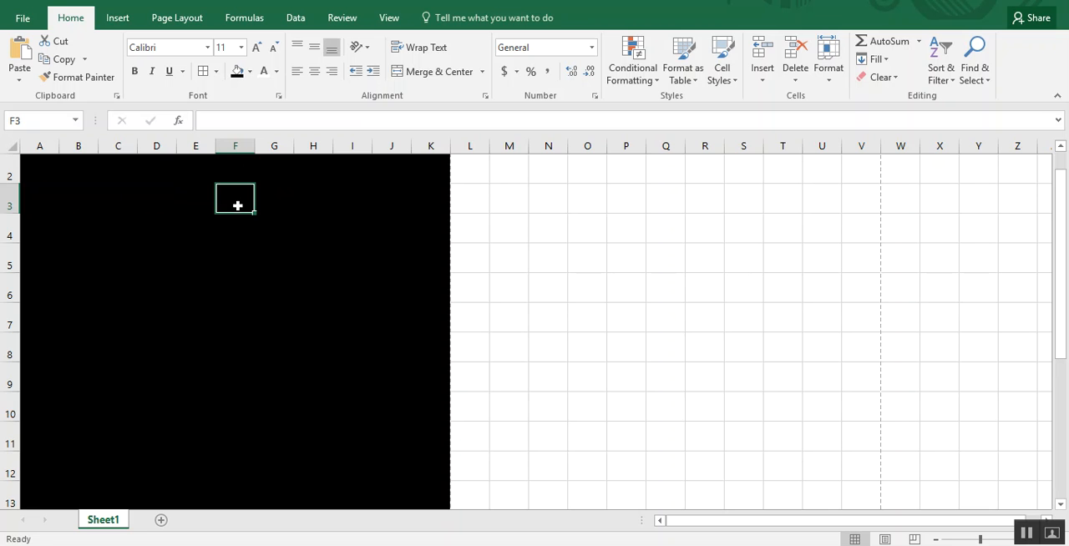
mouse_move(110, 233)
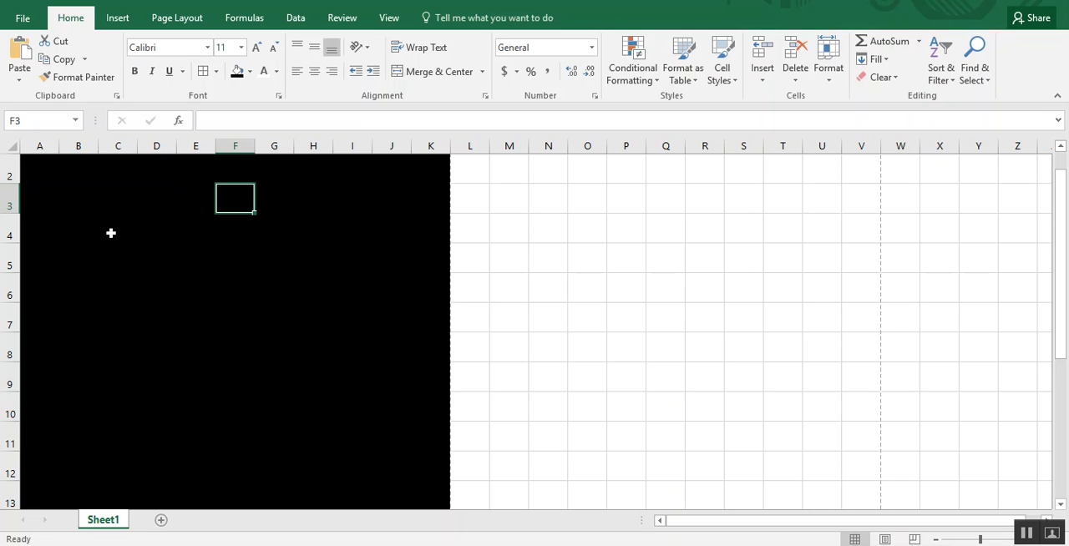
mouse_move(230, 207)
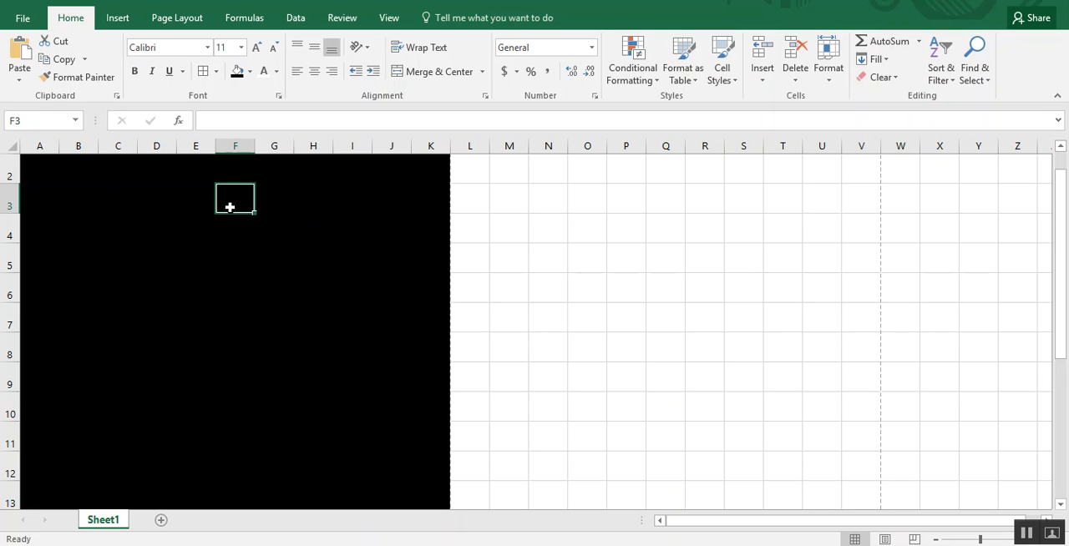
type("V")
left_click(235, 288)
type("A")
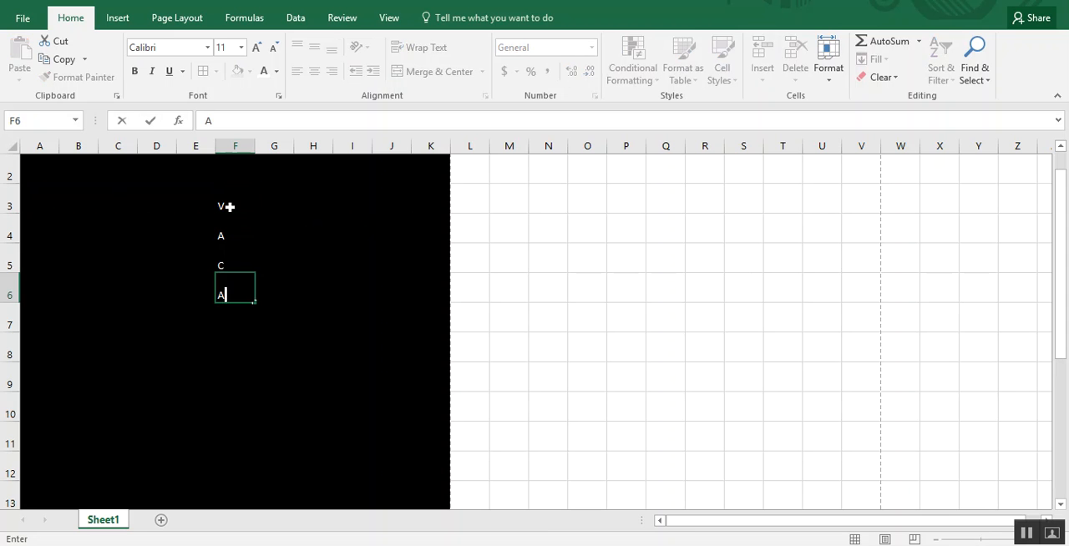
type("I")
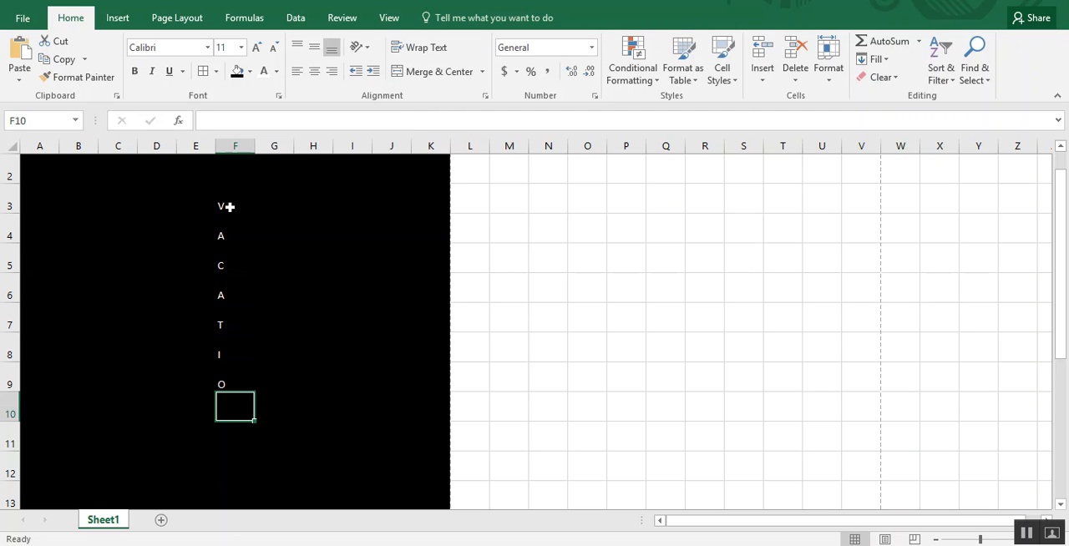
type("N")
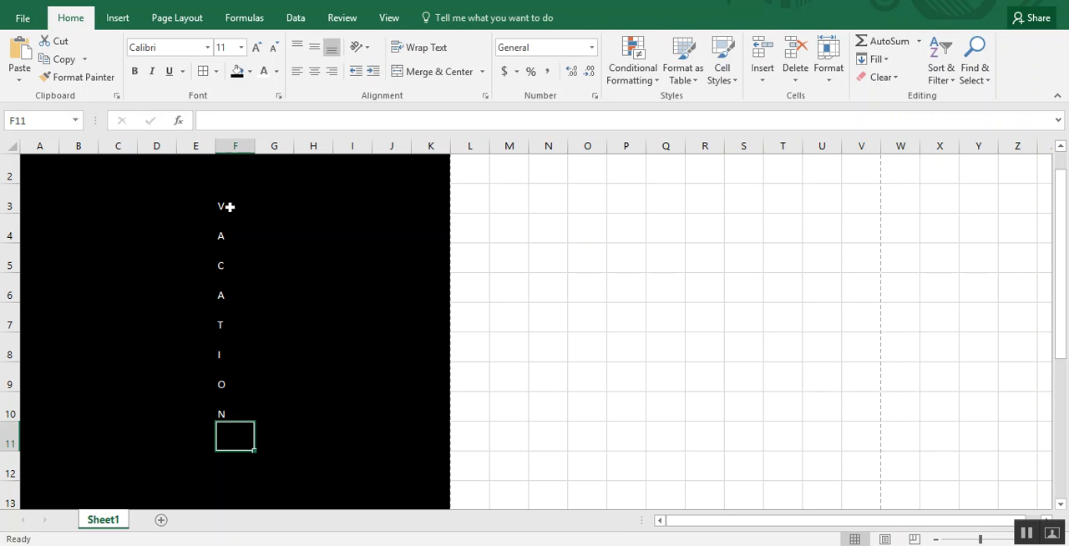
mouse_move(205, 371)
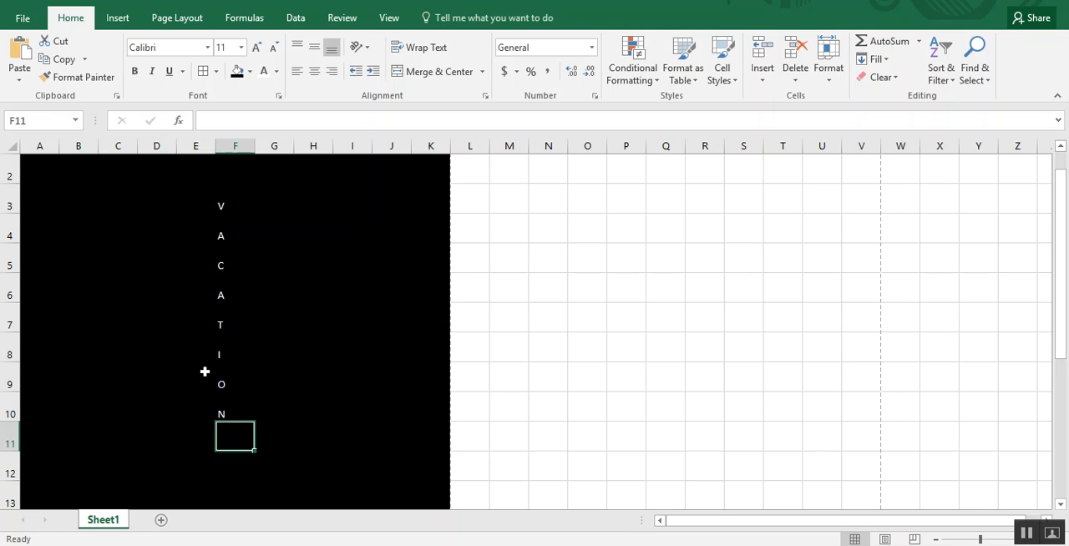
mouse_move(190, 394)
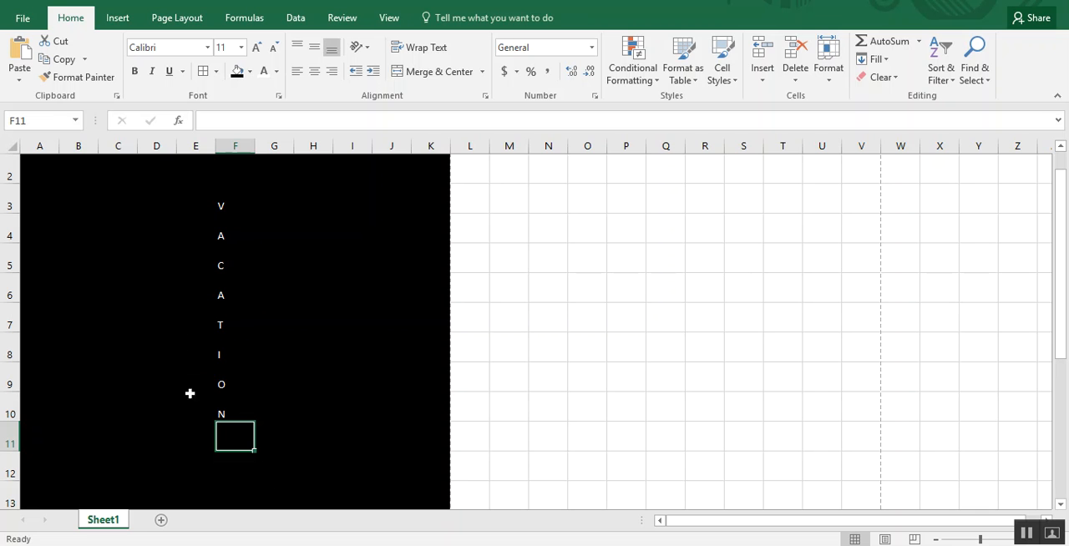
mouse_move(239, 356)
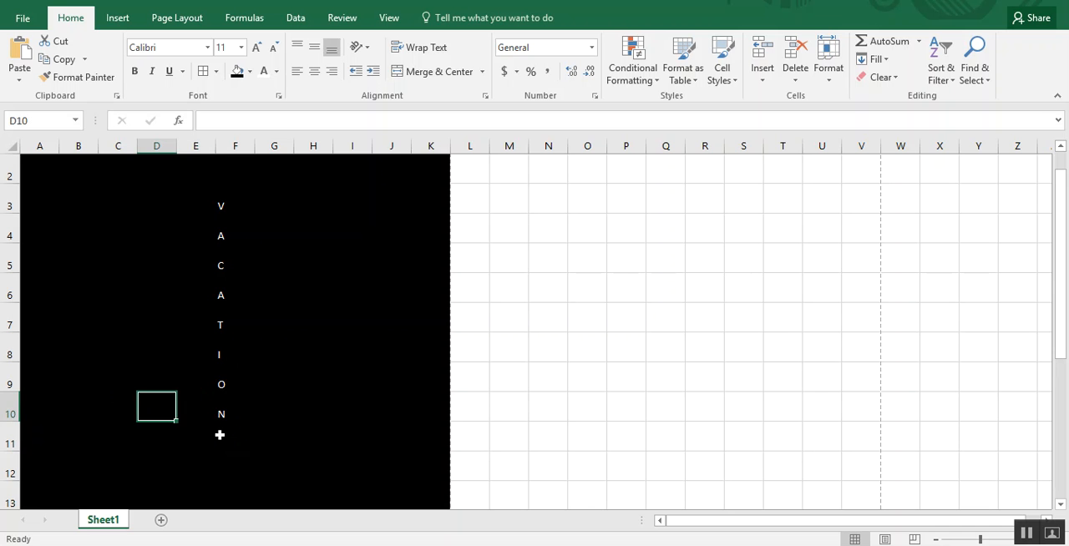
Step: Type SUNTAN across row 10 and move to F5 to begin COAST
type("s")
left_click(274, 407)
type("T")
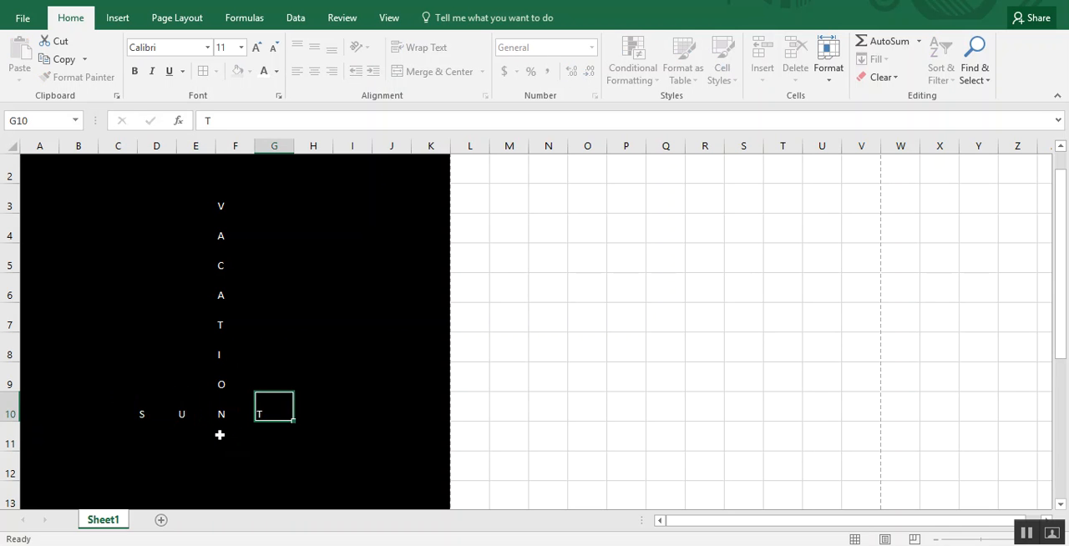
type("N")
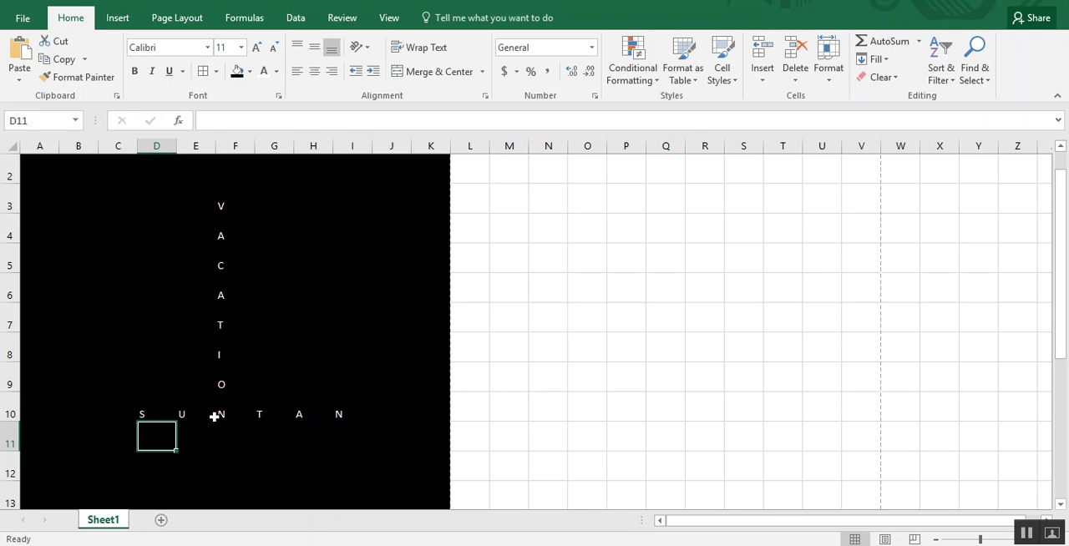
left_click(234, 265)
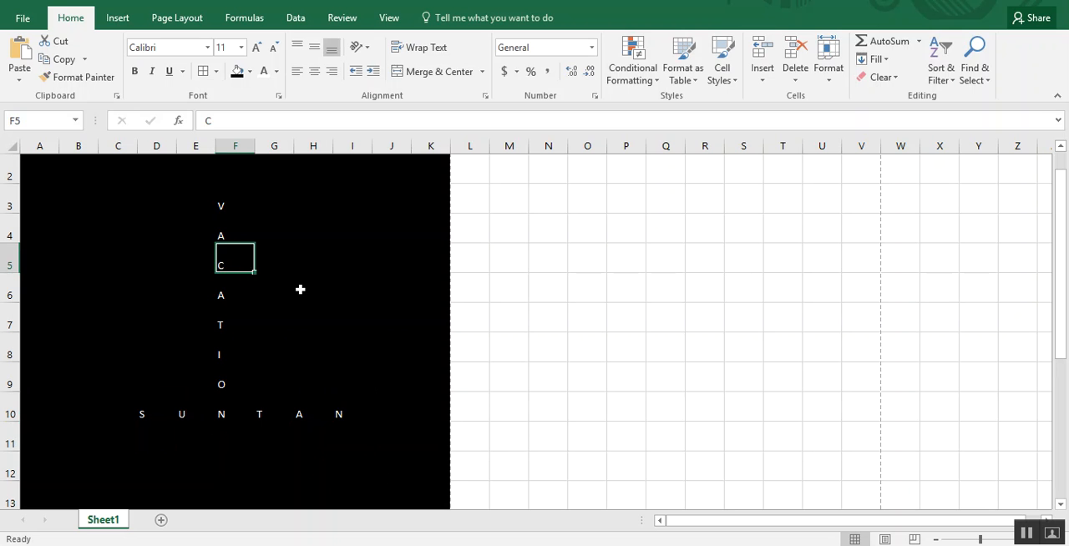
left_click(313, 257)
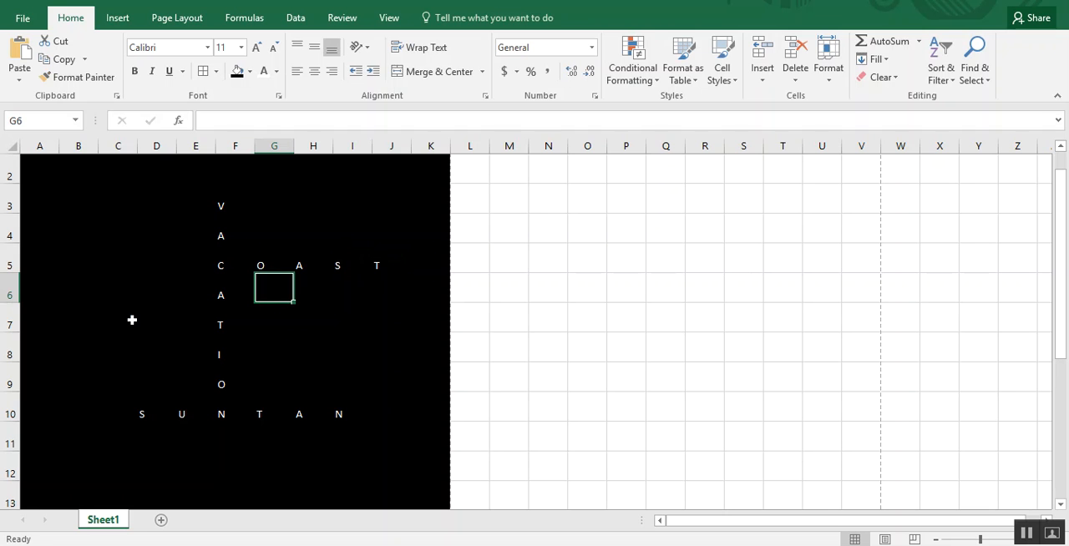
mouse_move(127, 265)
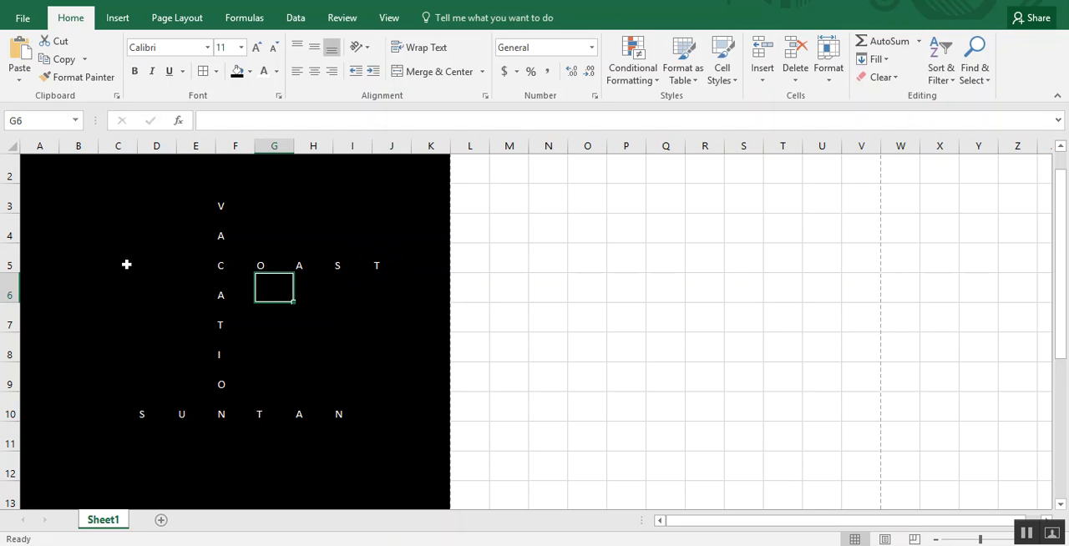
mouse_move(224, 206)
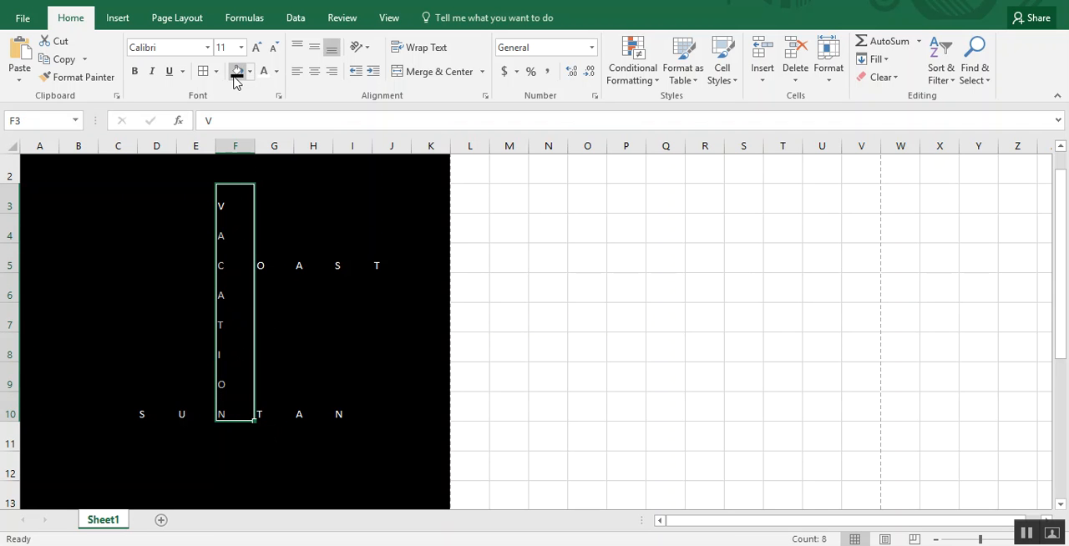
Step: Set the answer cells' fill to No Fill
left_click(241, 71)
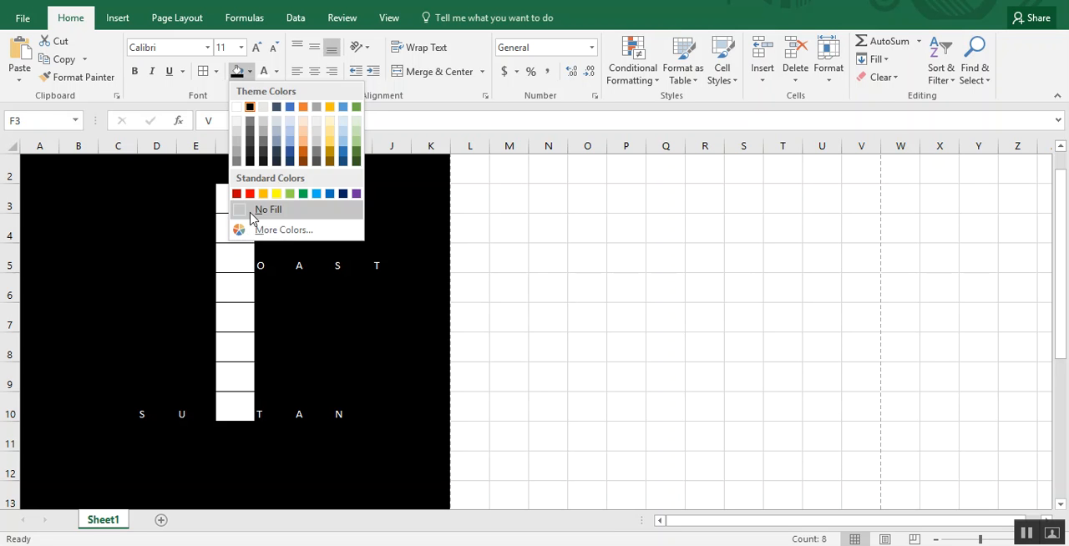
left_click(269, 209)
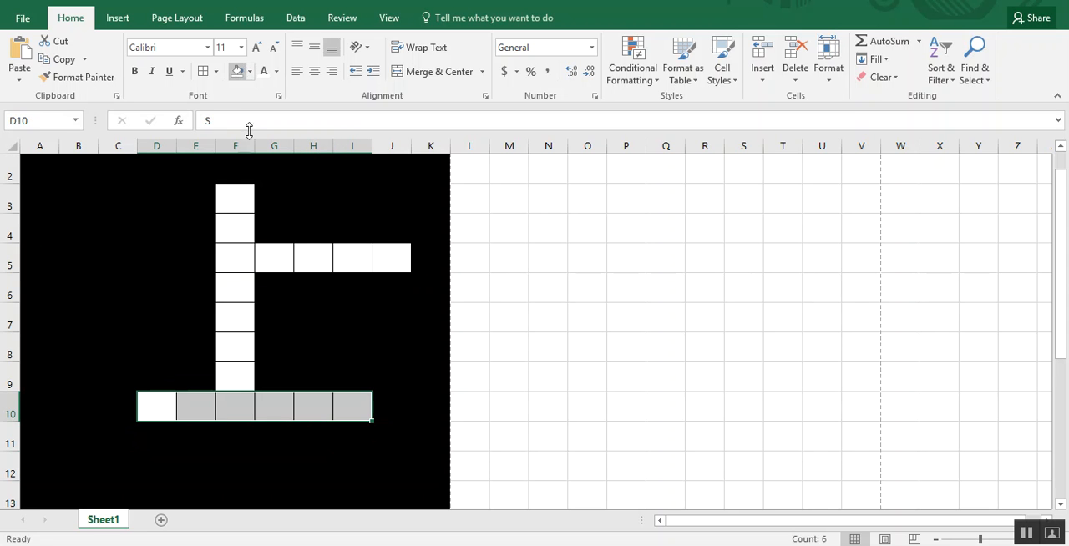
Step: Set the answer letters to a dark font color so they show on white cells
left_click(6, 148)
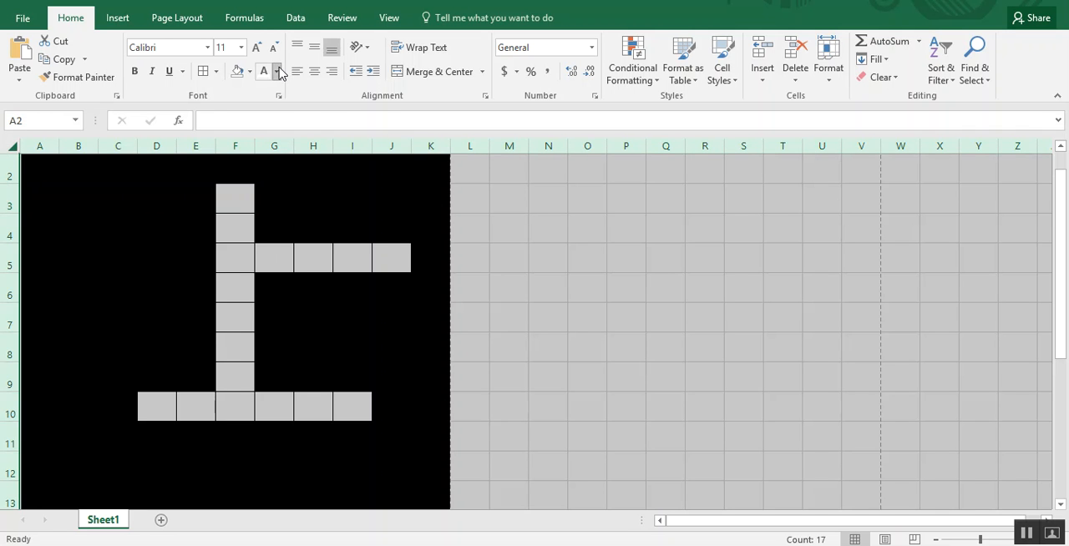
left_click(288, 71)
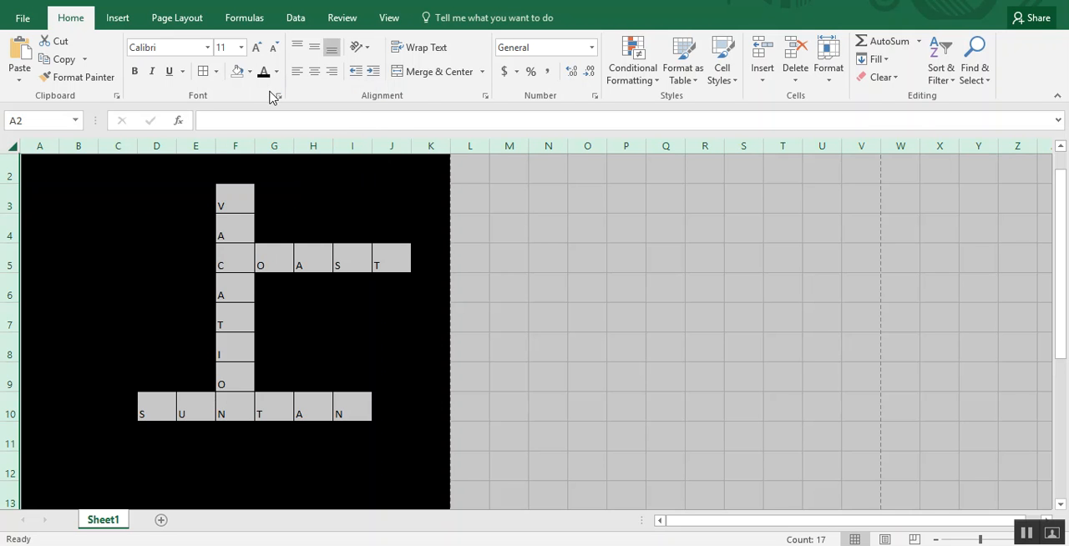
mouse_move(264, 360)
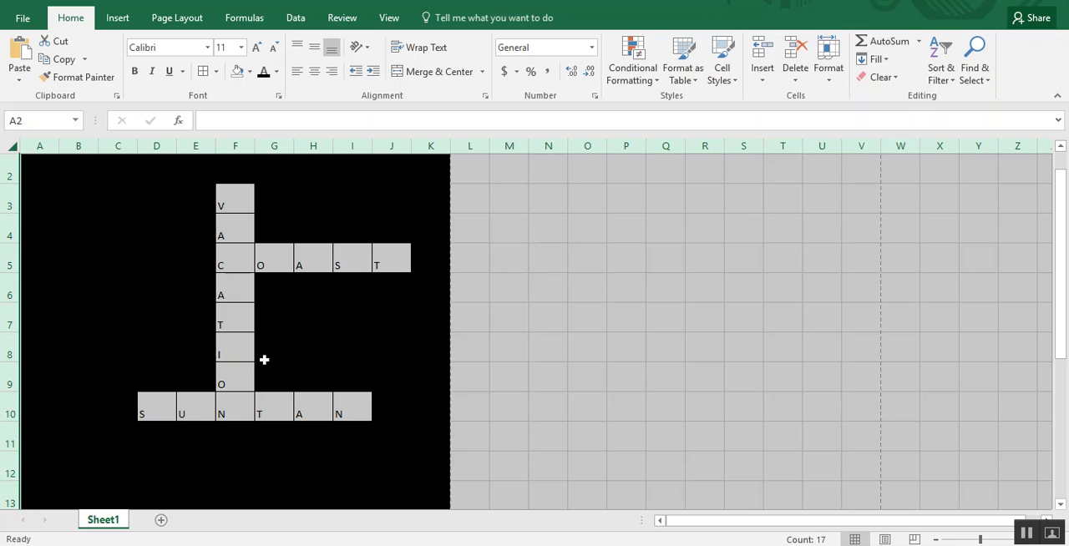
left_click(273, 409)
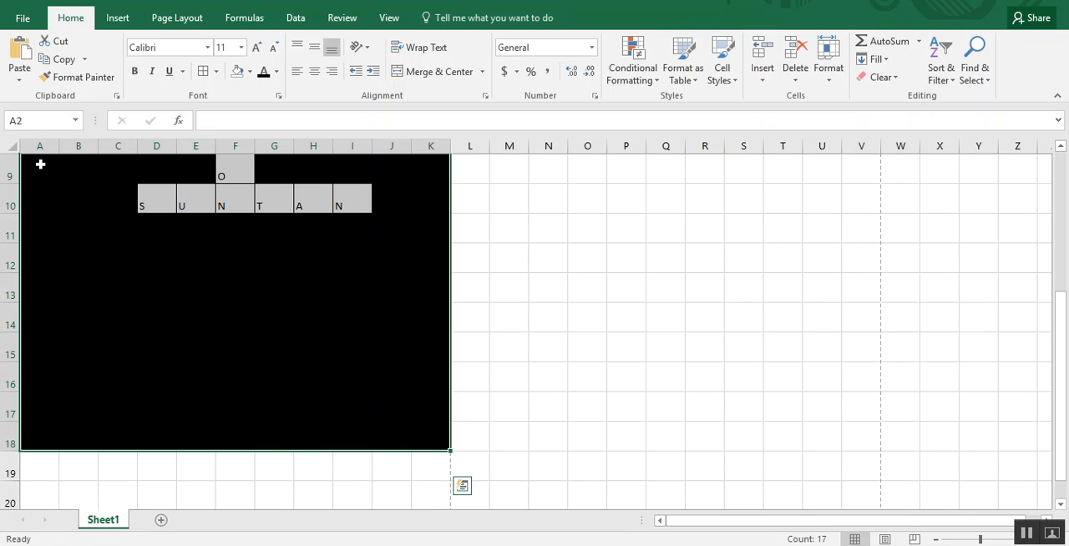
mouse_move(380, 105)
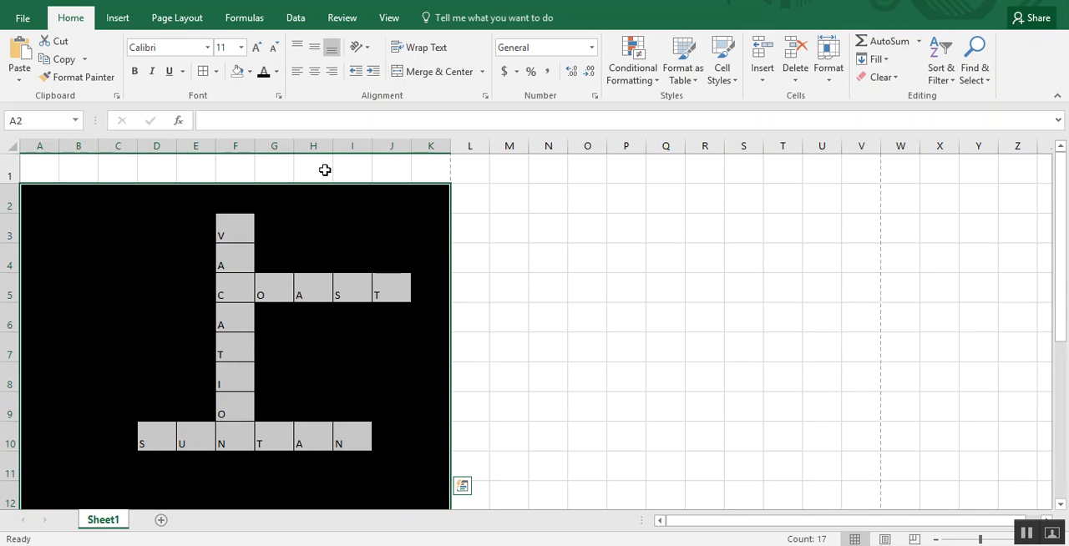
mouse_move(307, 48)
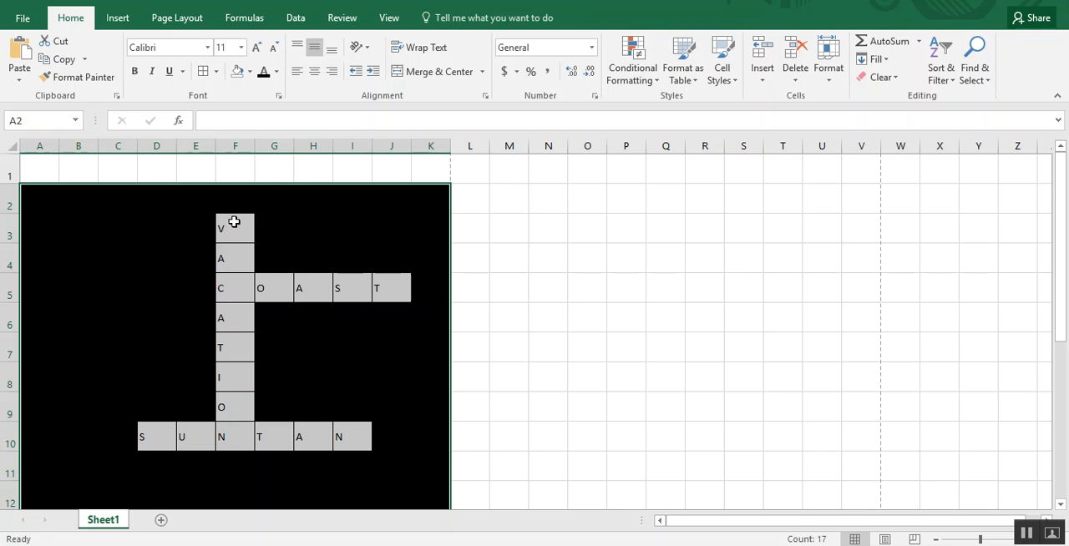
mouse_move(232, 268)
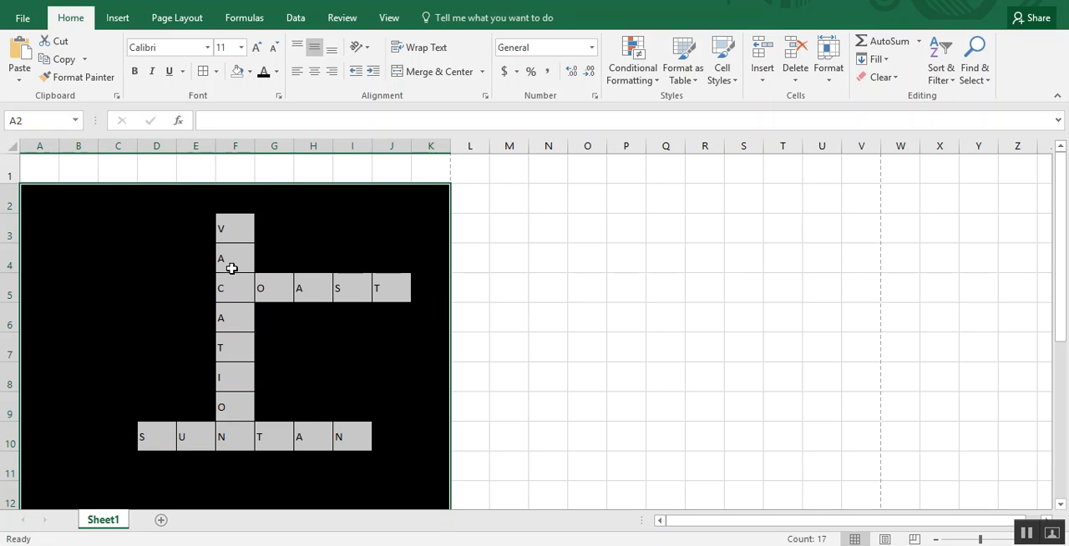
mouse_move(316, 71)
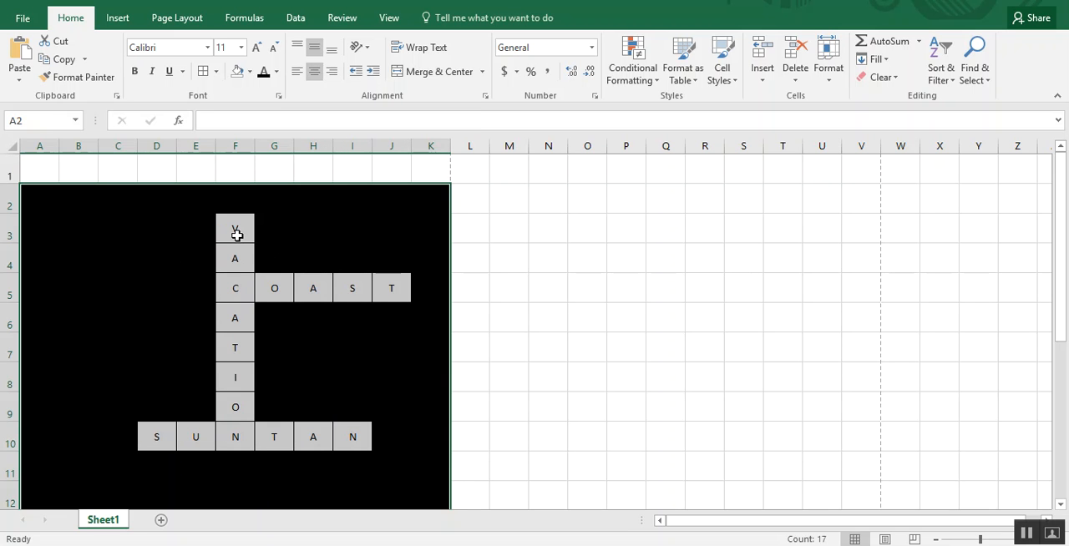
left_click(235, 287)
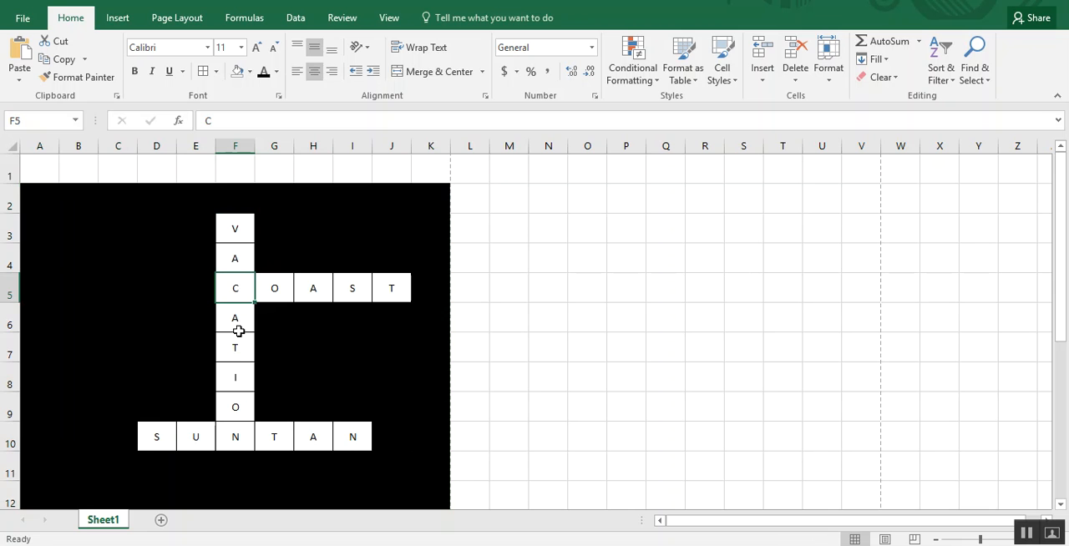
mouse_move(436, 375)
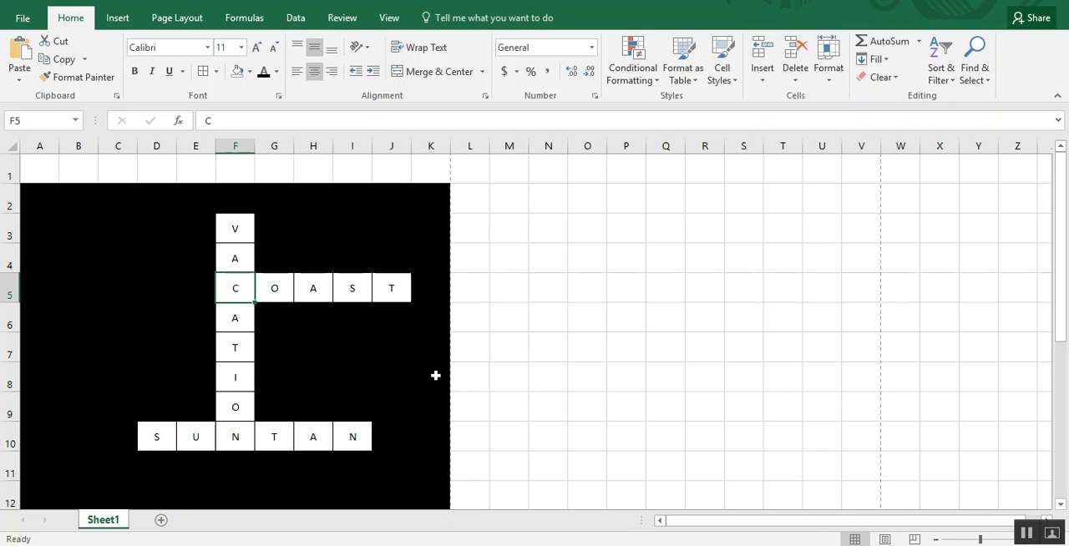
mouse_move(380, 406)
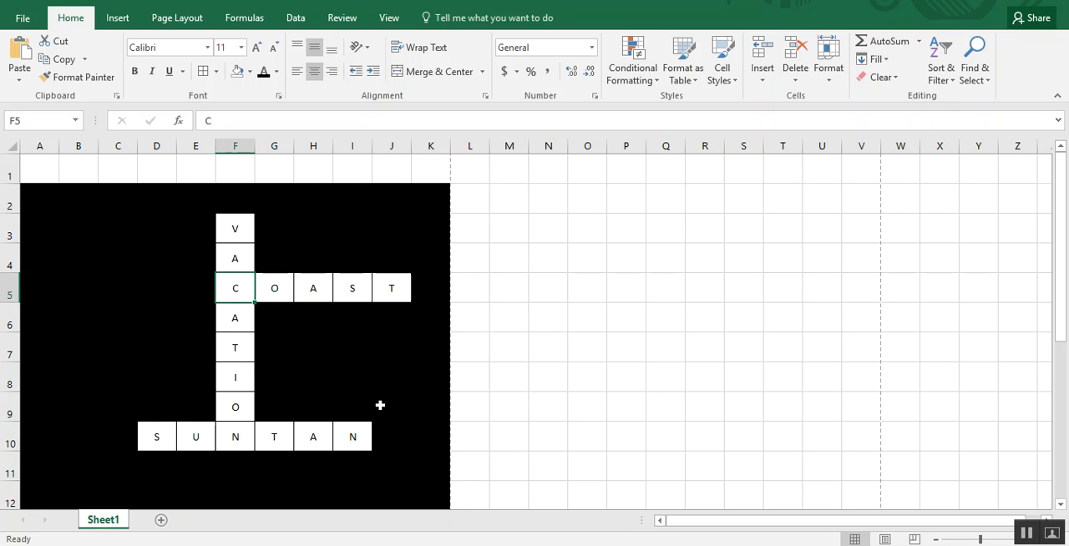
Step: Draw a small text box on the black block for clue number 1
left_click(235, 229)
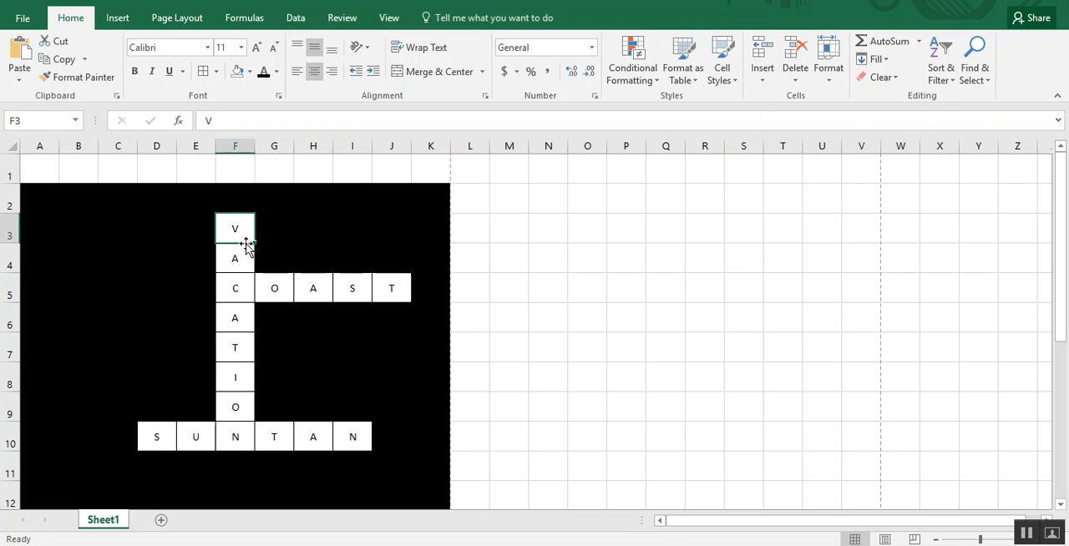
left_click_drag(235, 228, 234, 259)
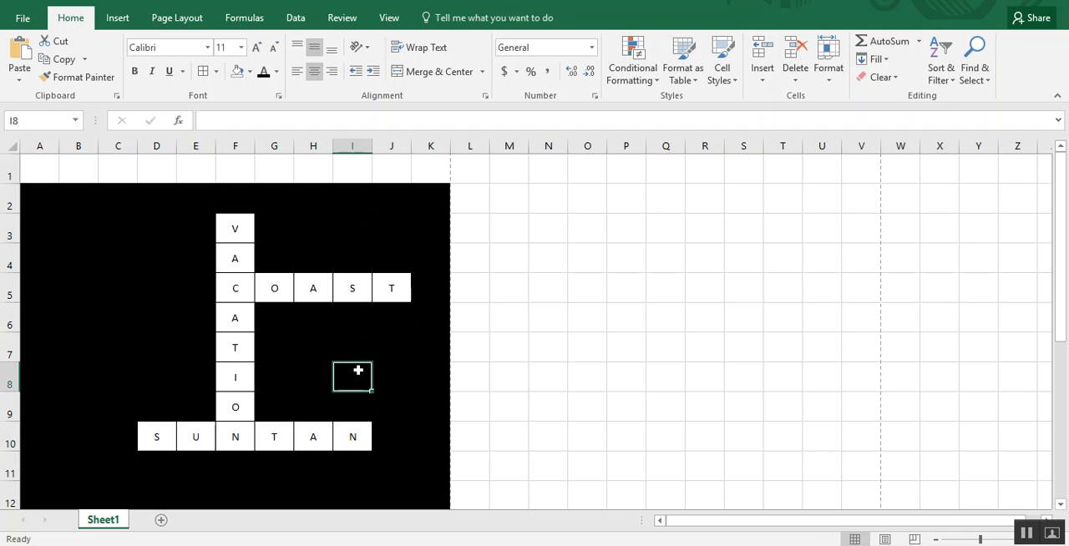
mouse_move(64, 194)
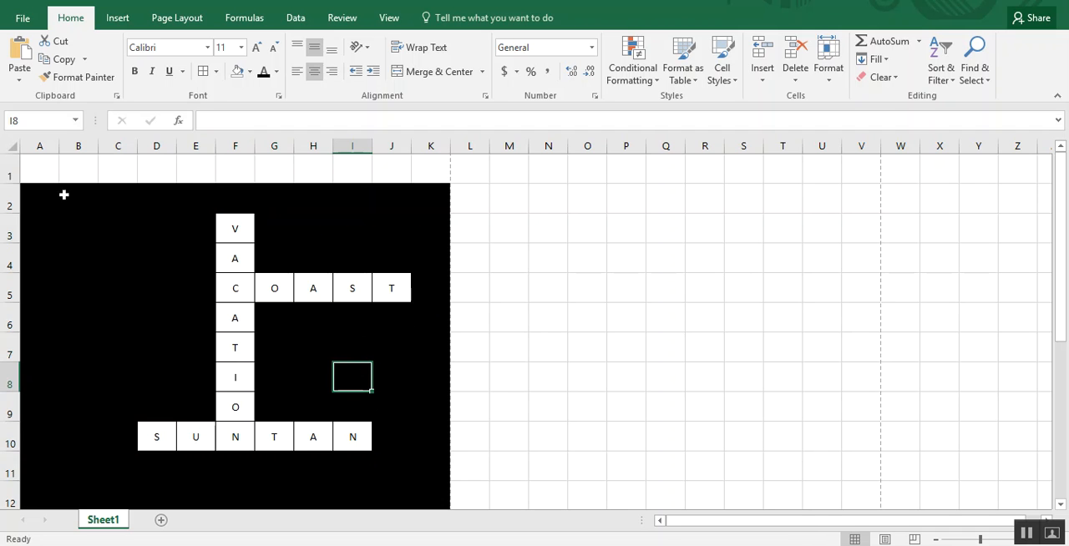
mouse_move(119, 24)
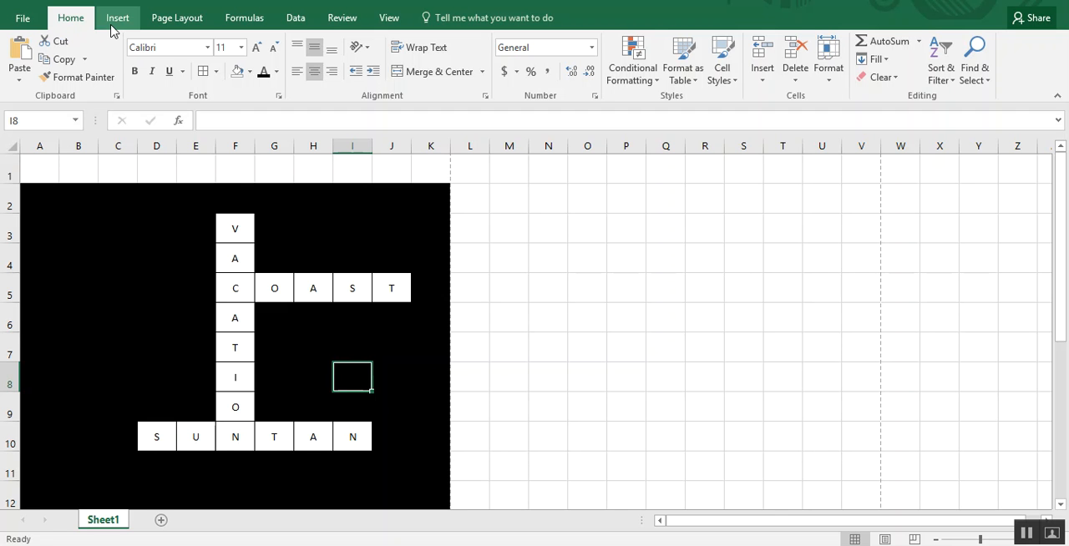
left_click(122, 17)
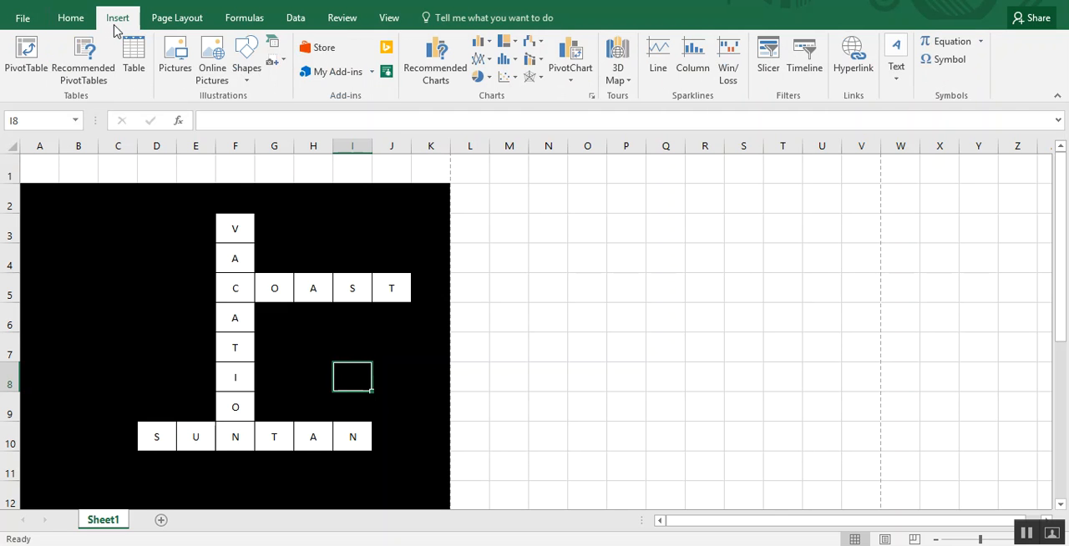
left_click(897, 58)
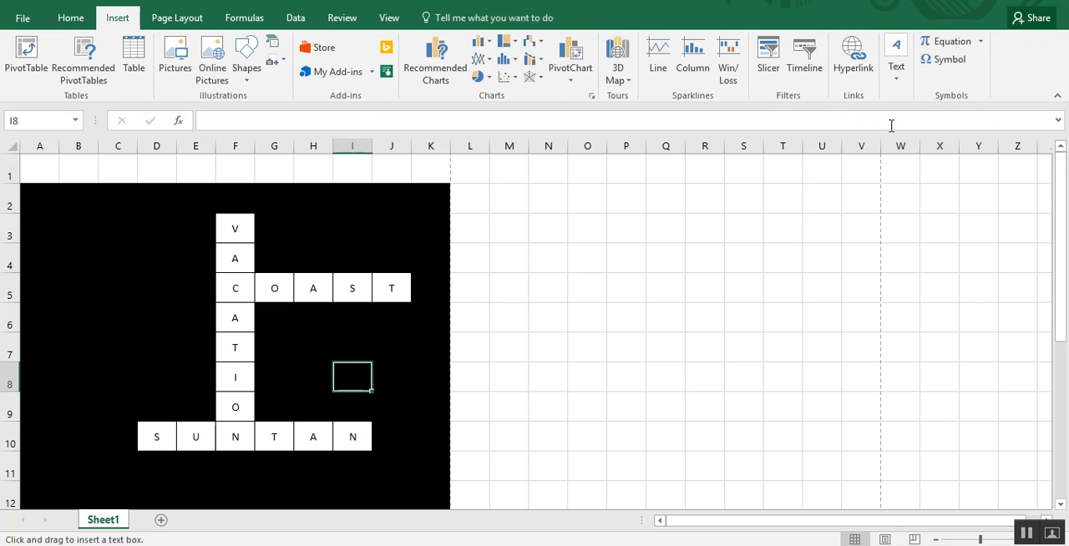
left_click_drag(542, 221, 595, 282)
type("1")
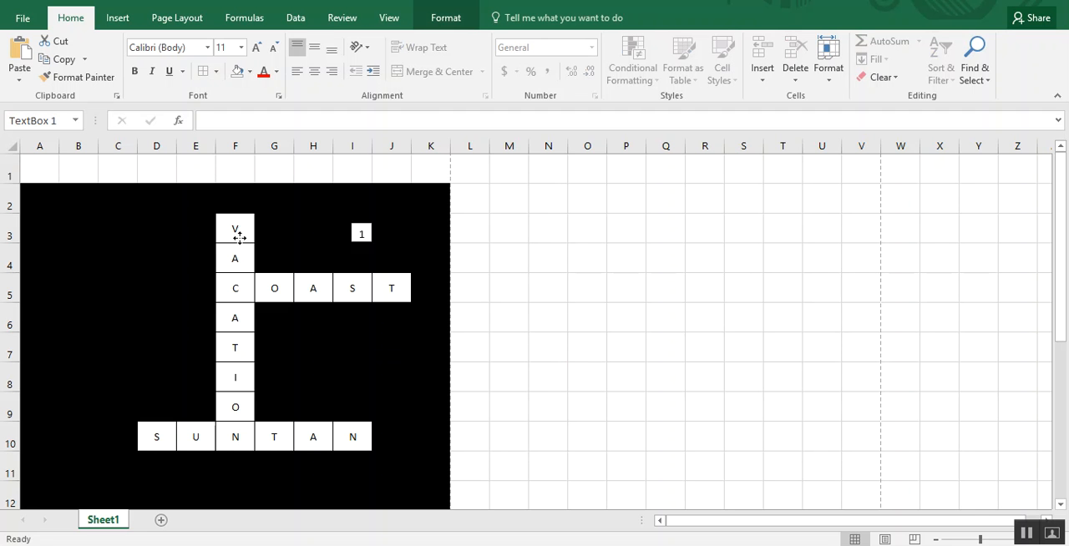
Step: Move the number 1 box to F3's top-left corner with No Fill and No Outline
left_click_drag(361, 232, 215, 220)
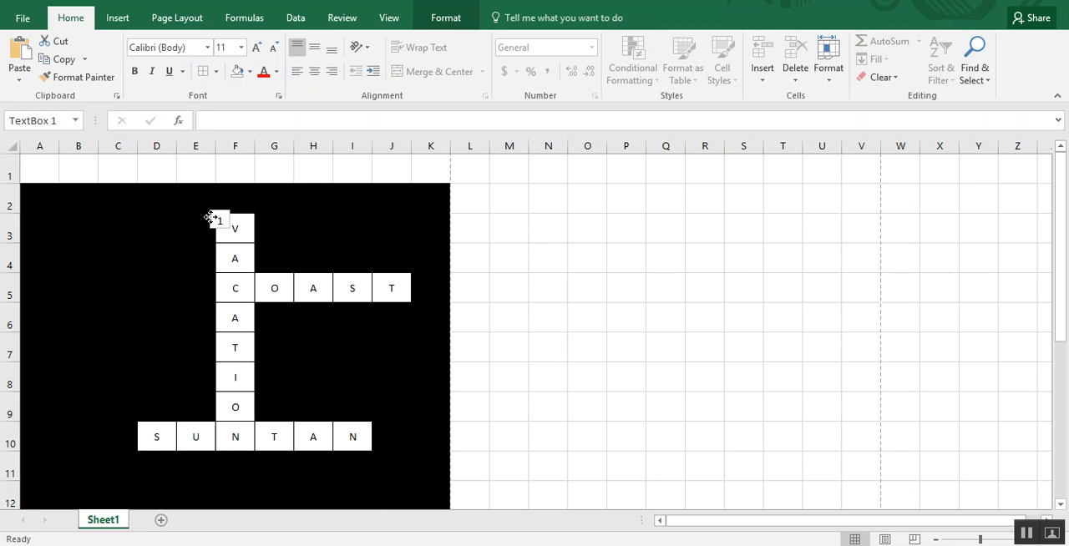
left_click(547, 317)
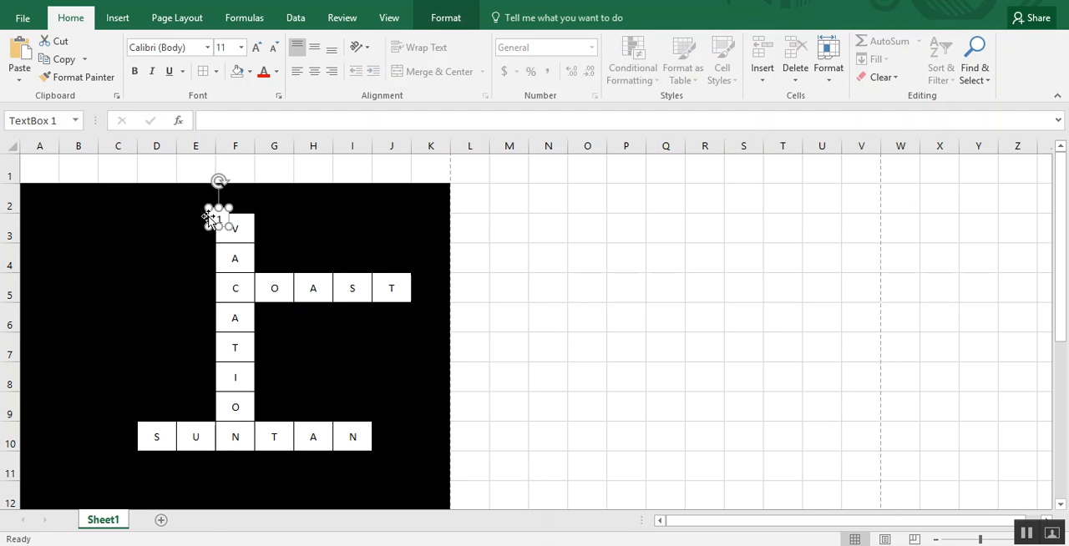
left_click(257, 171)
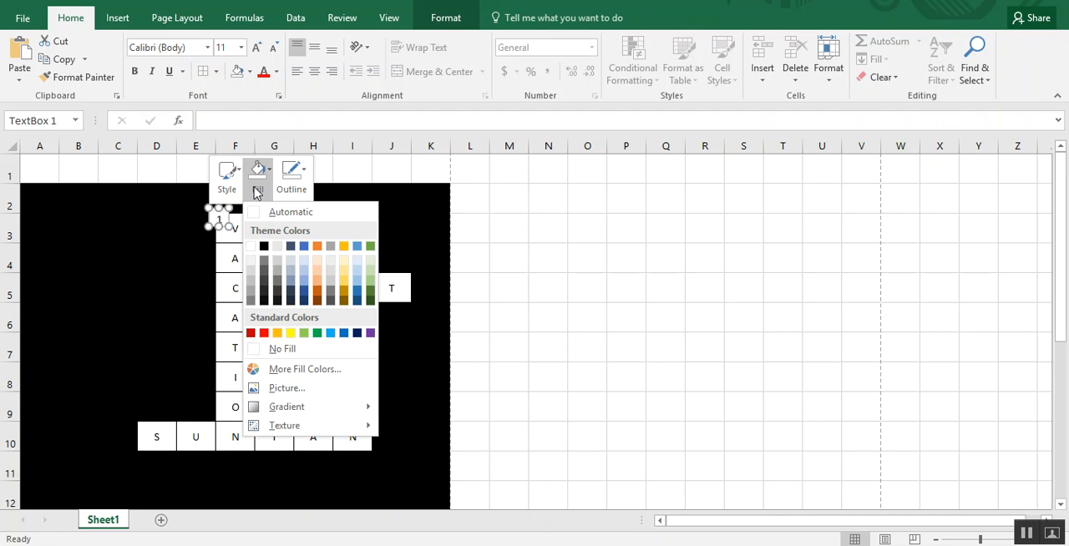
mouse_move(267, 353)
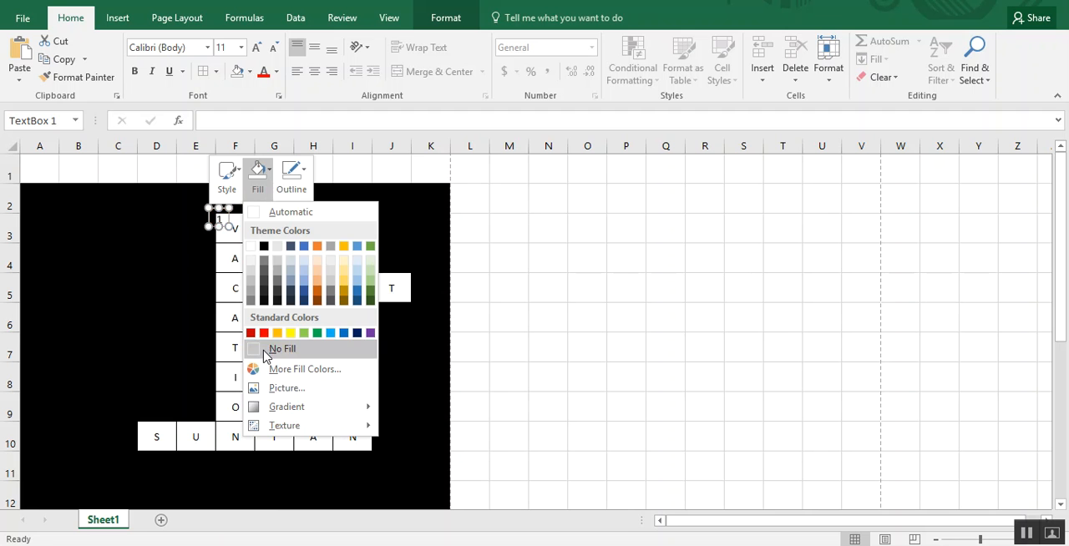
left_click(292, 173)
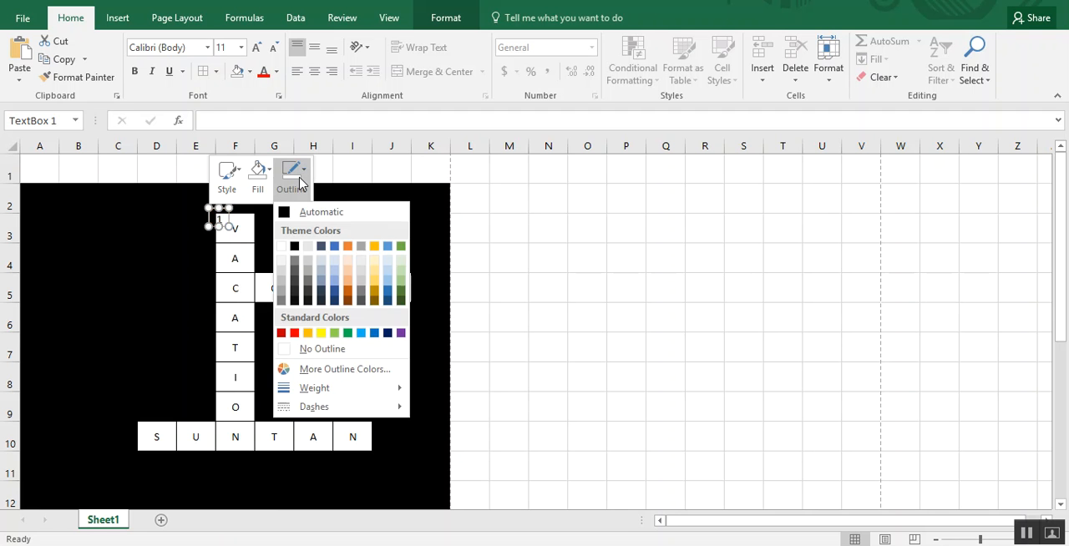
left_click(586, 346)
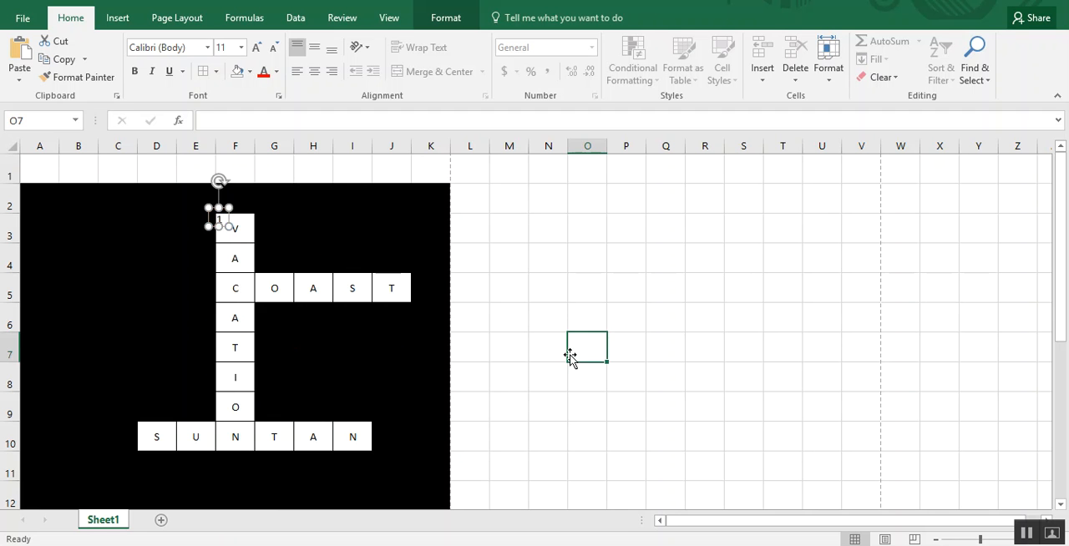
left_click(219, 220)
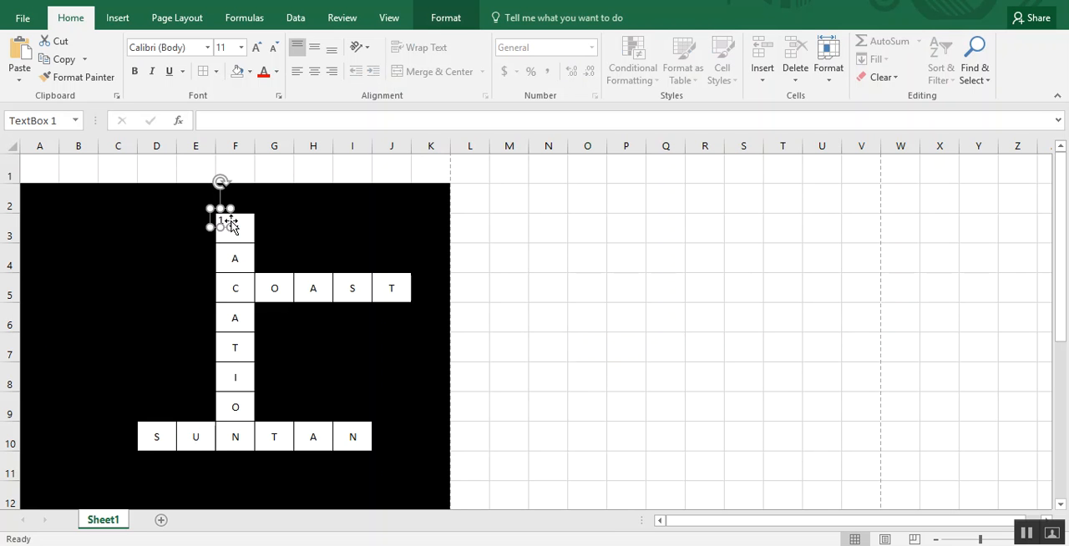
mouse_move(479, 222)
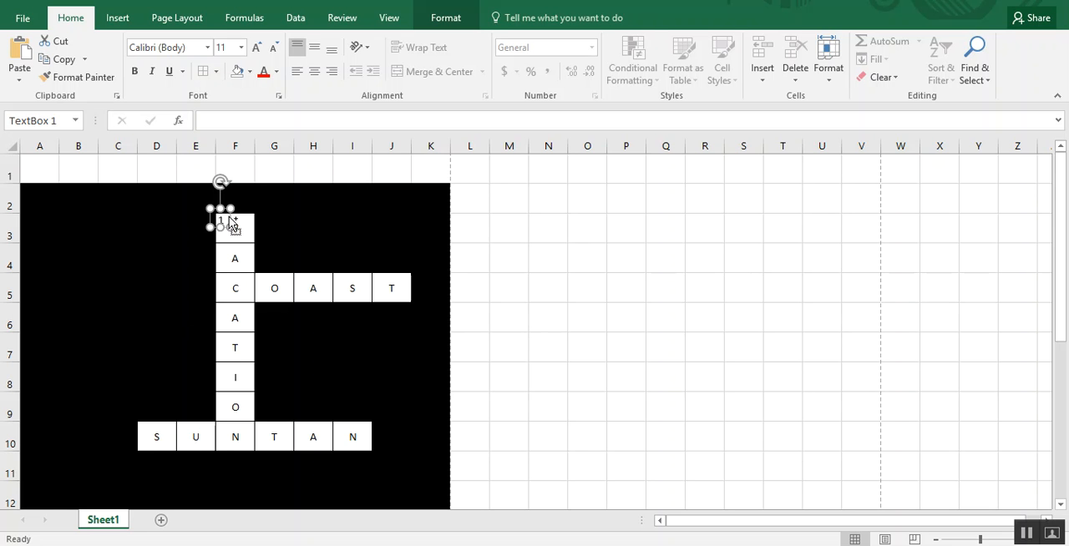
mouse_move(528, 281)
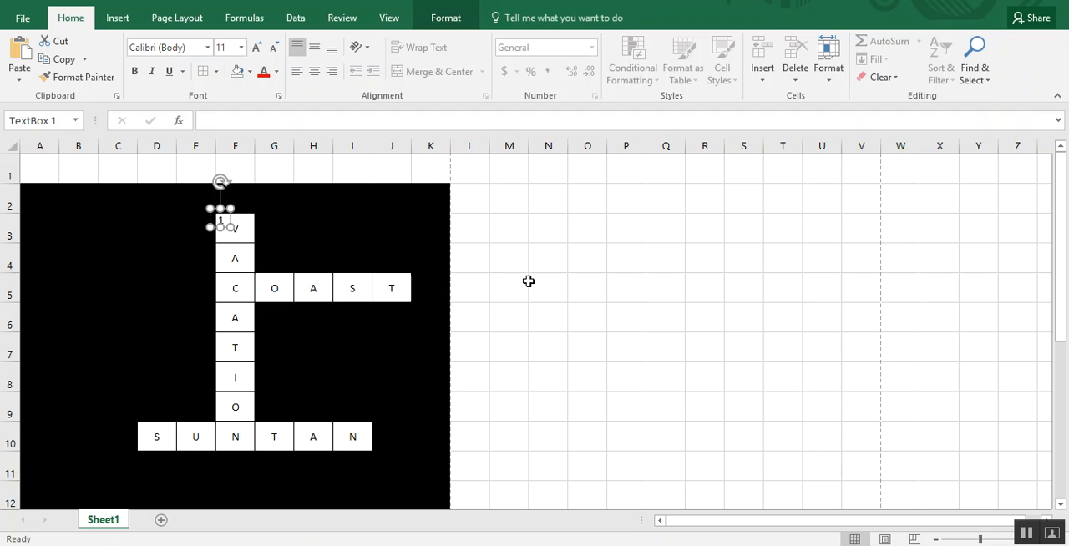
Step: Paste number-box copies as 2 and 3 onto the COAST C and SUNTAN S corners
left_click(509, 258)
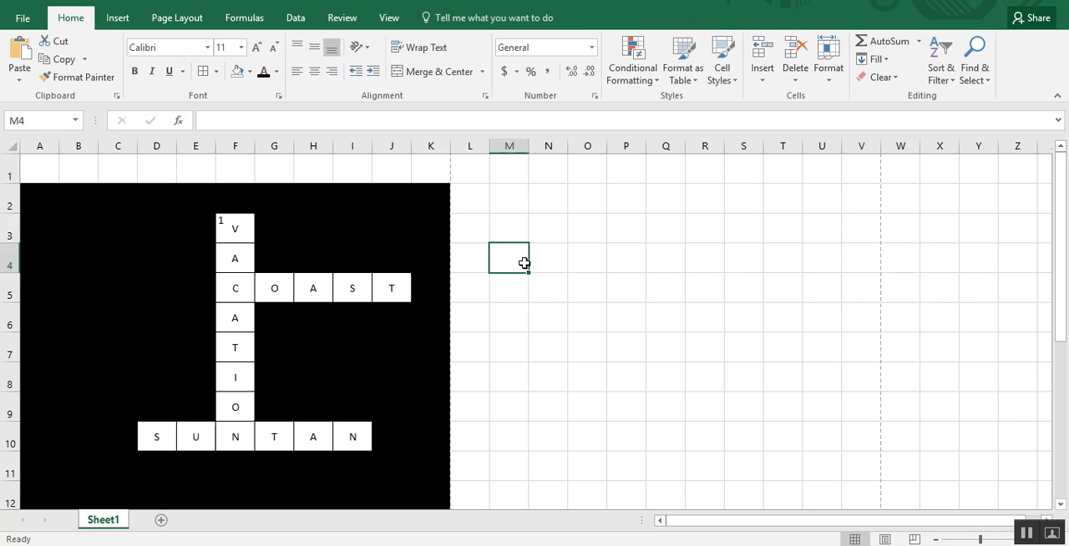
right_click(509, 258)
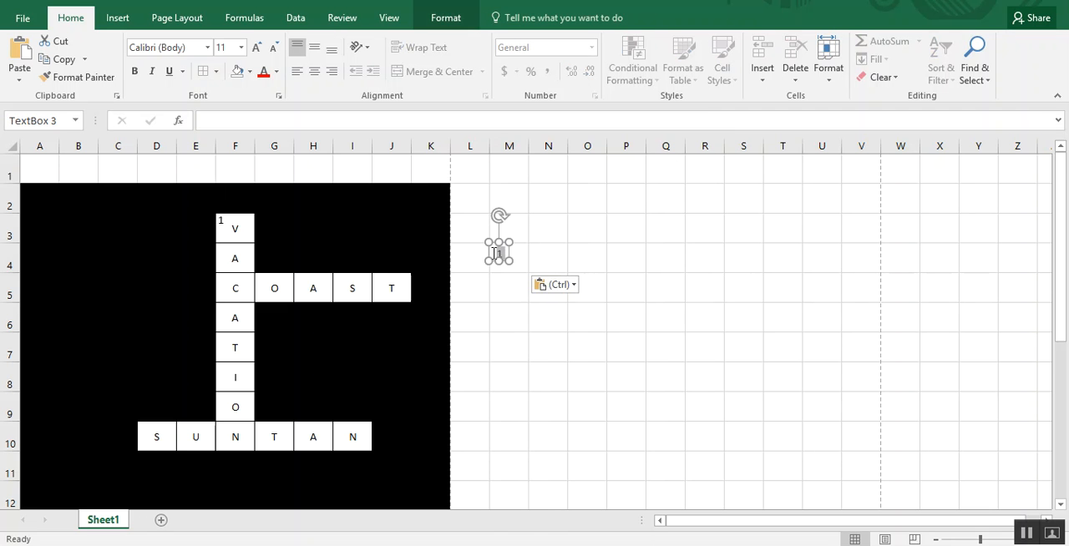
left_click(548, 317)
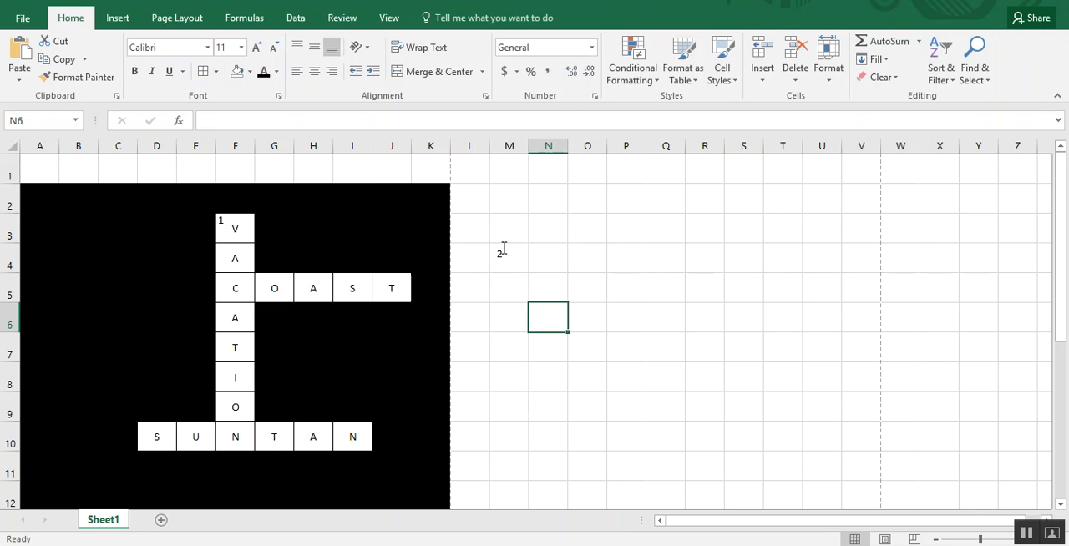
left_click(498, 250)
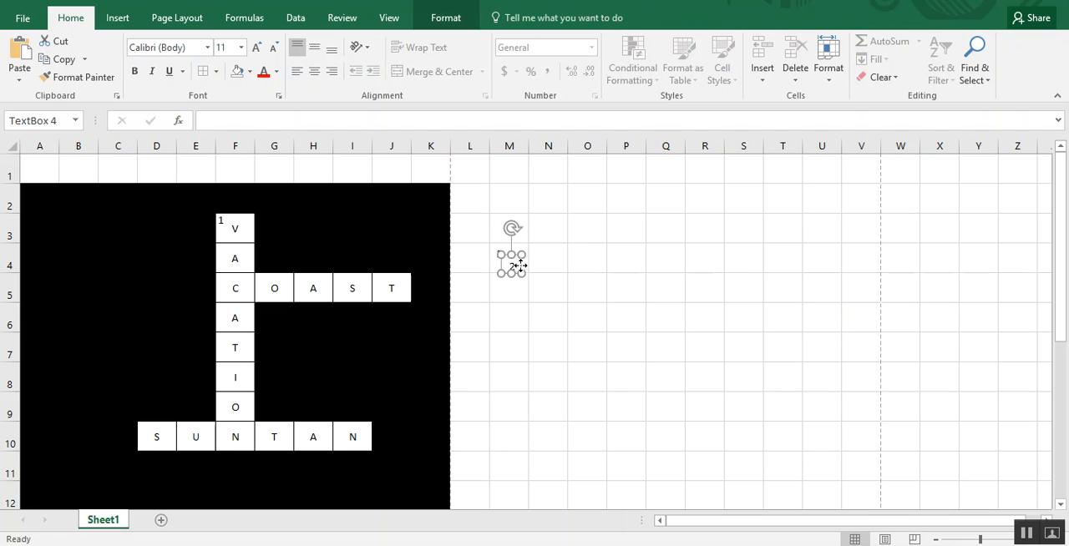
left_click_drag(512, 251, 534, 275)
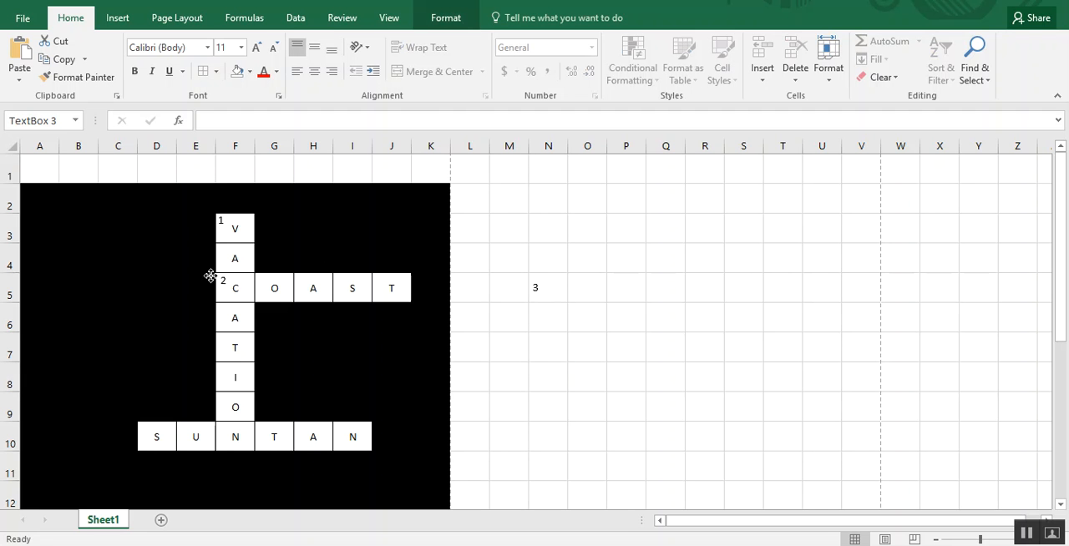
left_click(534, 287)
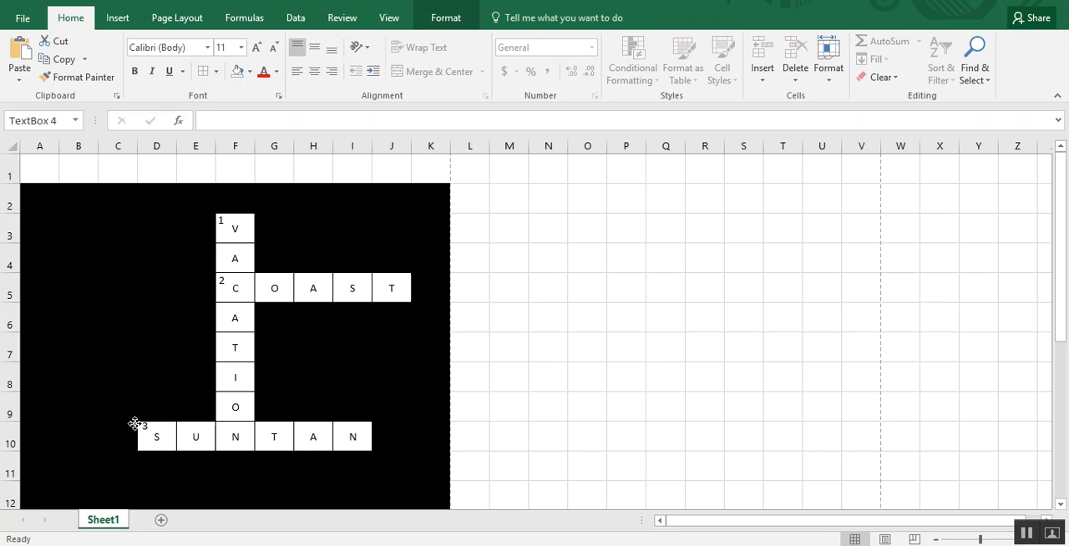
left_click(509, 406)
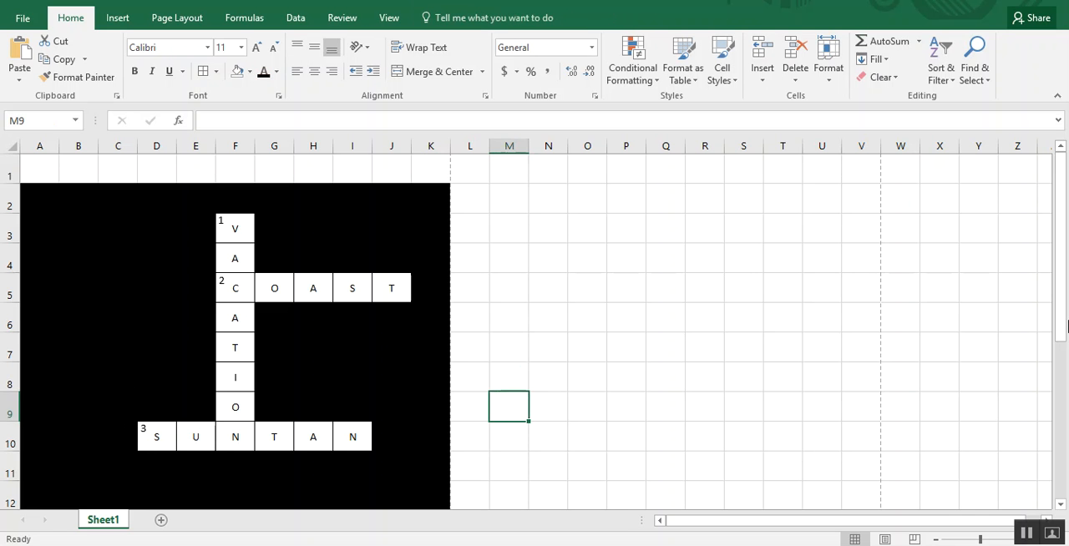
Step: Type the first clue, '1. Activity where we all relax and have fun', below the grid
scroll("down", 3)
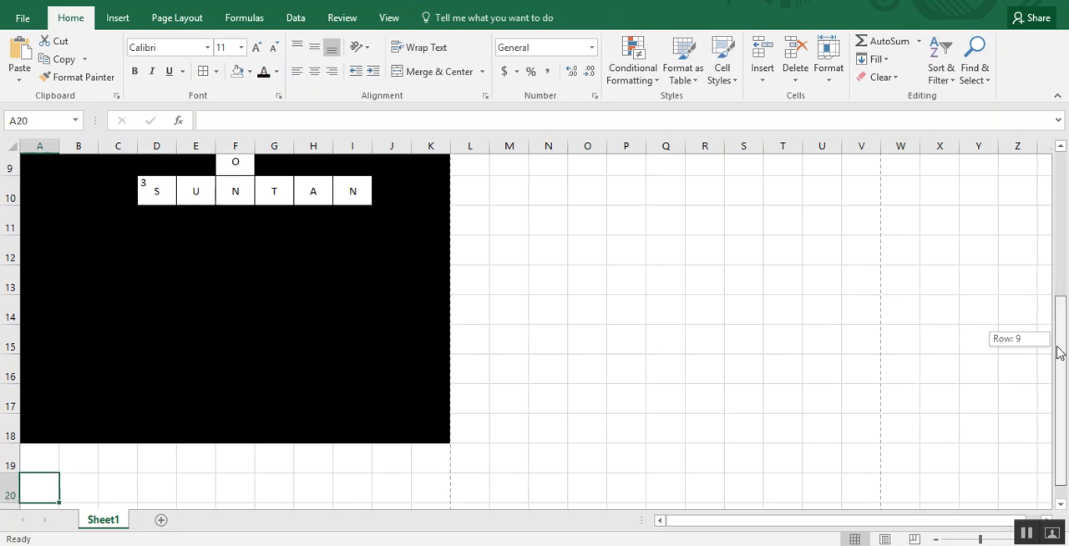
type("1")
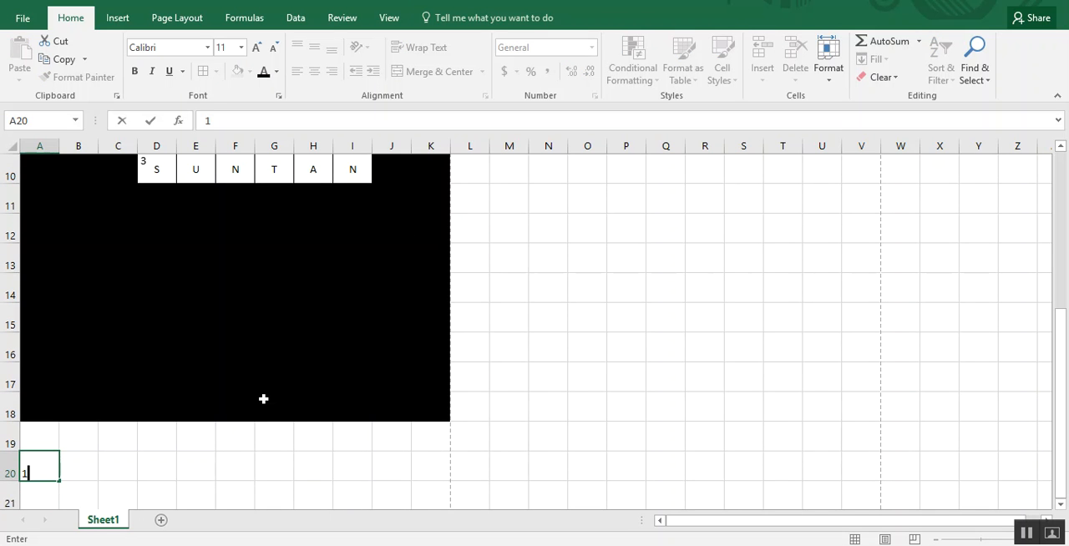
type(".")
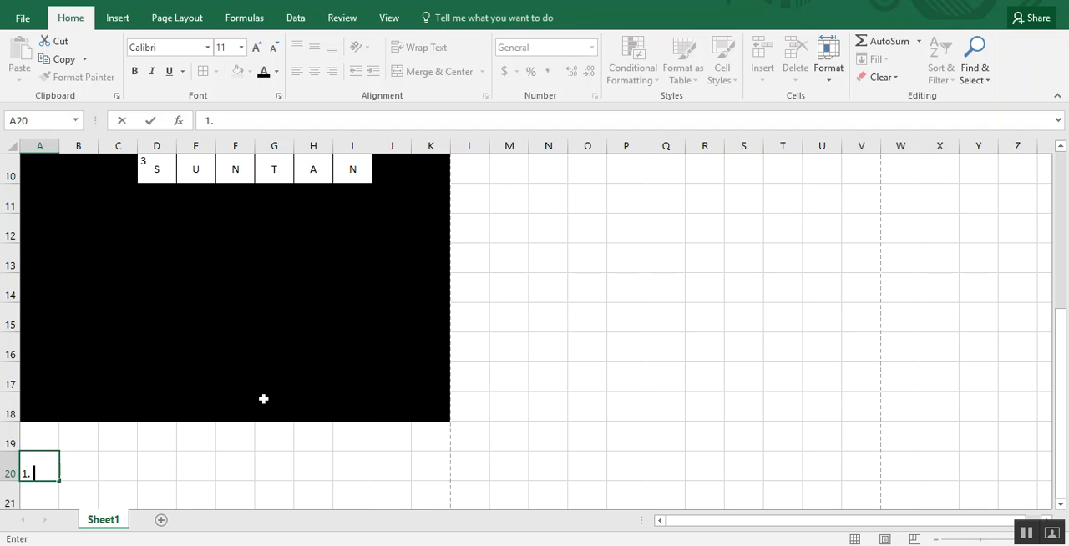
type("Activity were we")
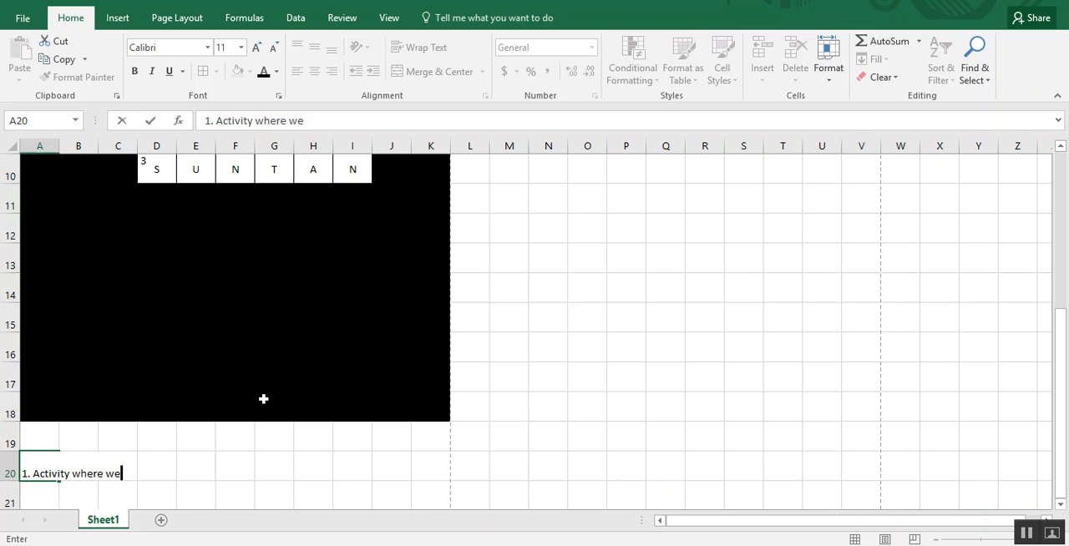
type("all relax and have fun")
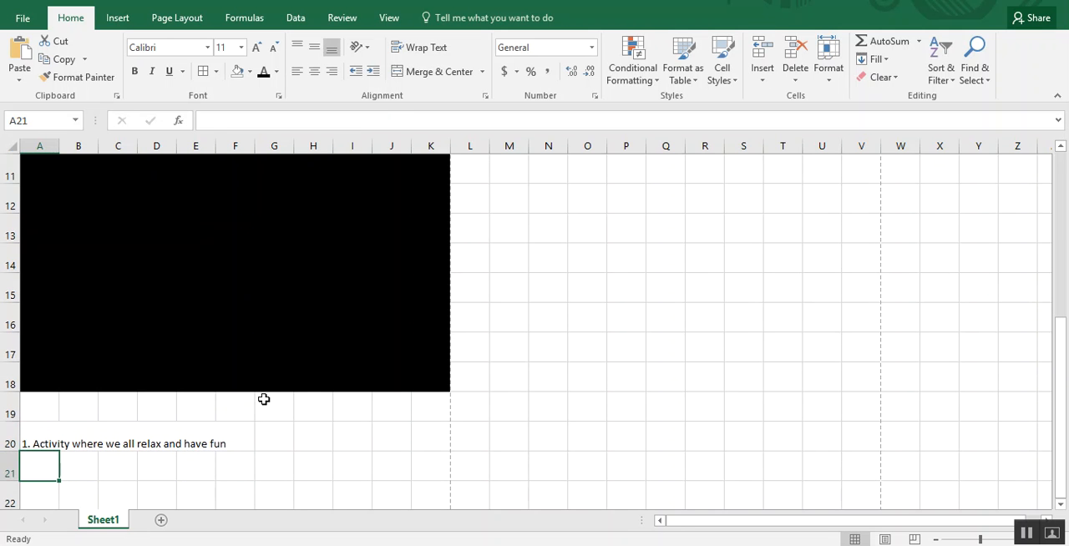
Step: Add clues '2. Borders the ocean' in A21 and '3. What happens when you lay in the sun' in A22
type("2.")
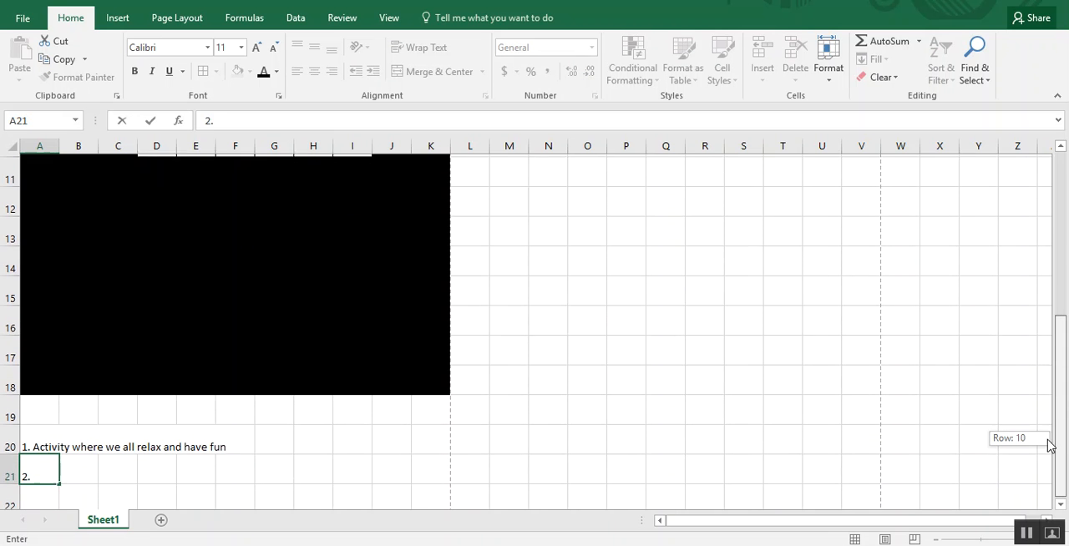
type("Border")
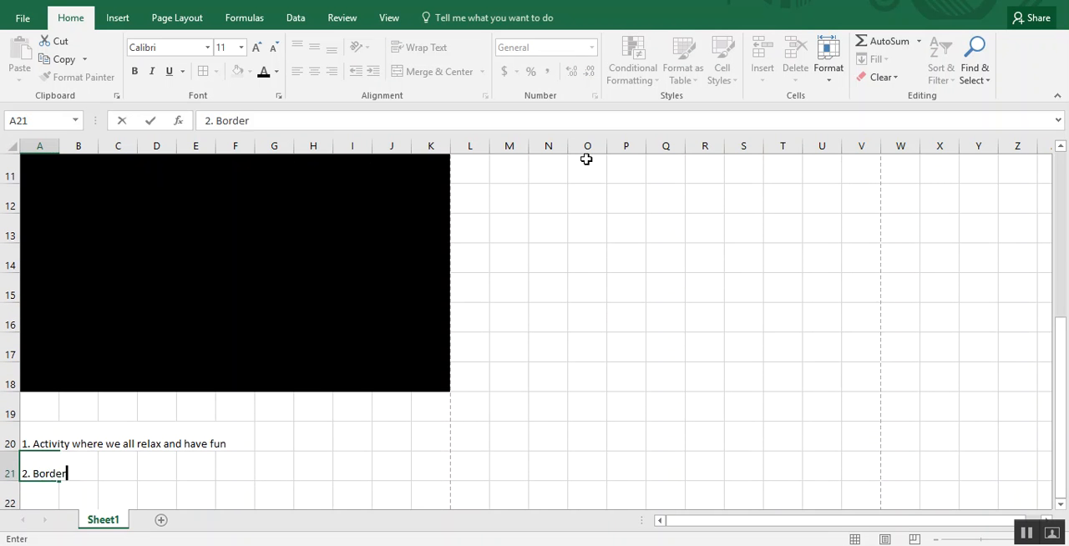
key("Enter")
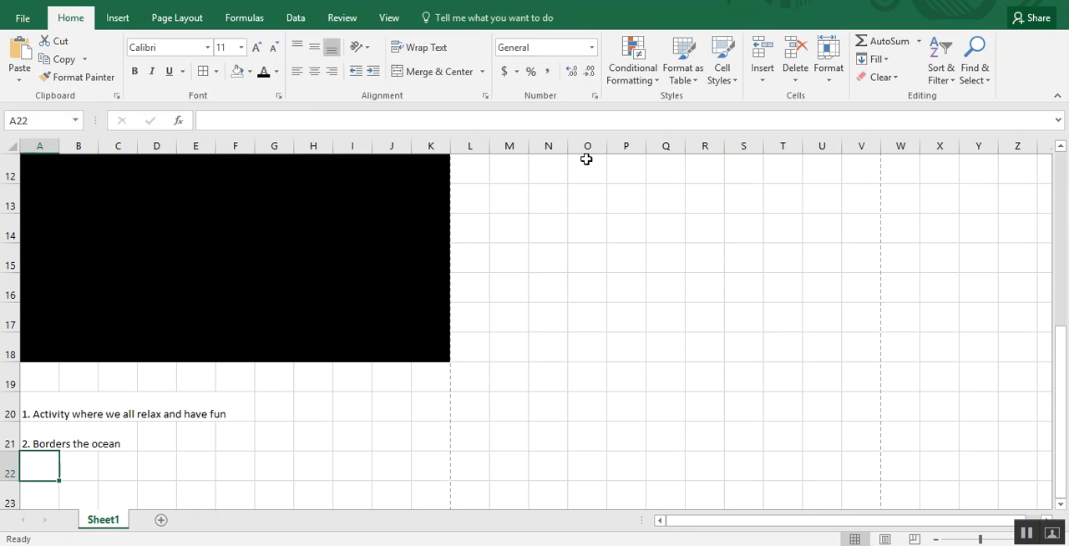
type("3. What")
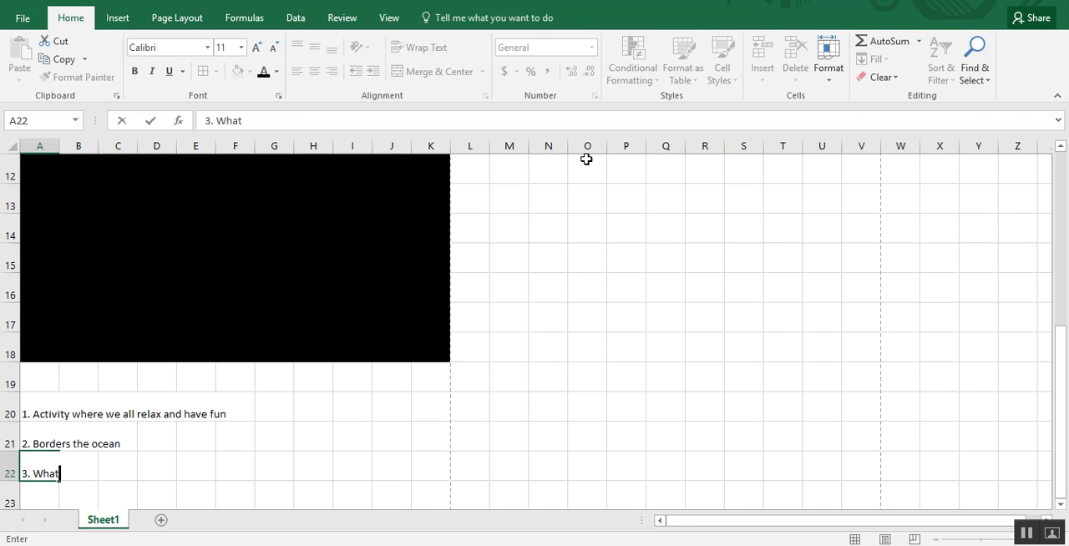
type("happens when")
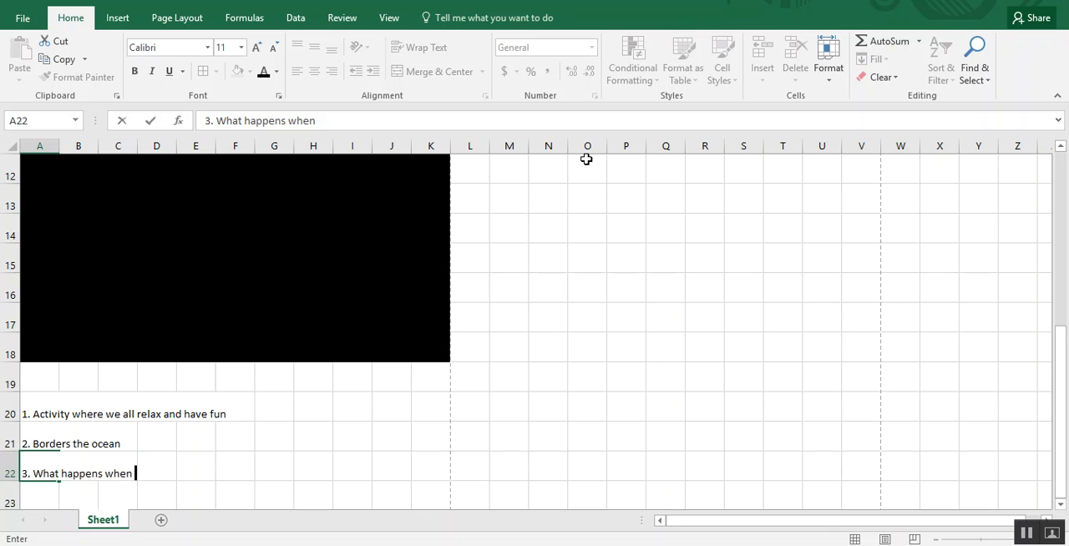
type("you")
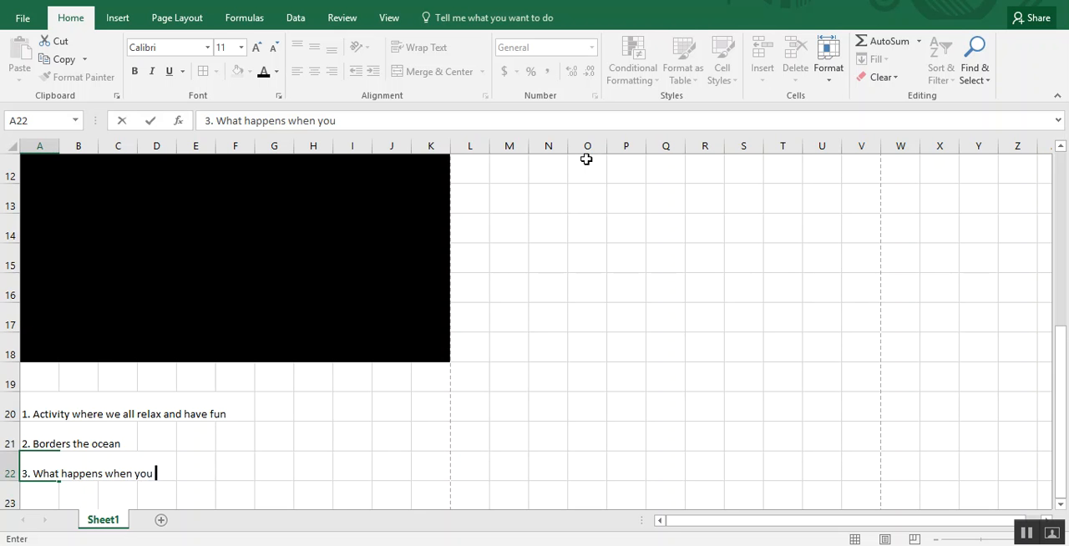
type("lay in the sun")
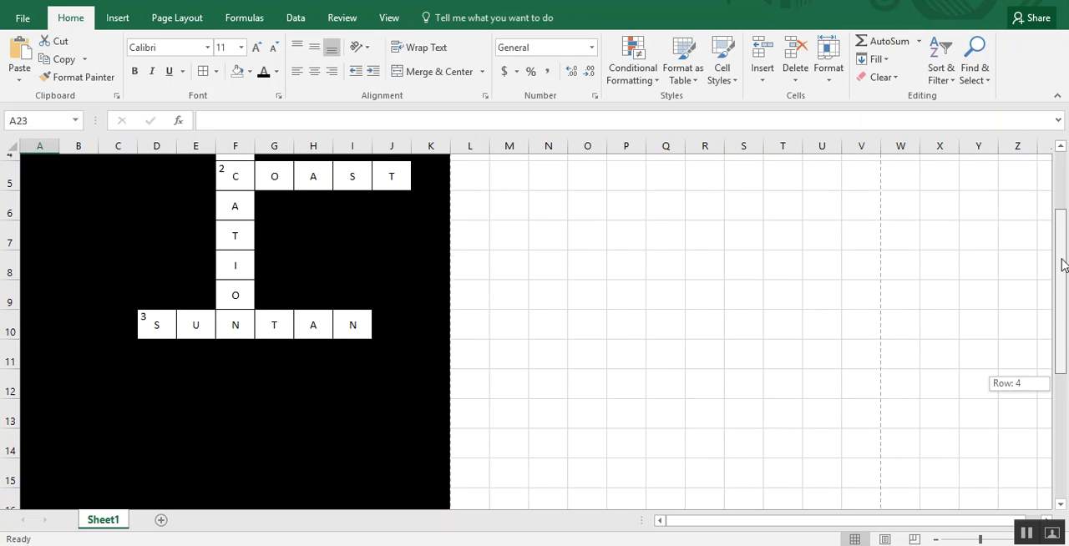
Step: Copy the crossword sheet and name the two tabs 'game' and 'original'
scroll("up", 3)
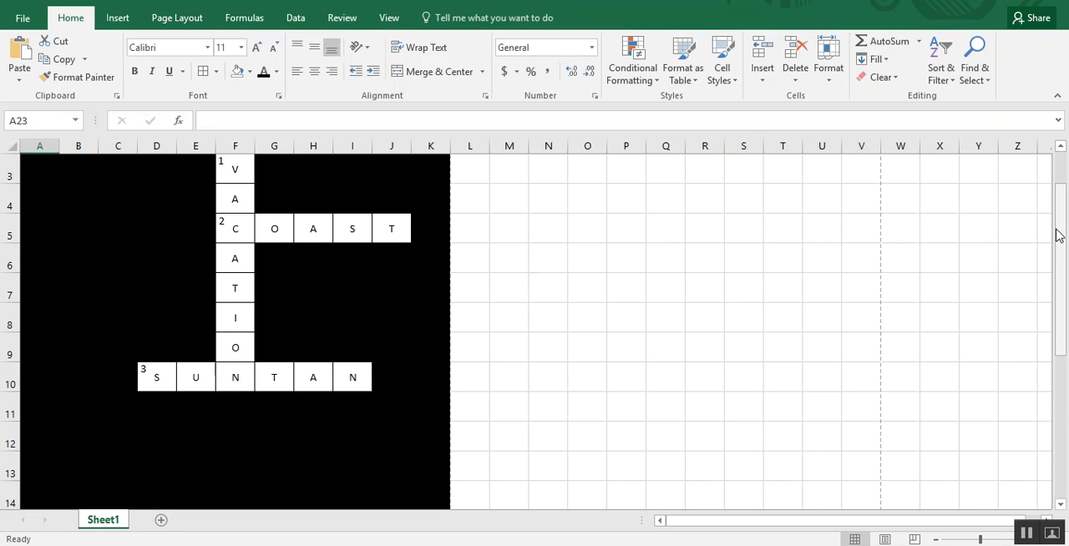
left_click(351, 406)
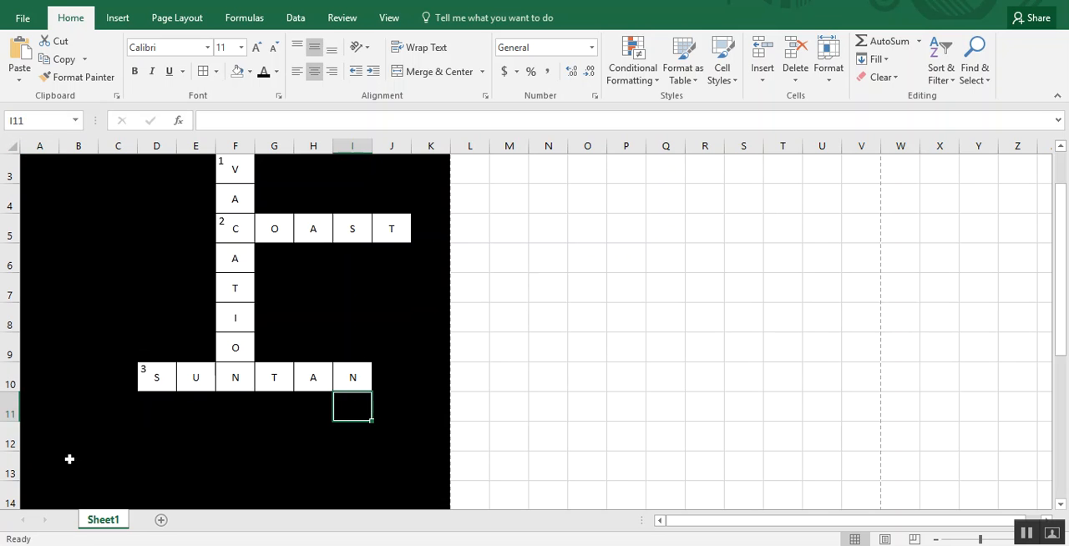
mouse_move(132, 492)
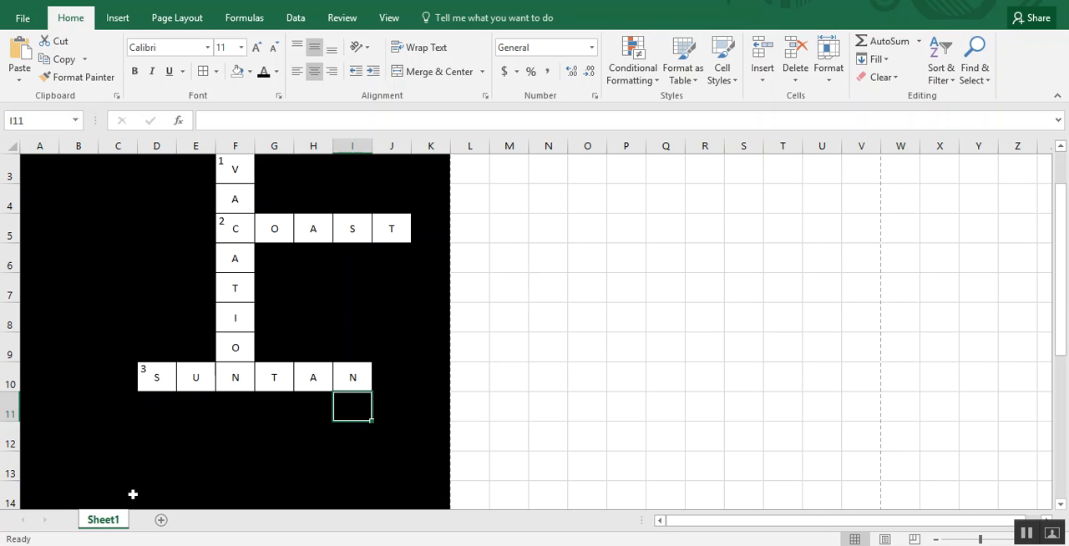
right_click(100, 521)
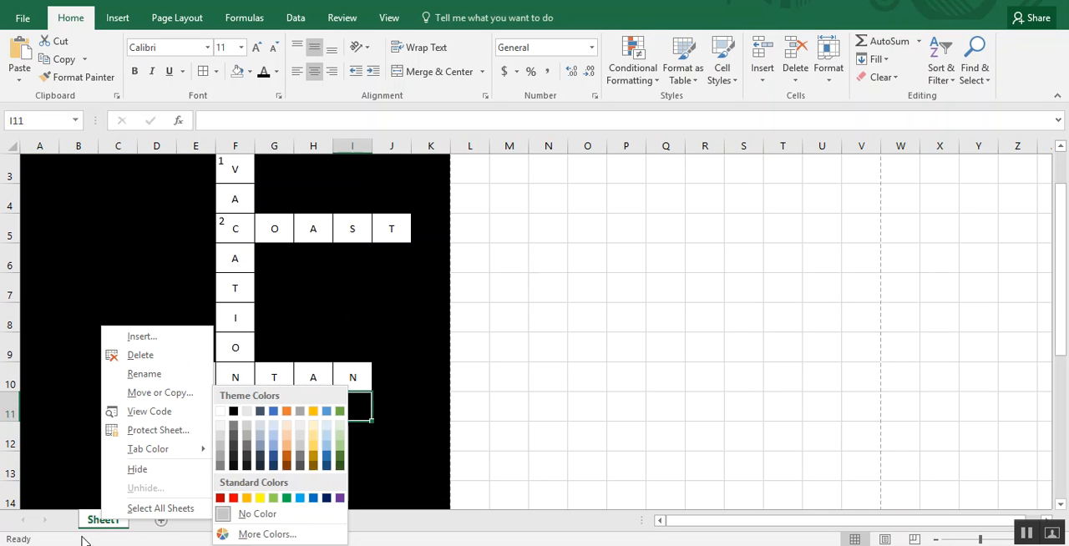
mouse_move(145, 398)
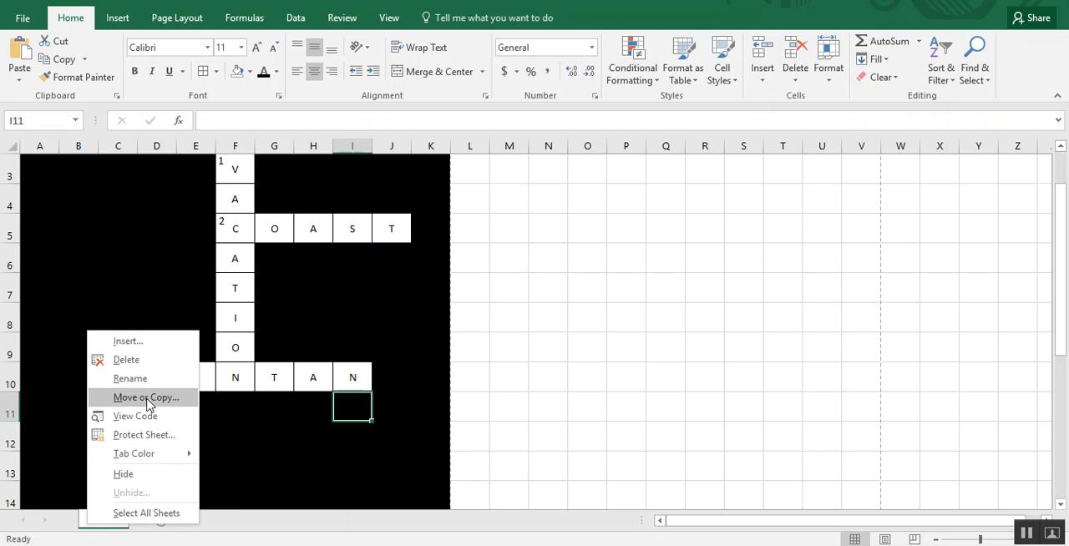
left_click(145, 396)
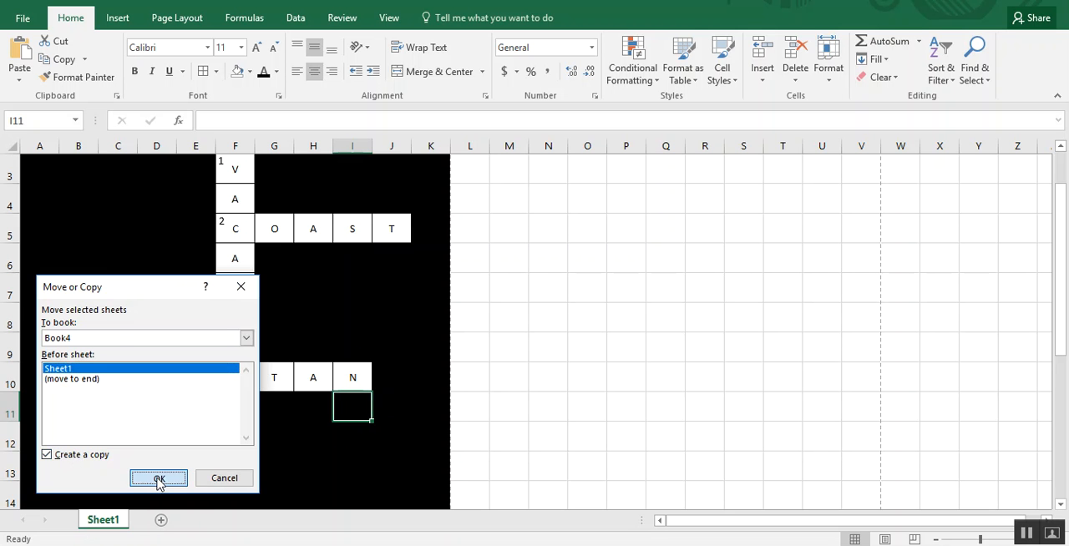
left_click(182, 477)
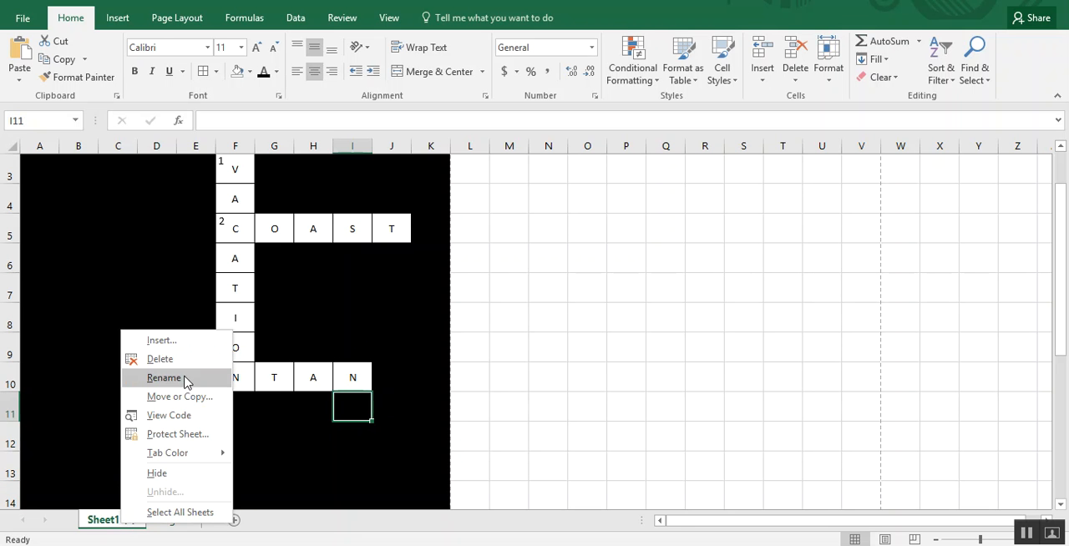
left_click(164, 378)
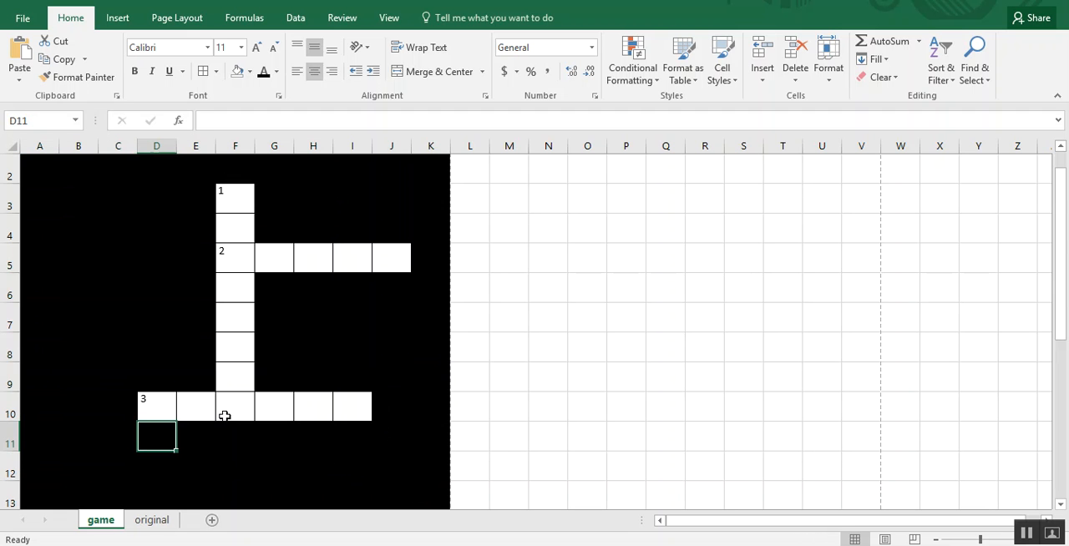
left_click(152, 519)
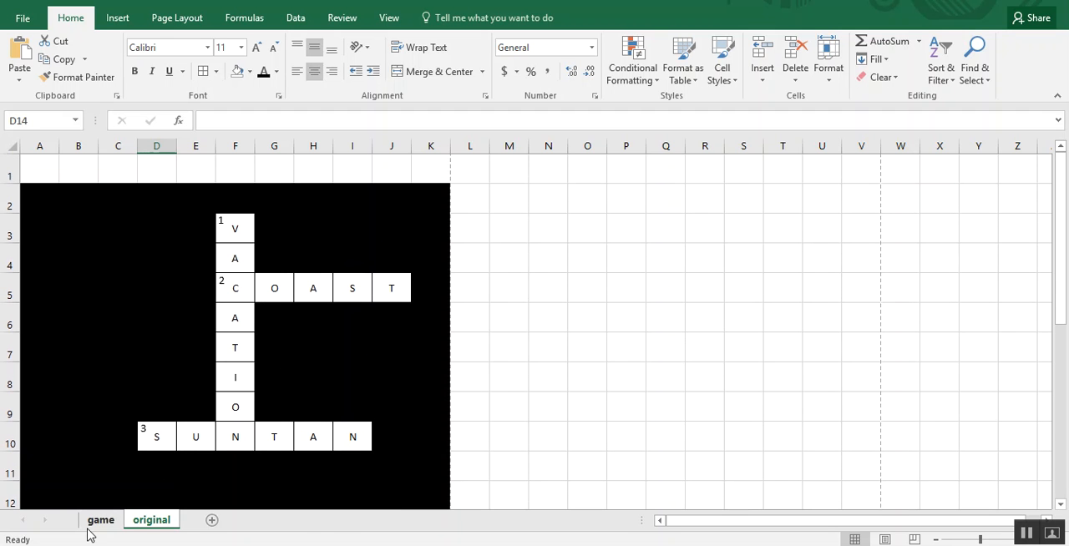
Step: Give the game sheet a centred custom header 'Our Vacation' in italic size 22
left_click(97, 519)
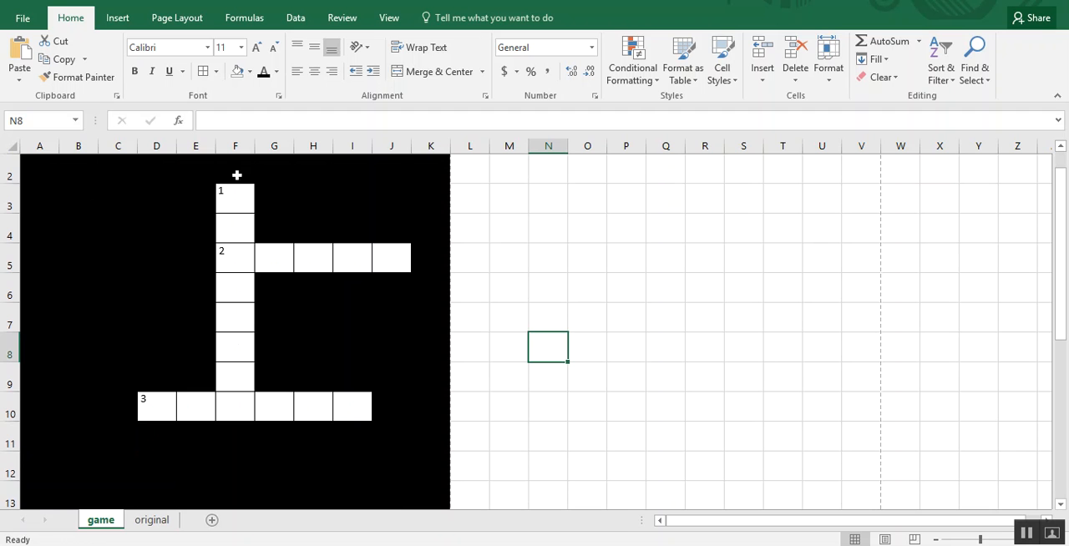
mouse_move(175, 47)
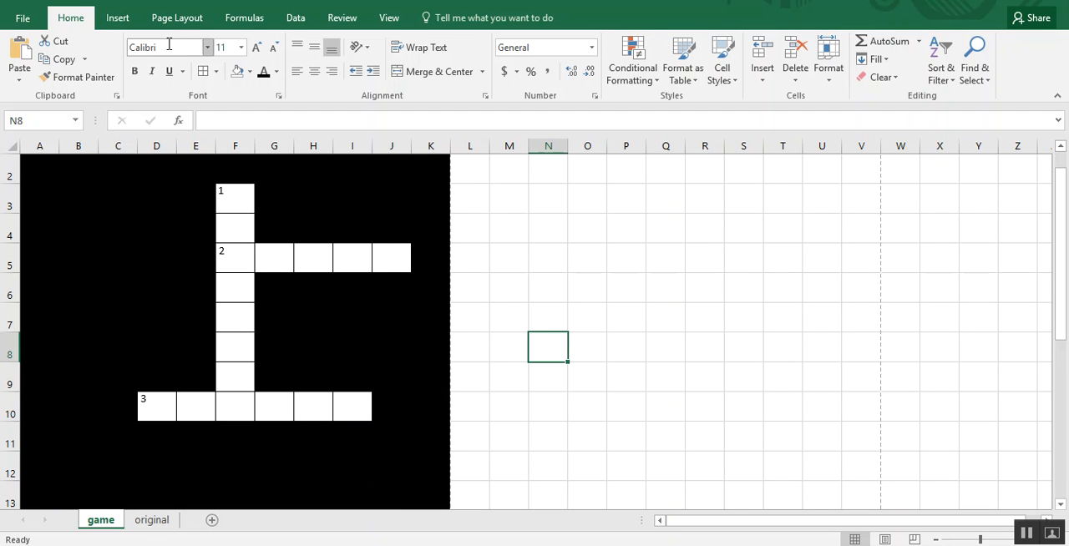
left_click(187, 16)
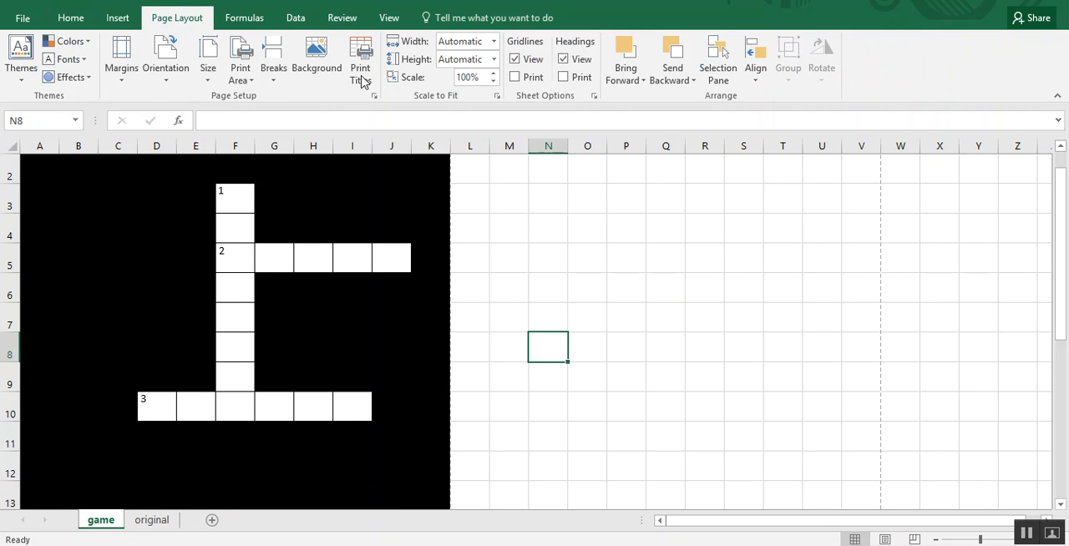
left_click(359, 58)
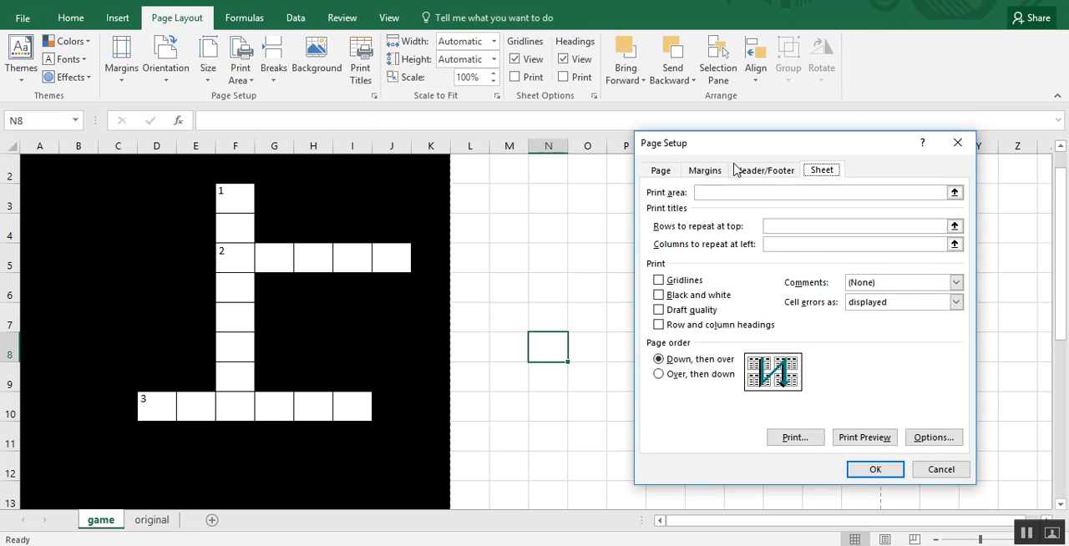
left_click(764, 169)
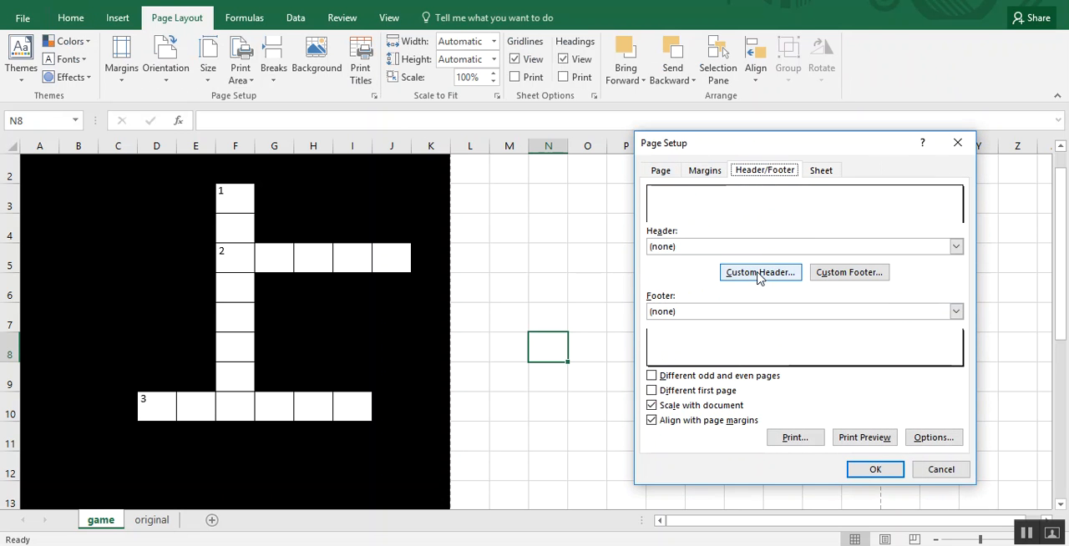
left_click(759, 272)
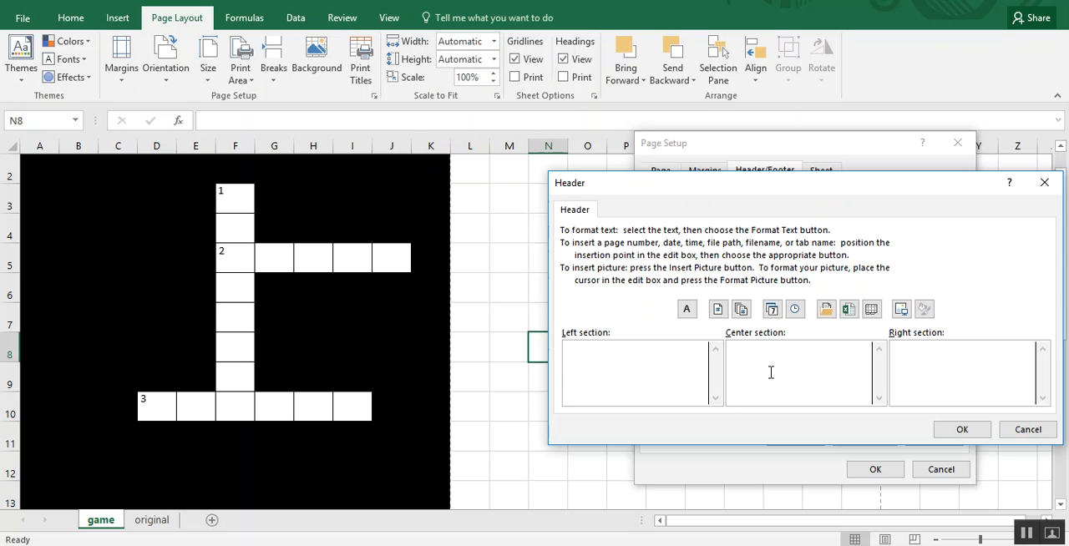
left_click(801, 371)
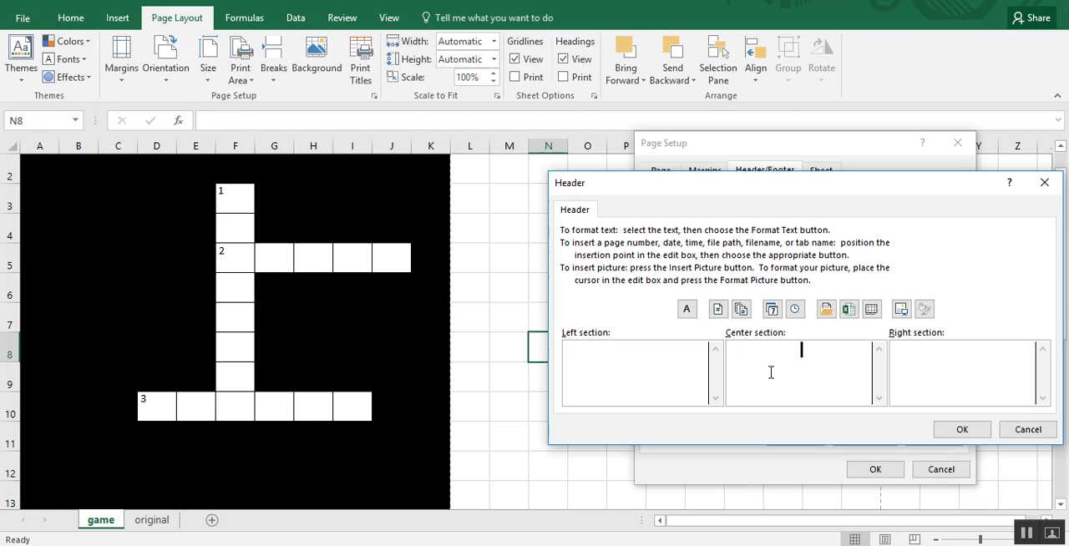
type("Our Vacation")
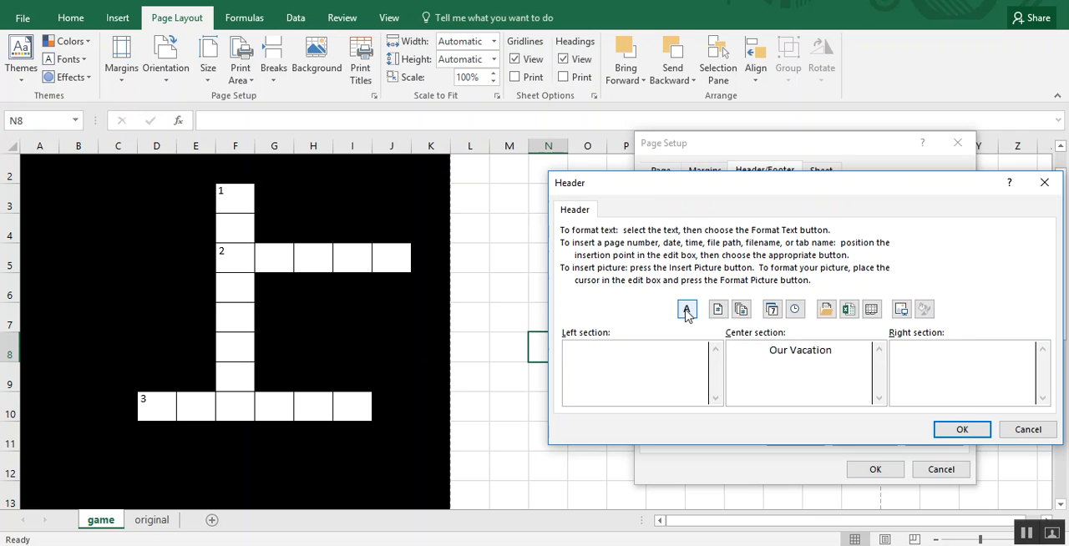
left_click(687, 309)
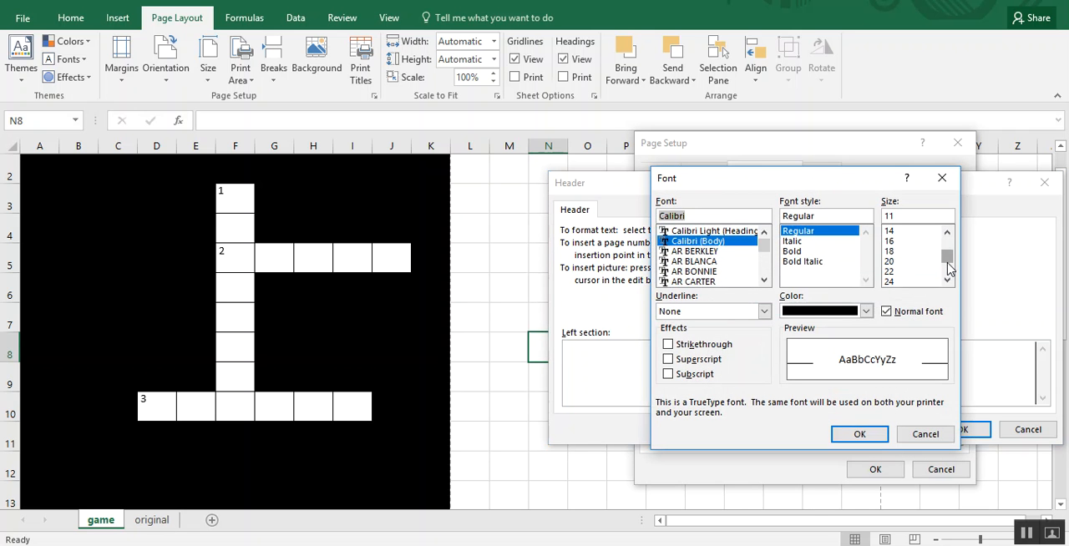
left_click(888, 271)
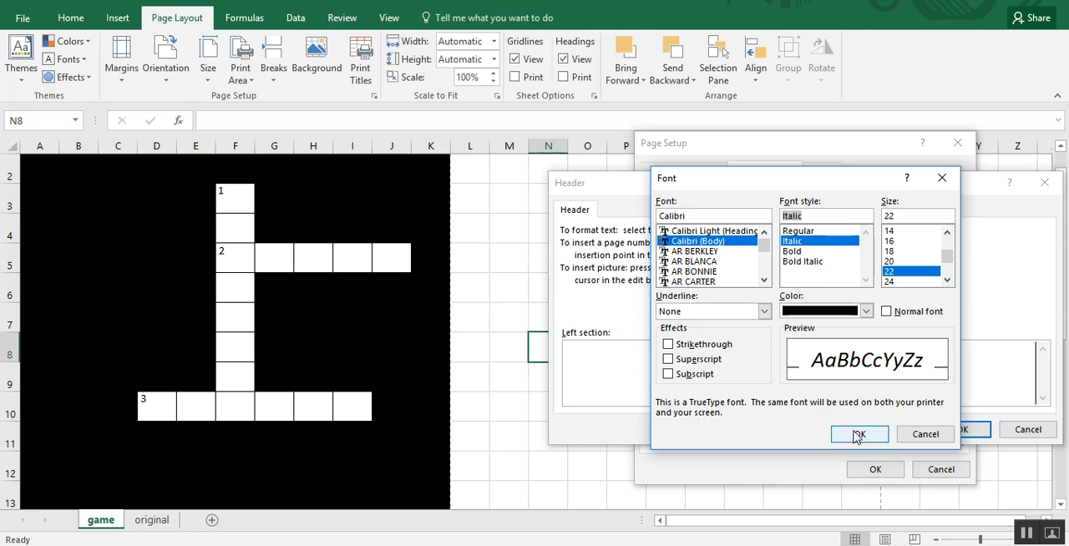
left_click(860, 434)
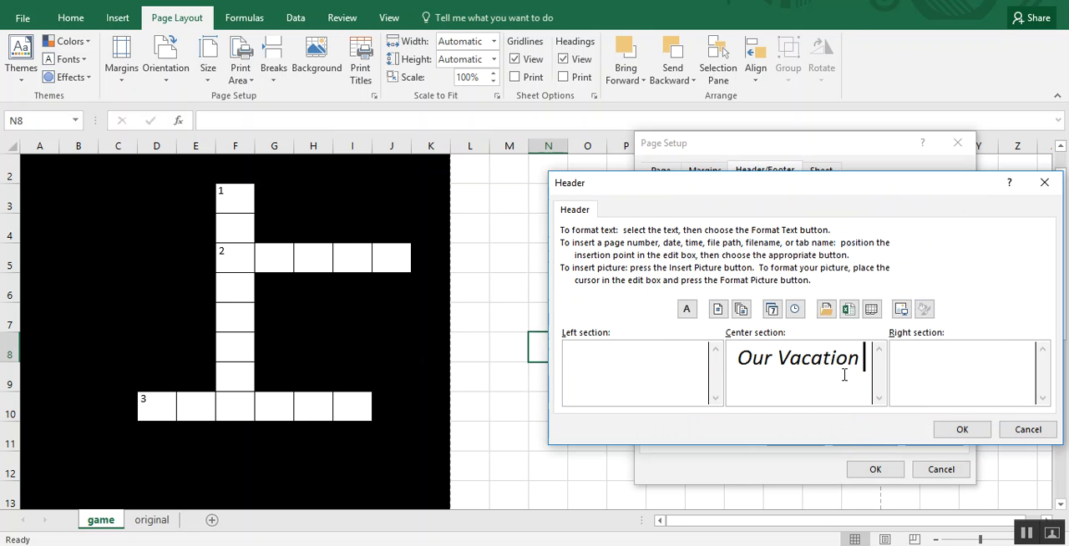
left_click(962, 429)
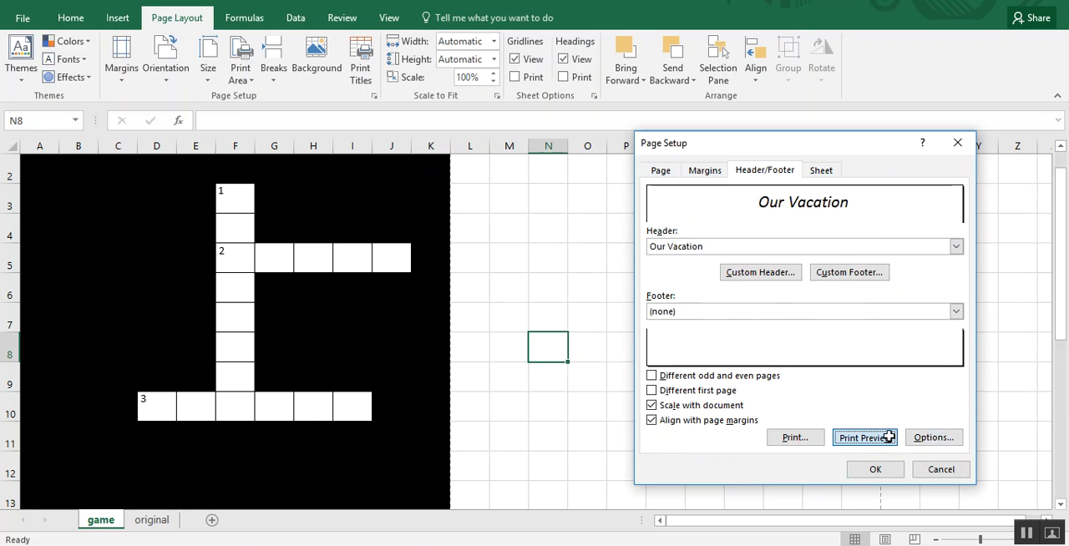
Step: Preview the printed game page with its header, grid and clues, then return to the sheet
left_click(865, 437)
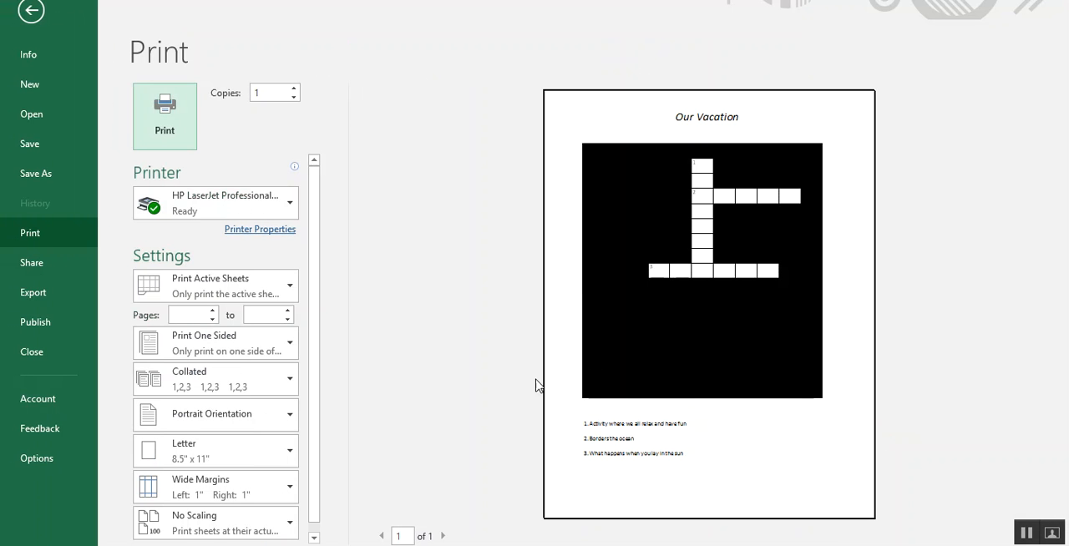
mouse_move(734, 434)
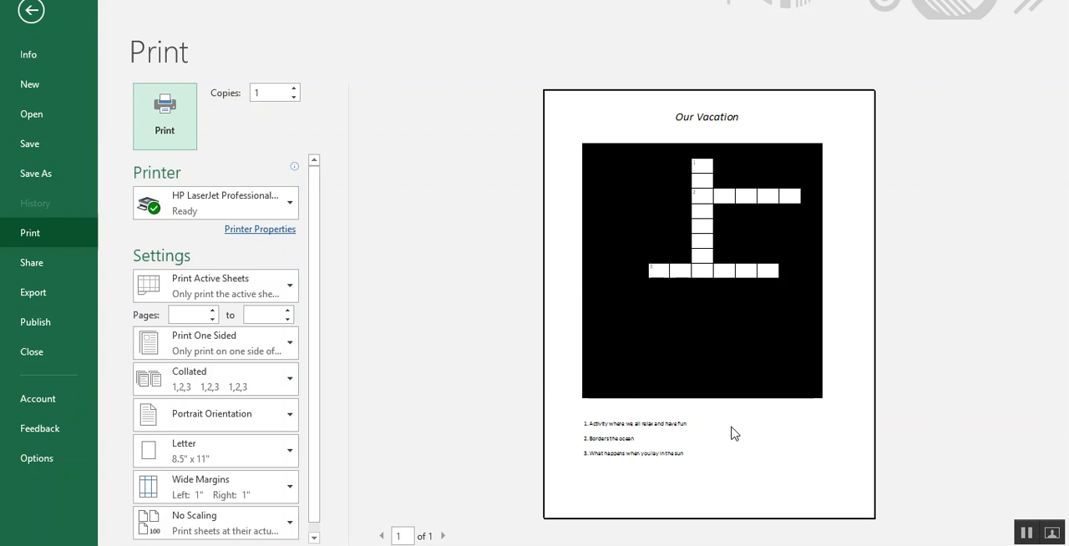
left_click(27, 17)
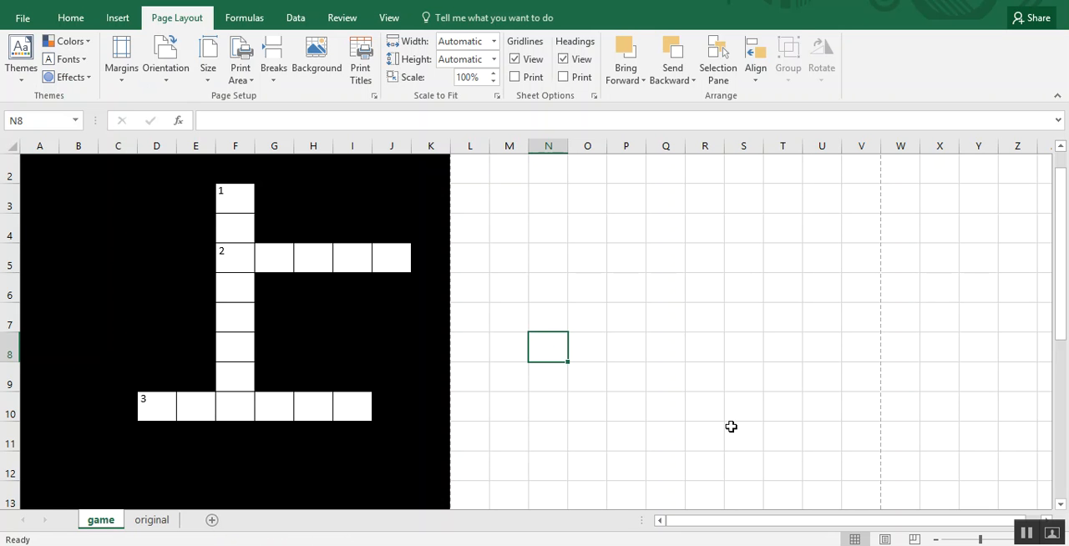